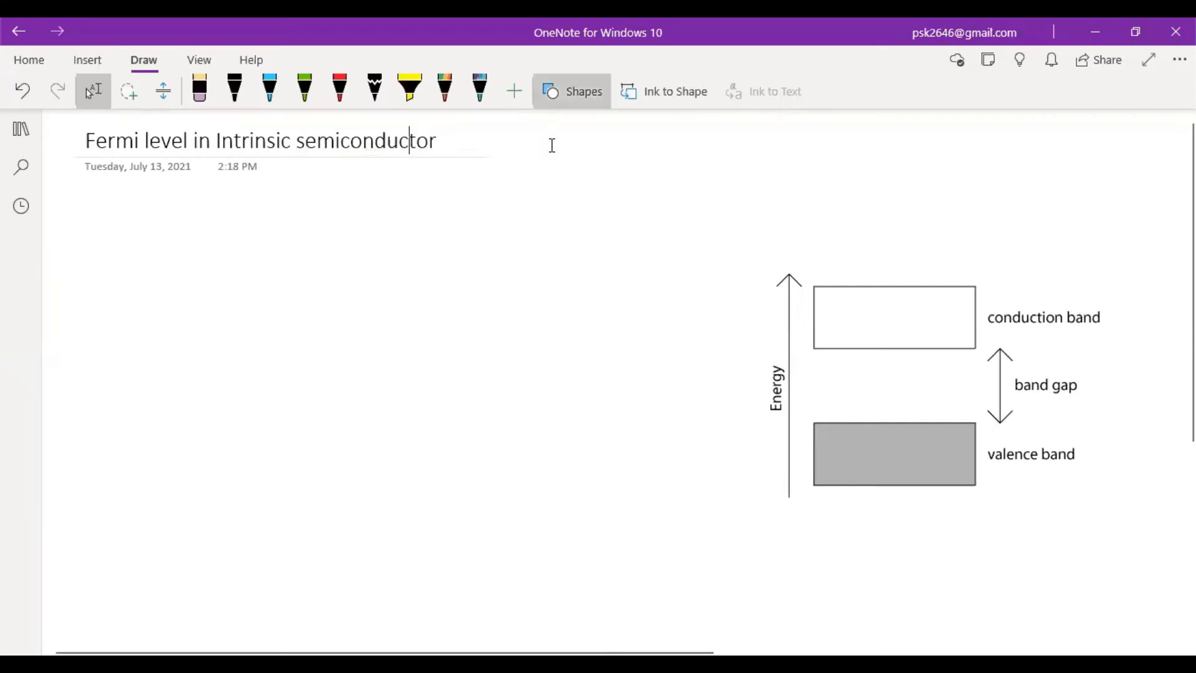
Draw a red straight line across the band gap and nudge it into place.
click(572, 91)
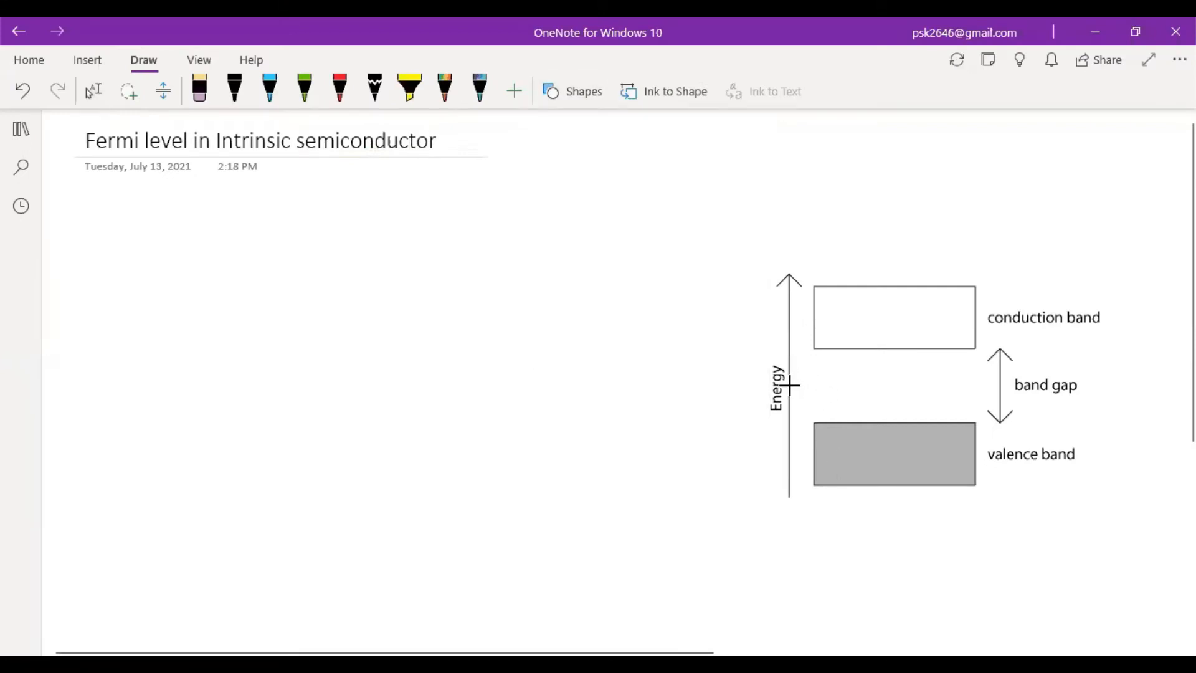
drag(793, 381, 984, 372)
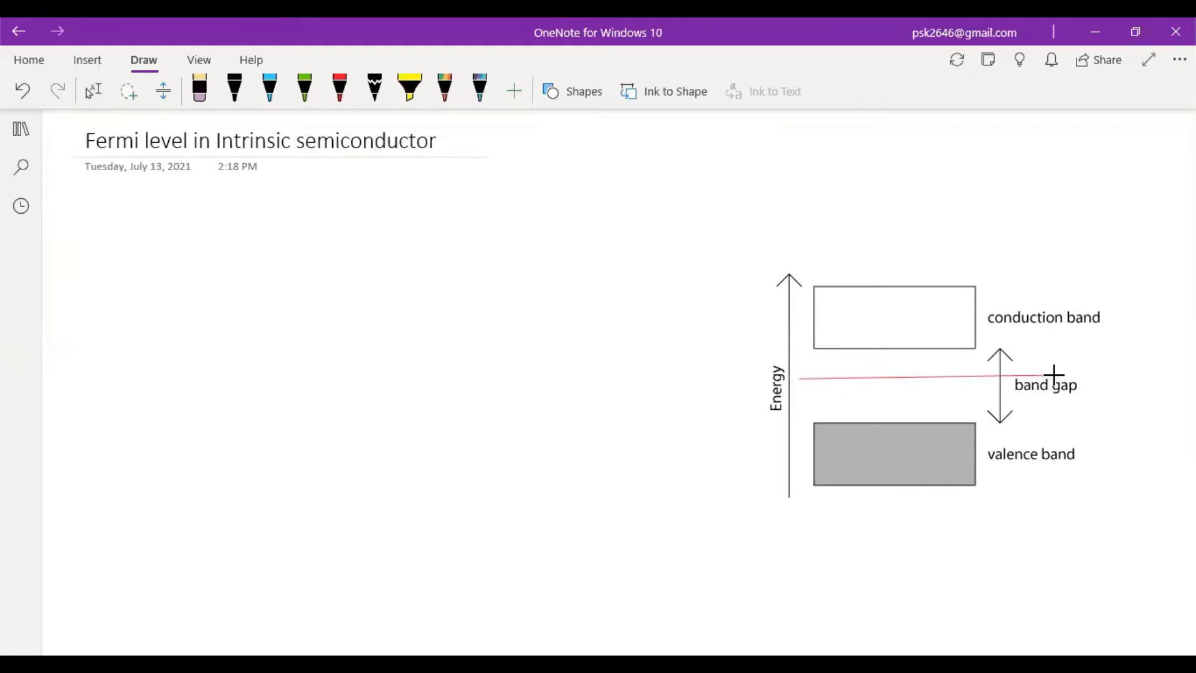
click(93, 91)
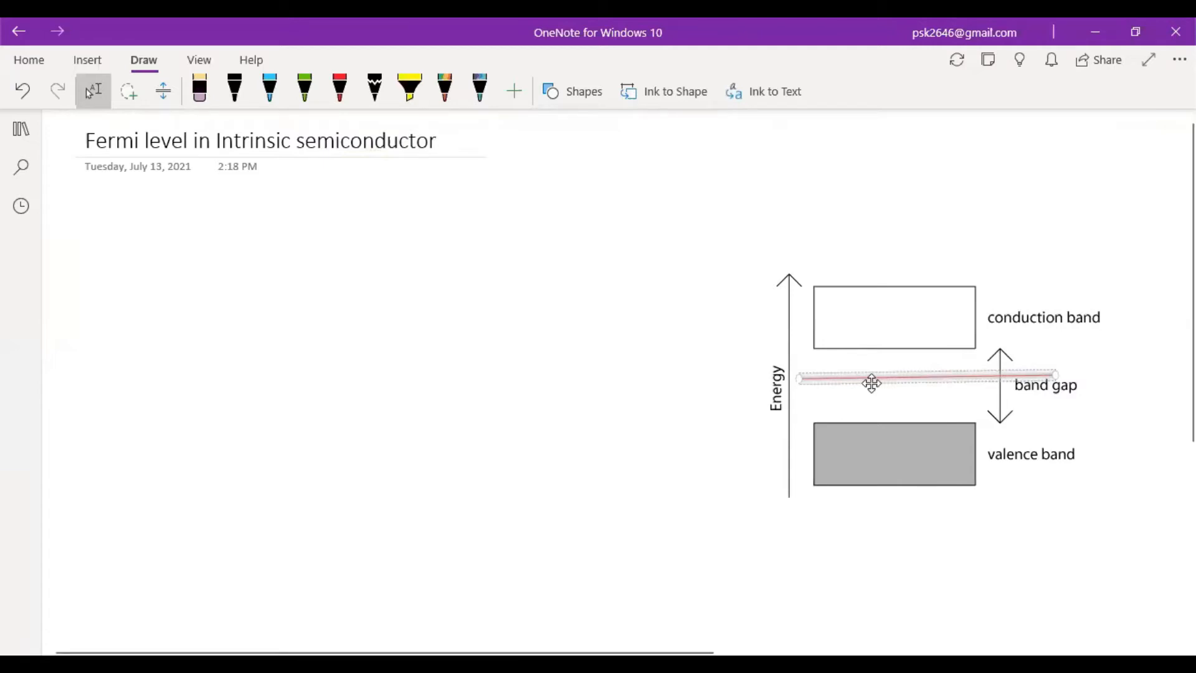
drag(870, 383, 866, 386)
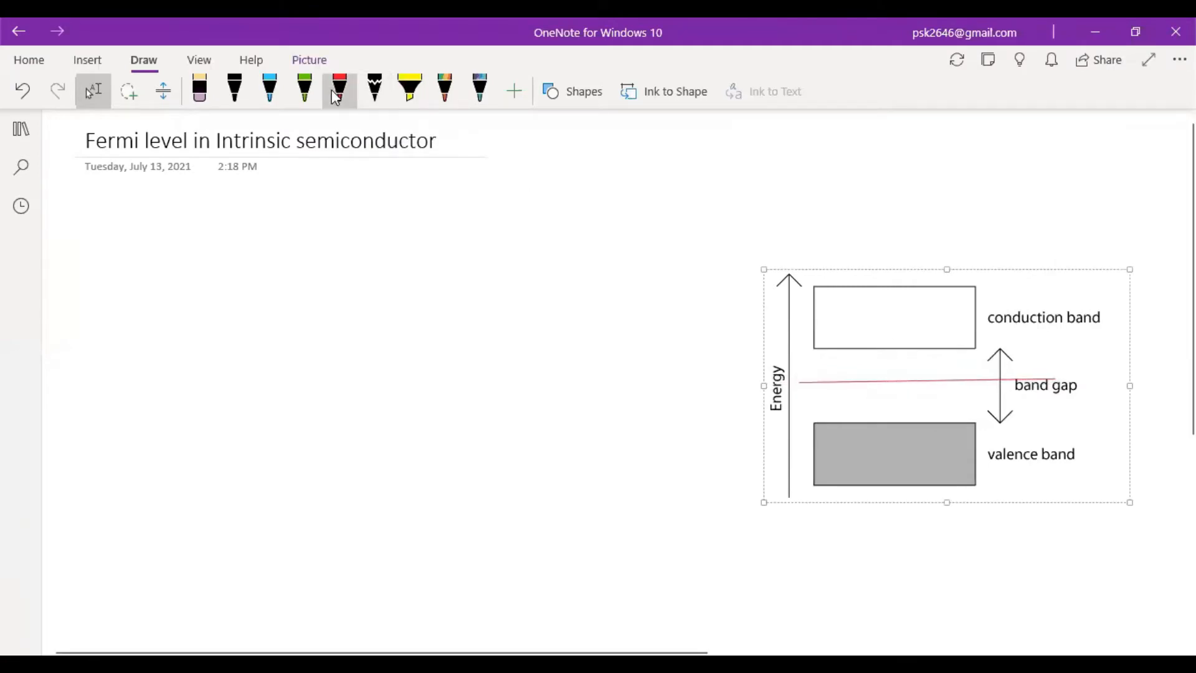
Handwrite a small red EF label beside the Fermi-level line.
click(339, 90)
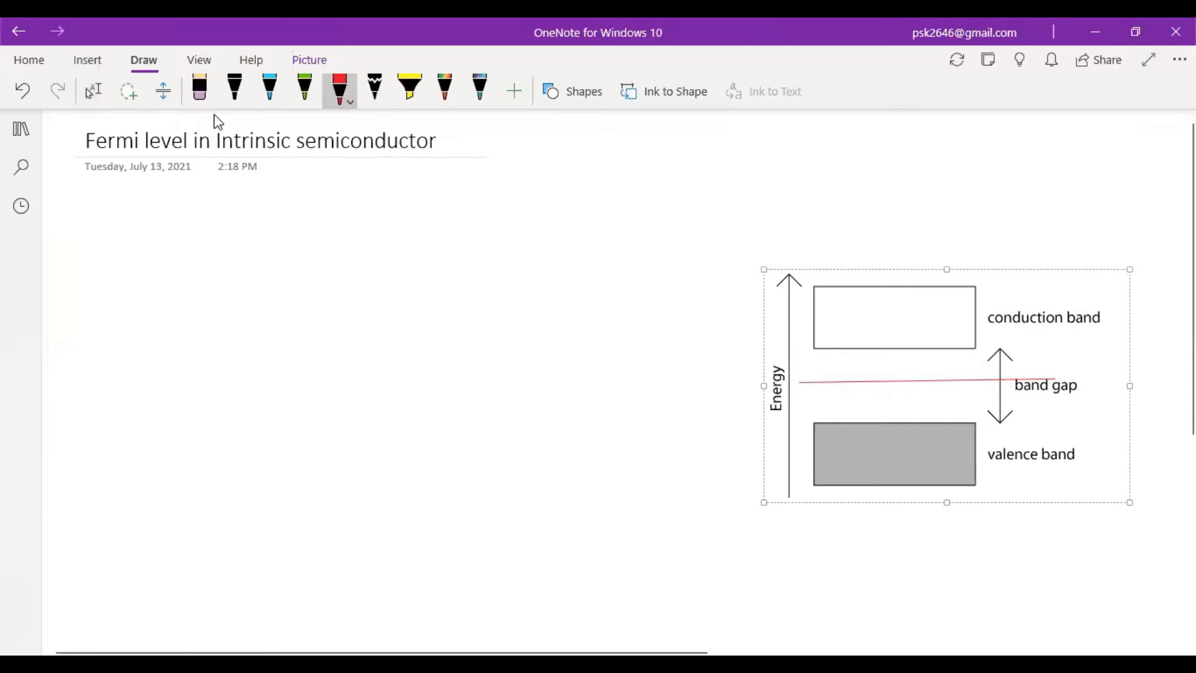
mouse_move(1011, 316)
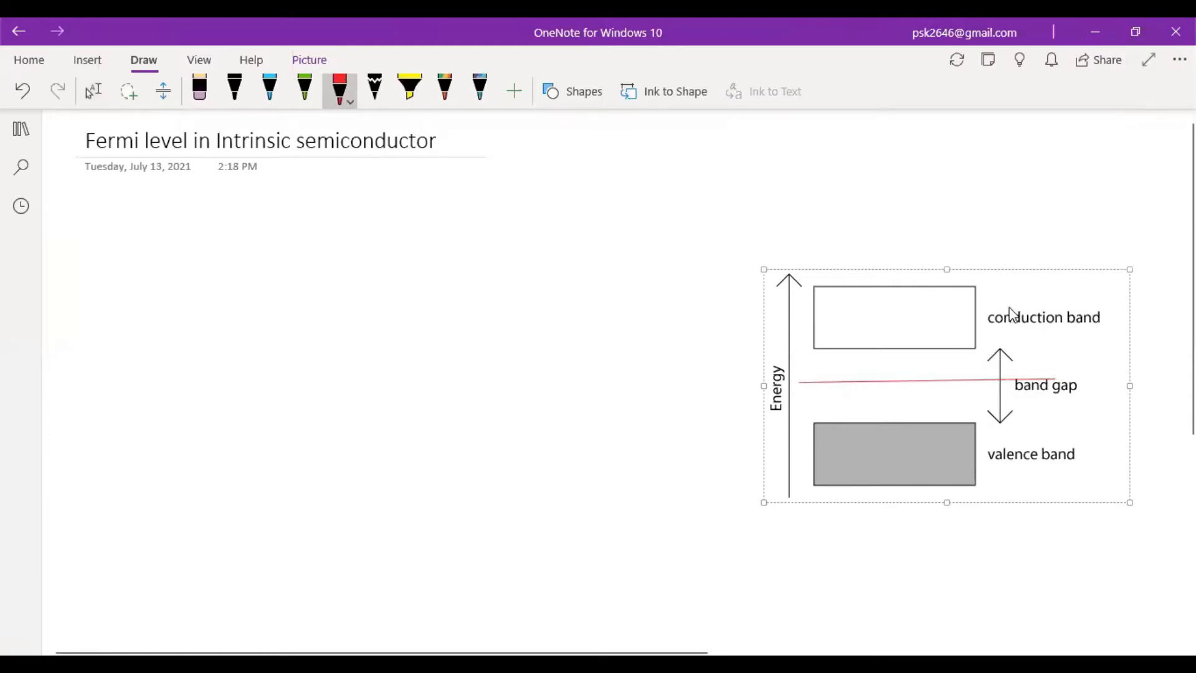
drag(1076, 388, 1094, 377)
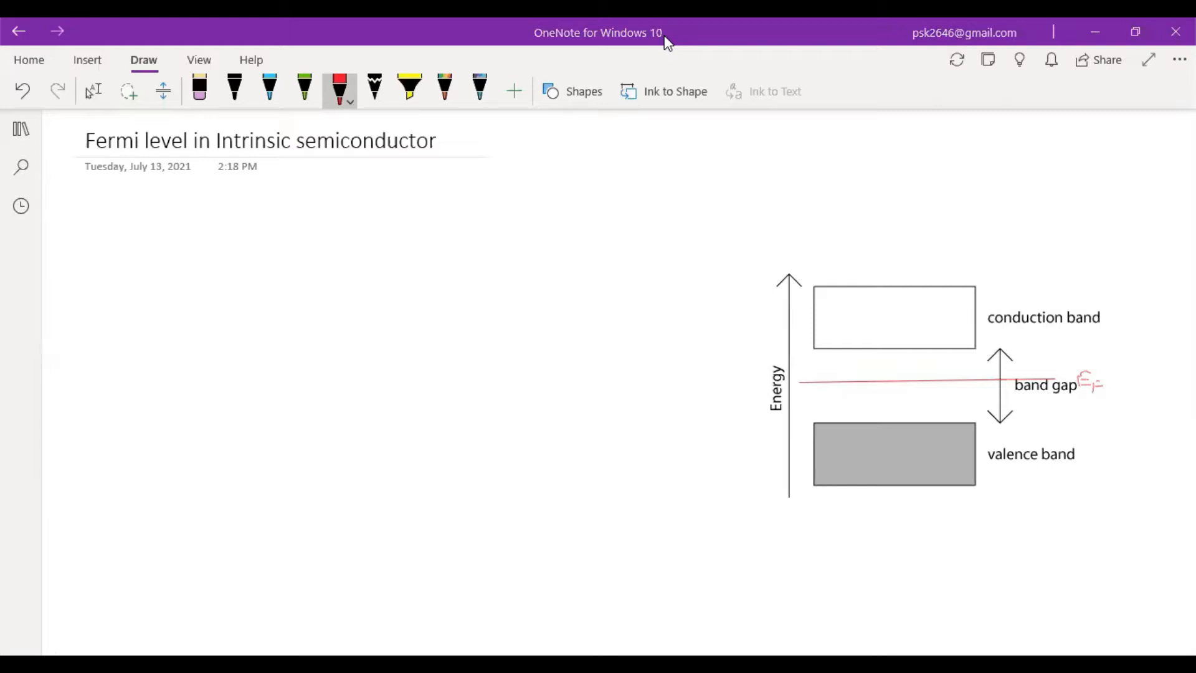
mouse_move(1004, 405)
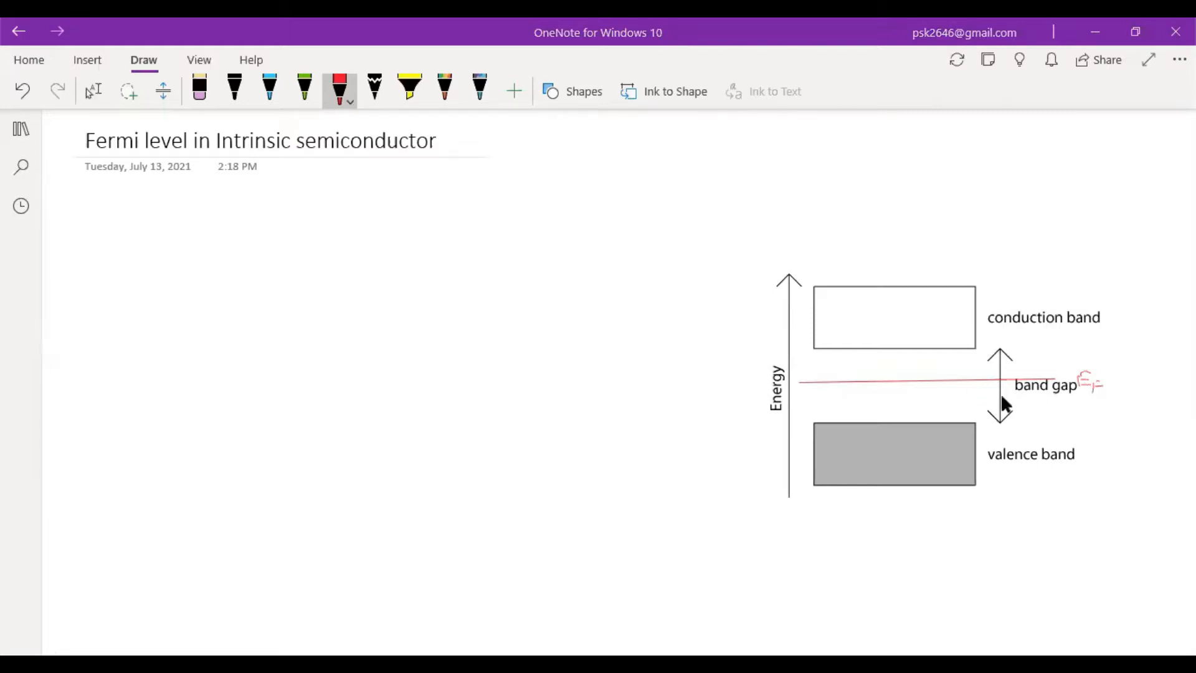
mouse_move(976, 330)
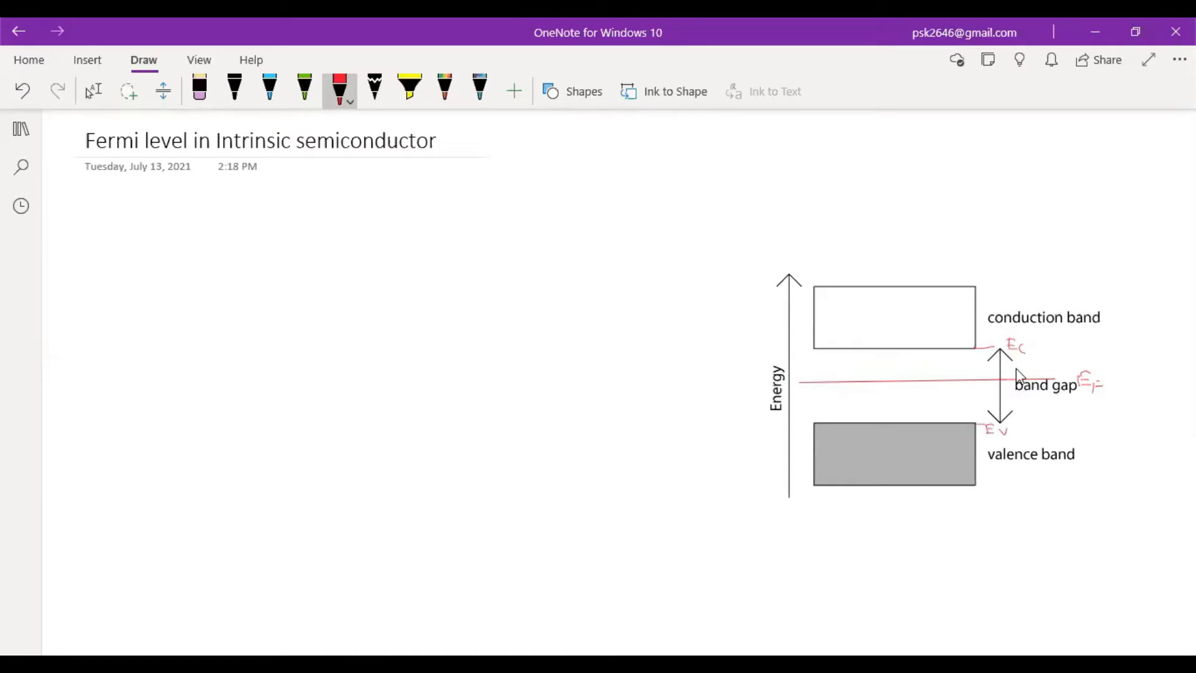
mouse_move(979, 359)
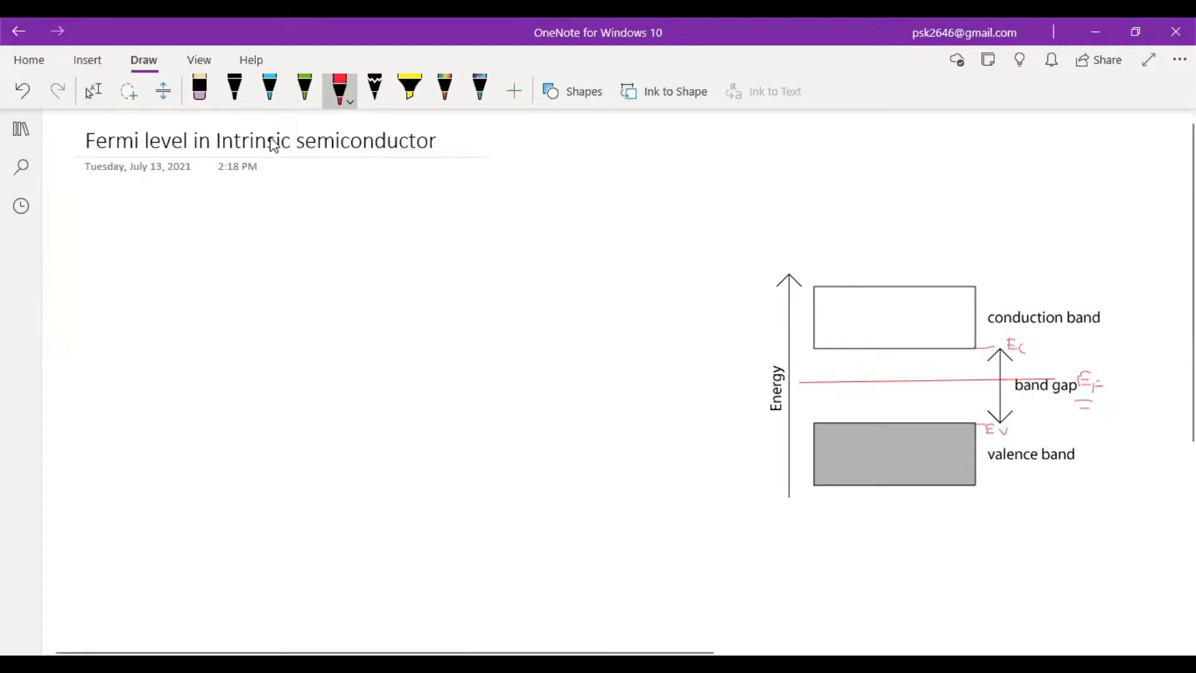
Handwrite an underlined 'Intrinsic' heading in black ink above the diagram.
click(234, 88)
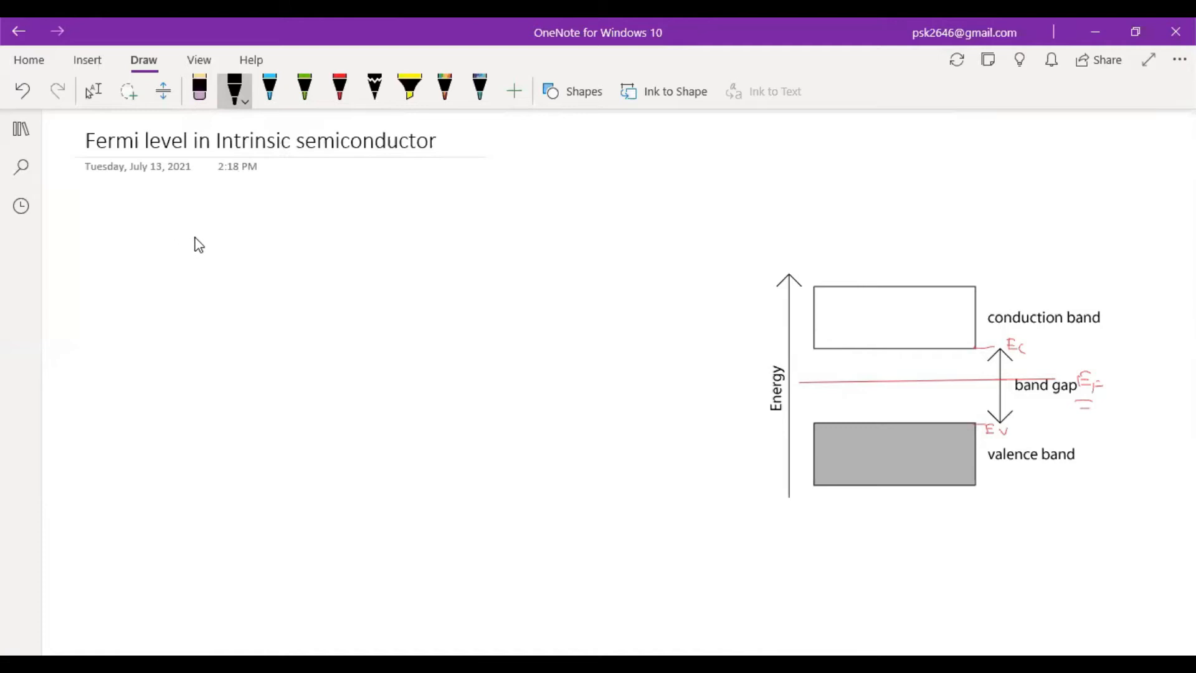
mouse_move(839, 441)
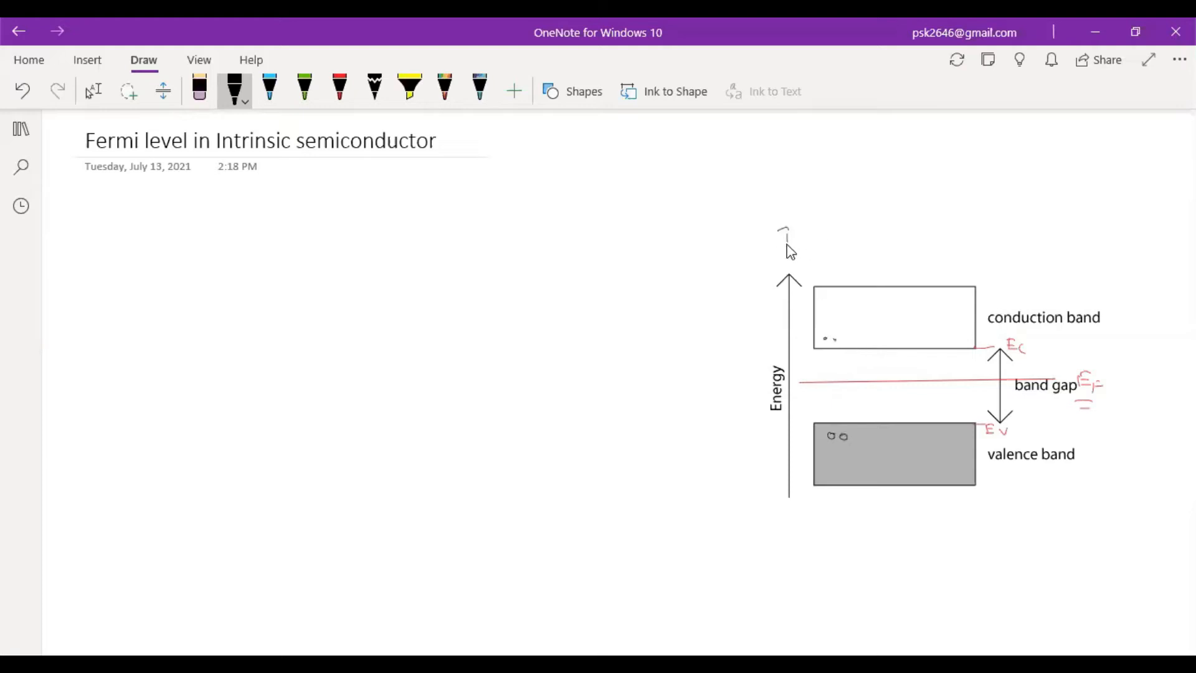
drag(778, 236, 847, 237)
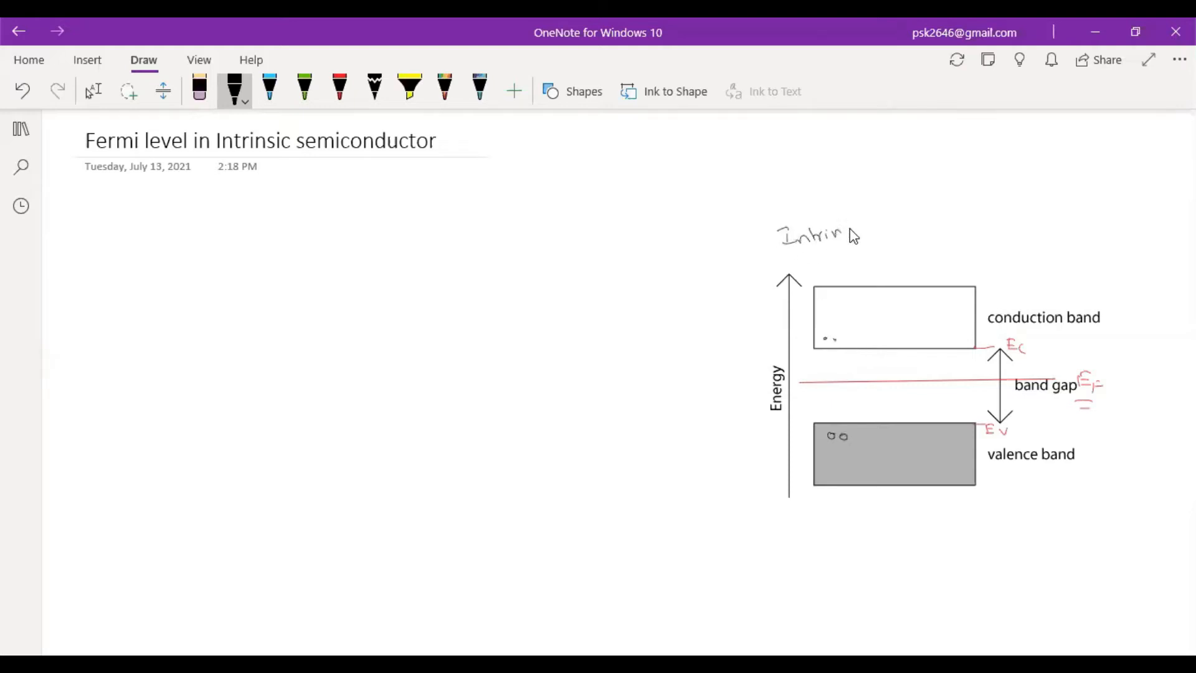
drag(839, 237, 866, 237)
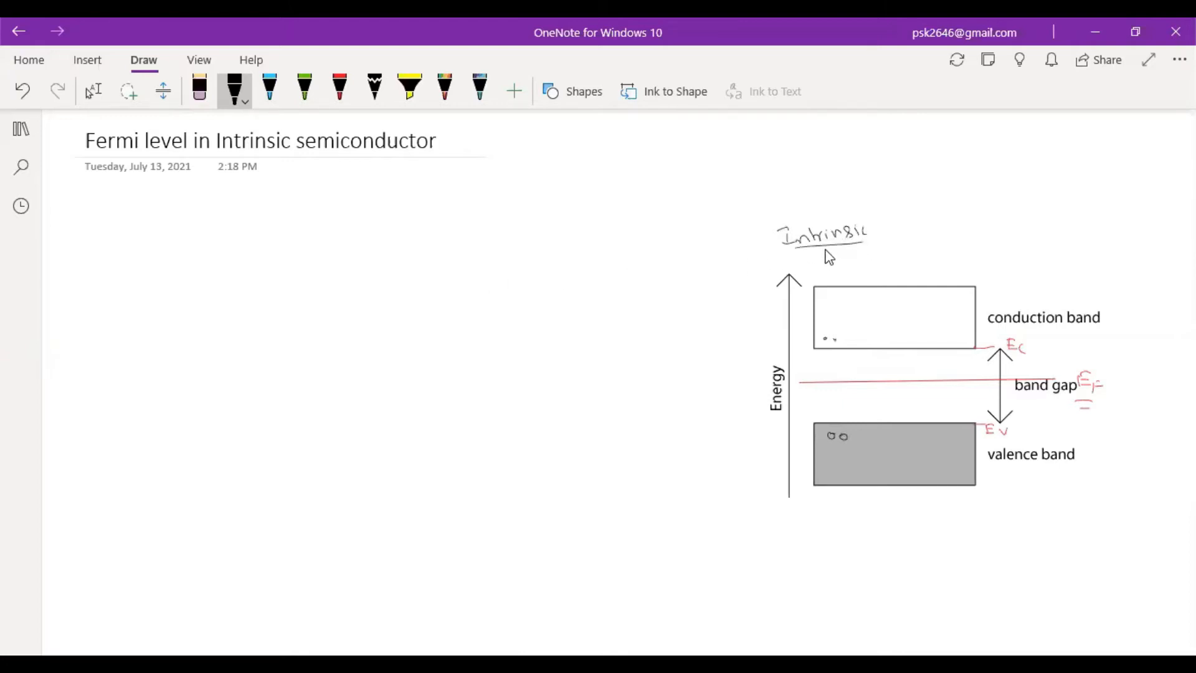
mouse_move(161, 254)
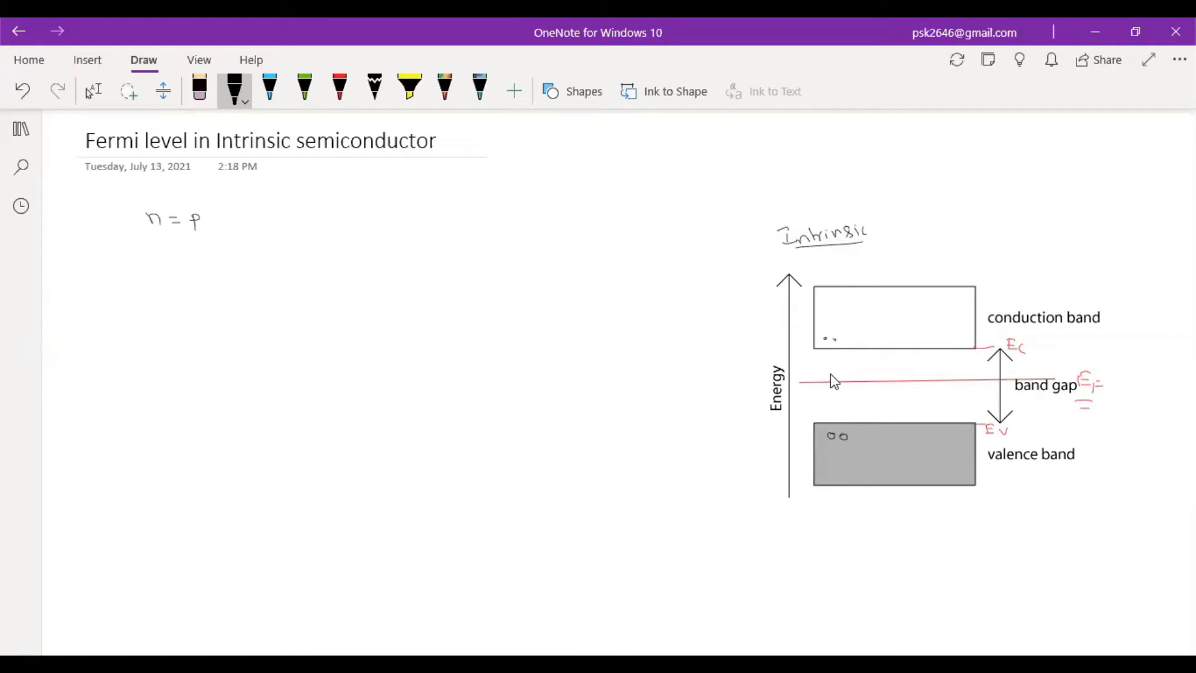
mouse_move(177, 251)
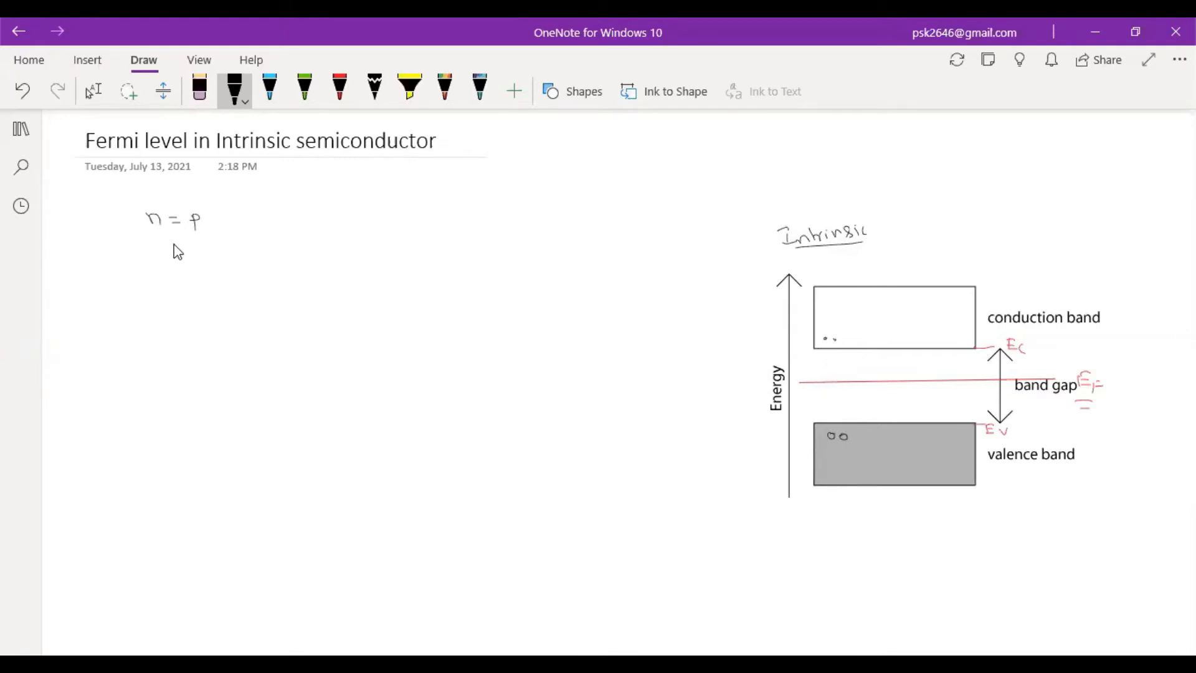
mouse_move(123, 281)
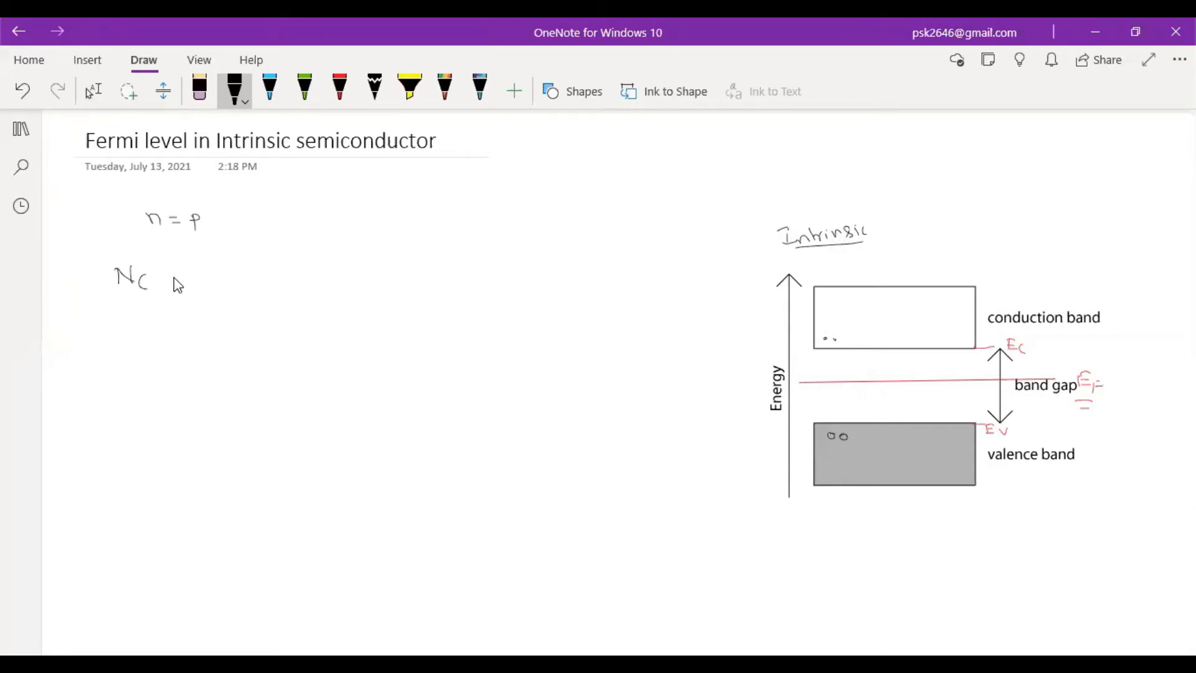
Handwrite the left side Nc exp[(EF−Ec)/kBT] = Nv.
drag(168, 274, 229, 259)
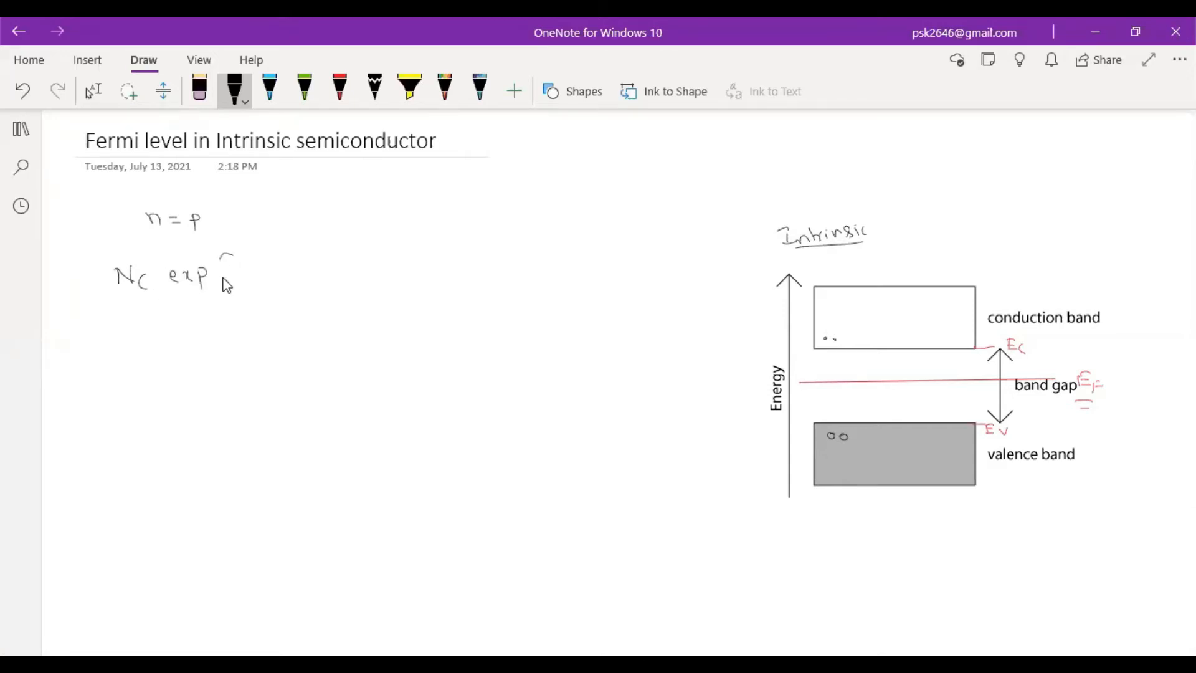
drag(225, 255, 237, 309)
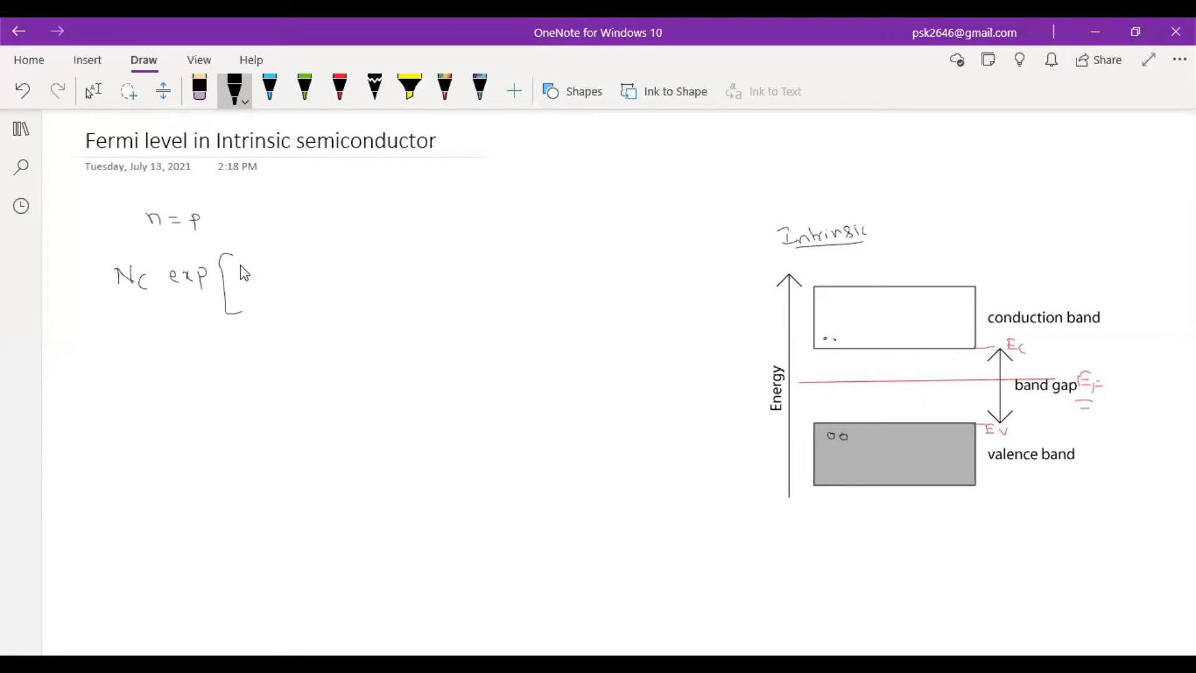
drag(244, 271, 286, 275)
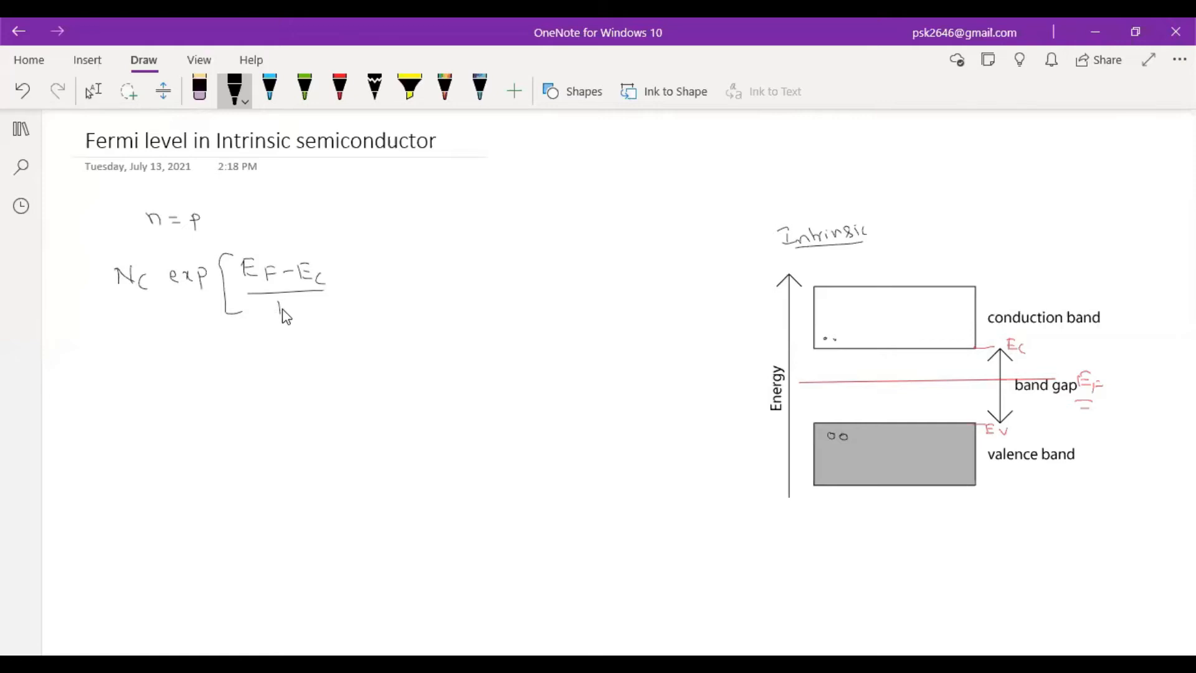
drag(274, 312, 320, 312)
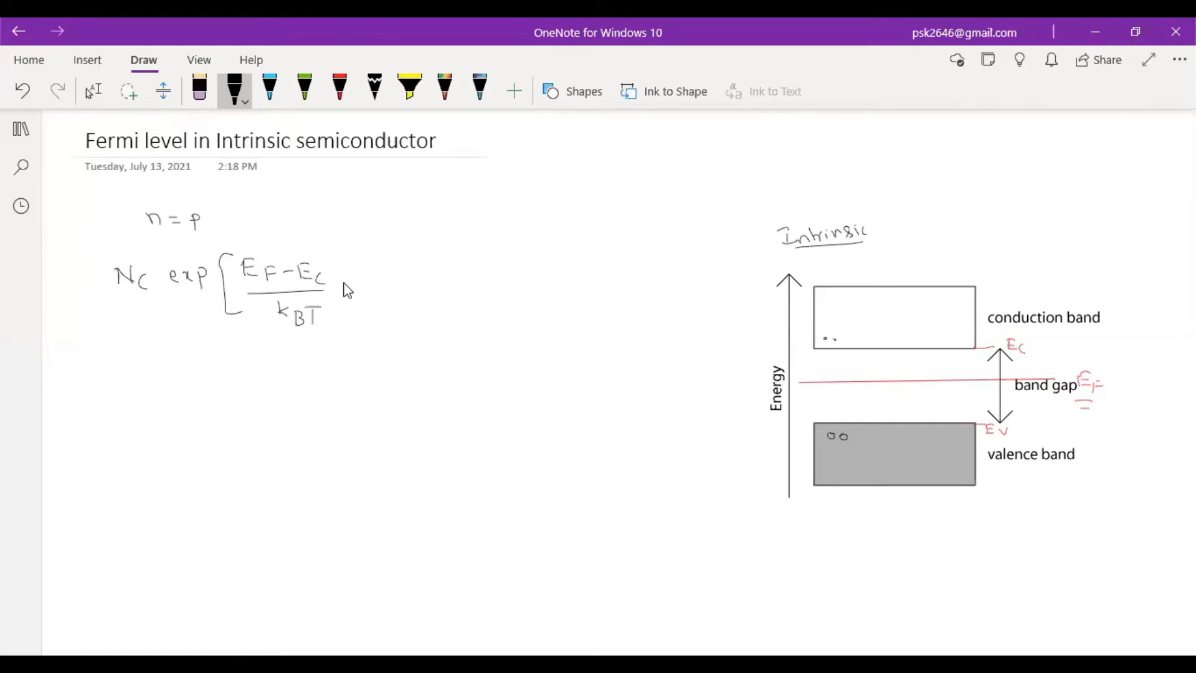
drag(343, 263, 354, 324)
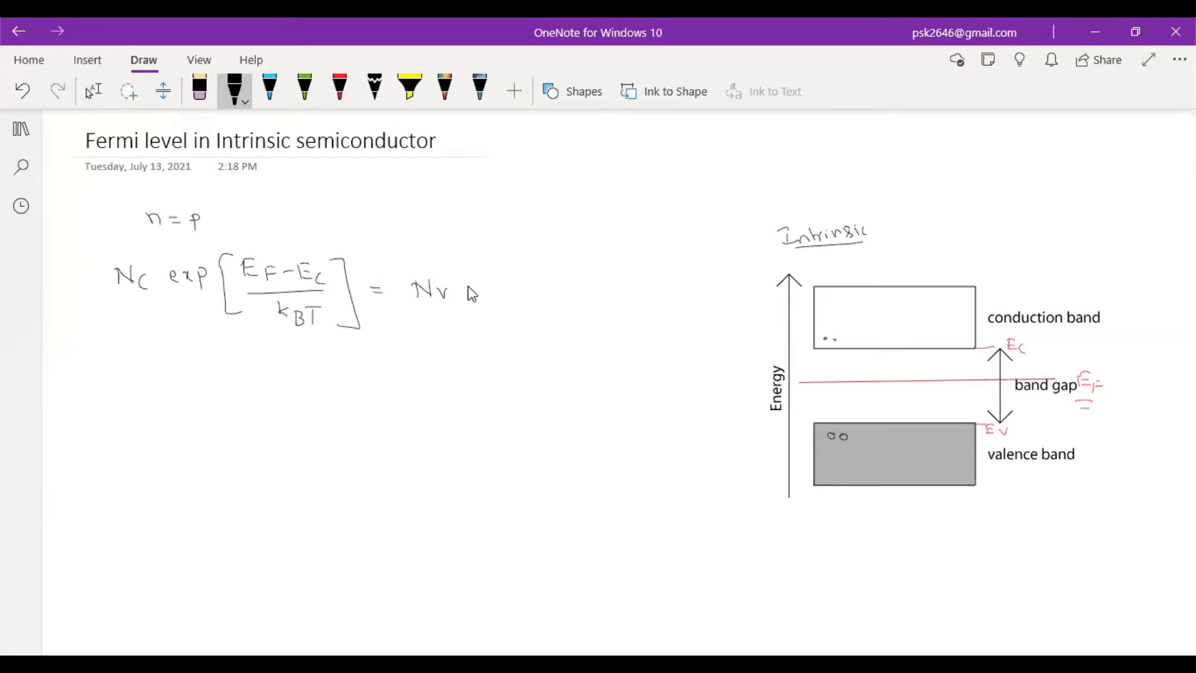
Complete the right side with exp[(Ev−EF)/kBT].
drag(465, 290, 493, 298)
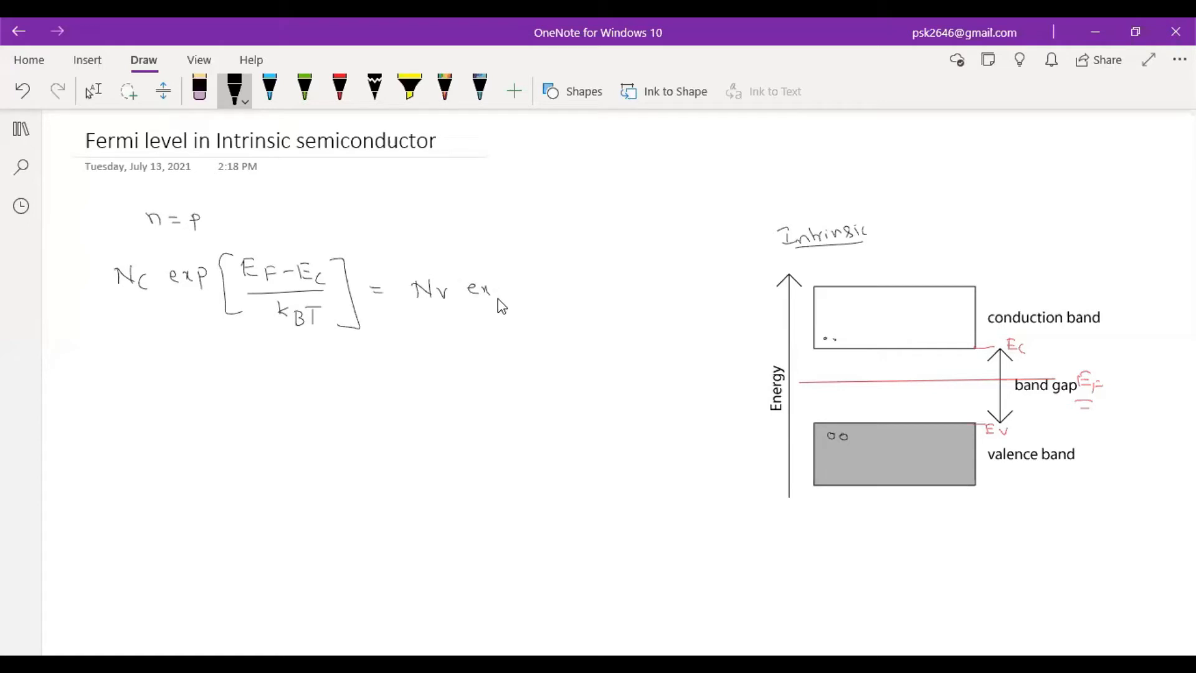
drag(526, 259, 526, 336)
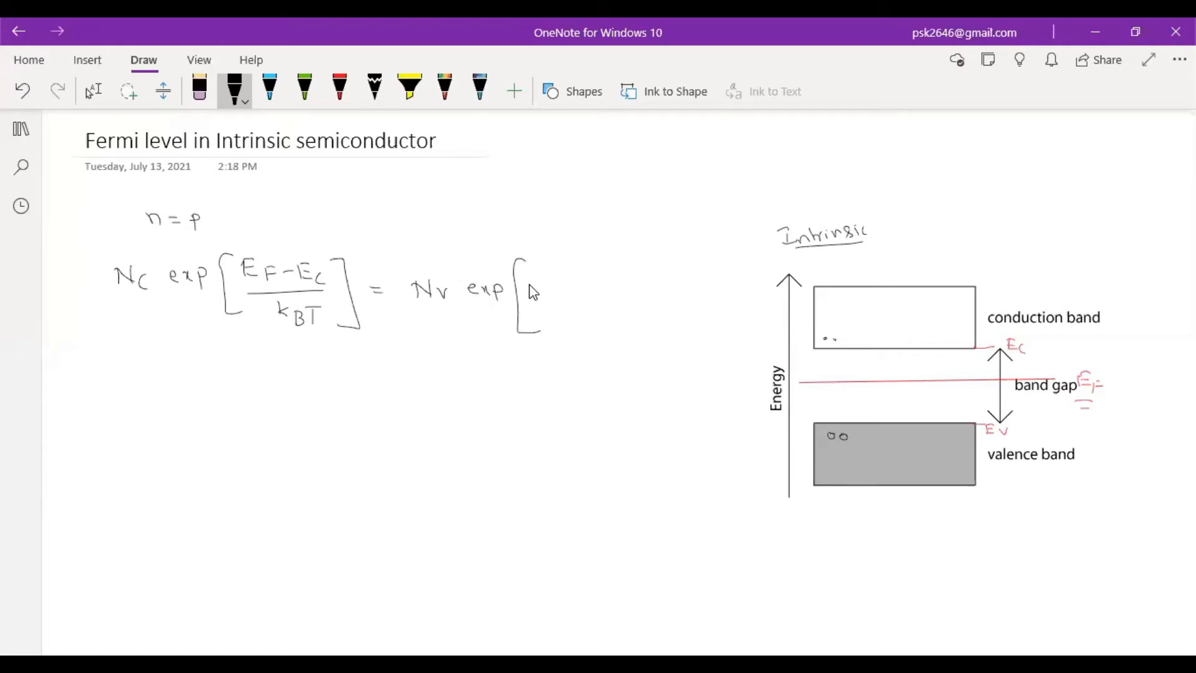
drag(534, 279, 584, 279)
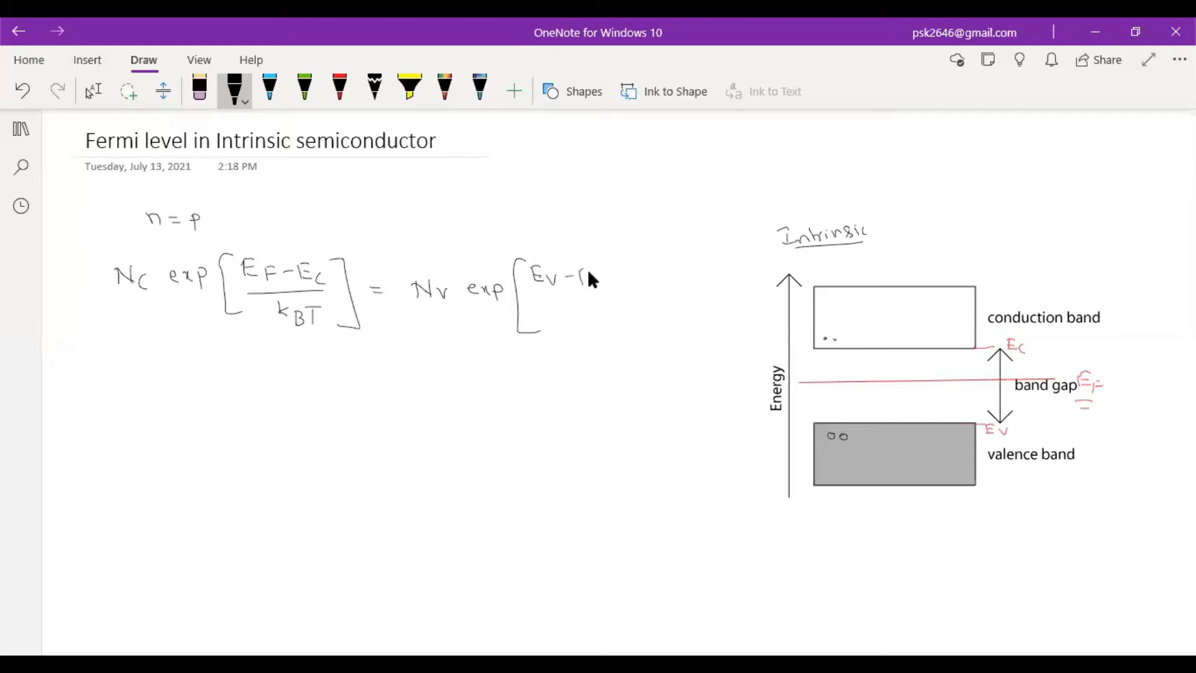
drag(568, 278, 602, 320)
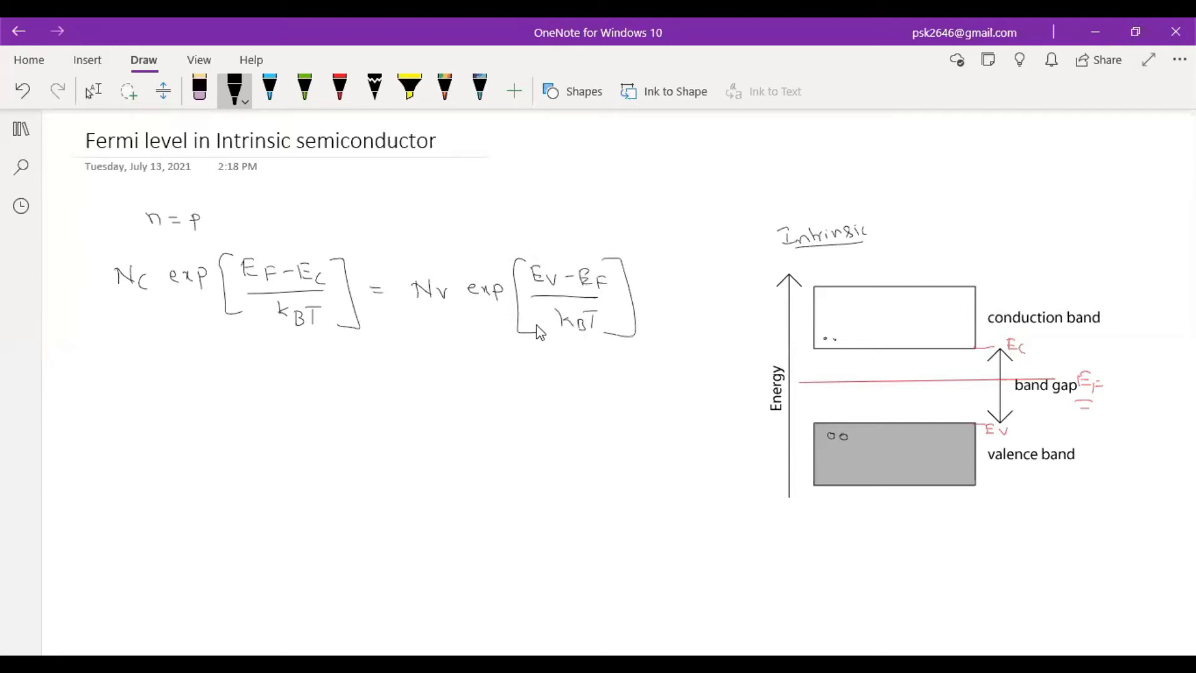
mouse_move(588, 305)
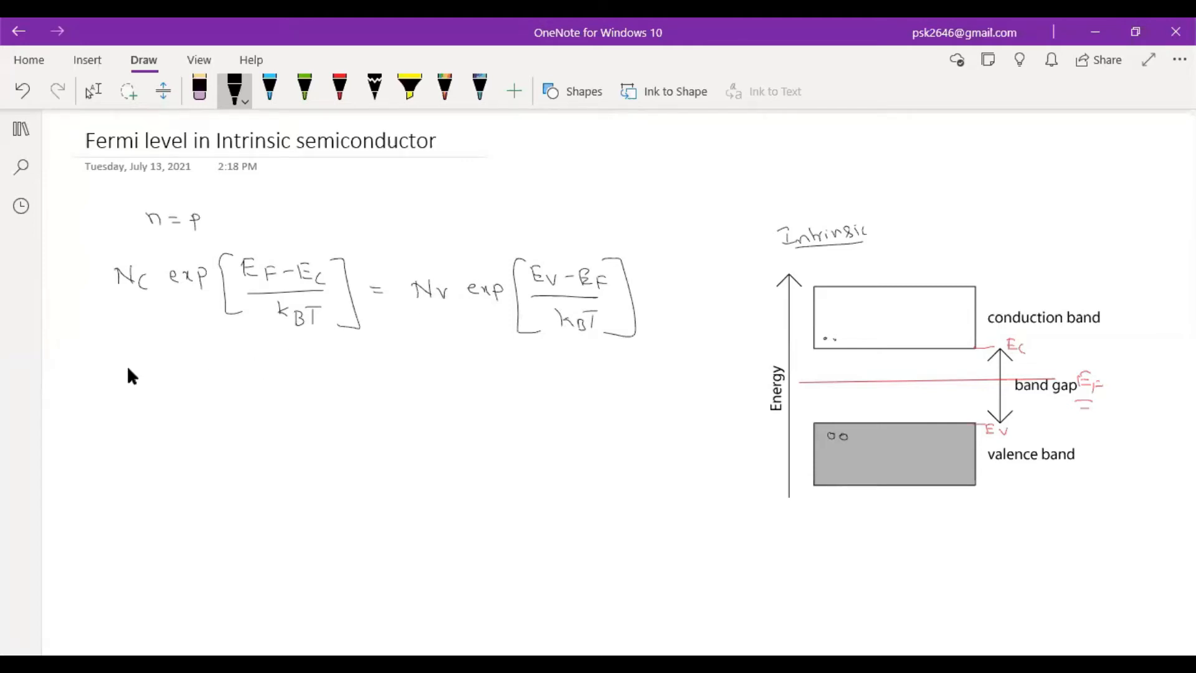
mouse_move(125, 385)
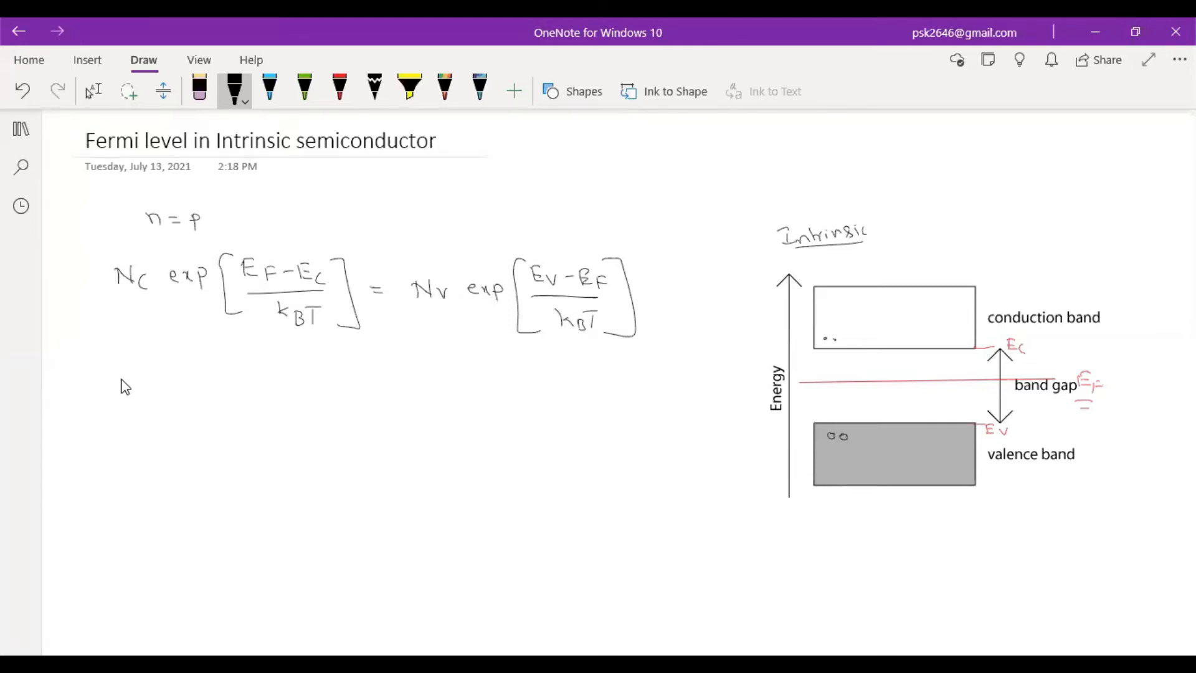
Handwrite the combined line exp[(EF−Ec−Ev+EF)/kBT] = Nv/Nc.
drag(106, 389, 152, 393)
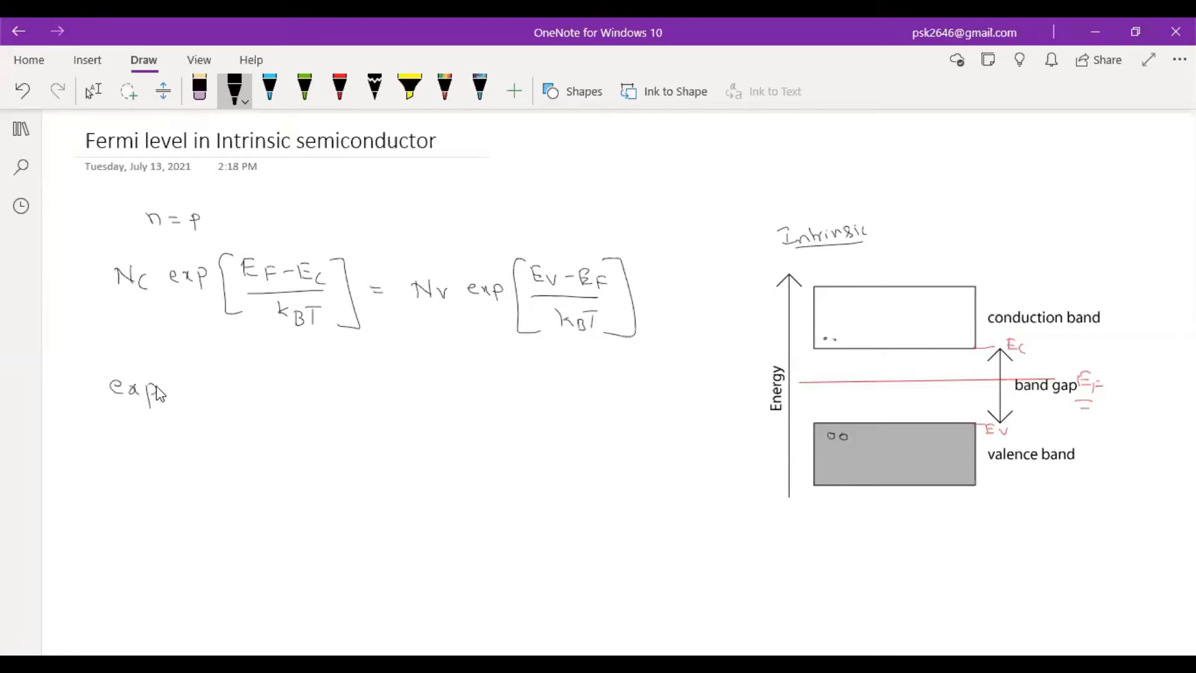
drag(183, 354, 184, 469)
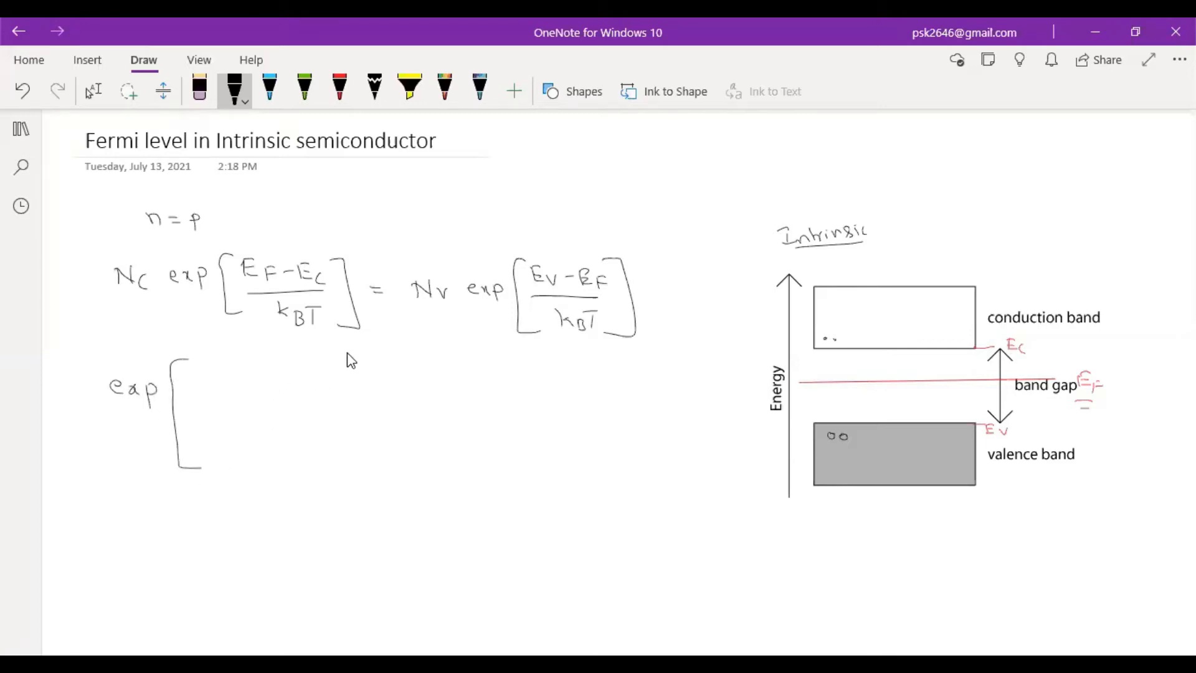
drag(366, 354, 367, 446)
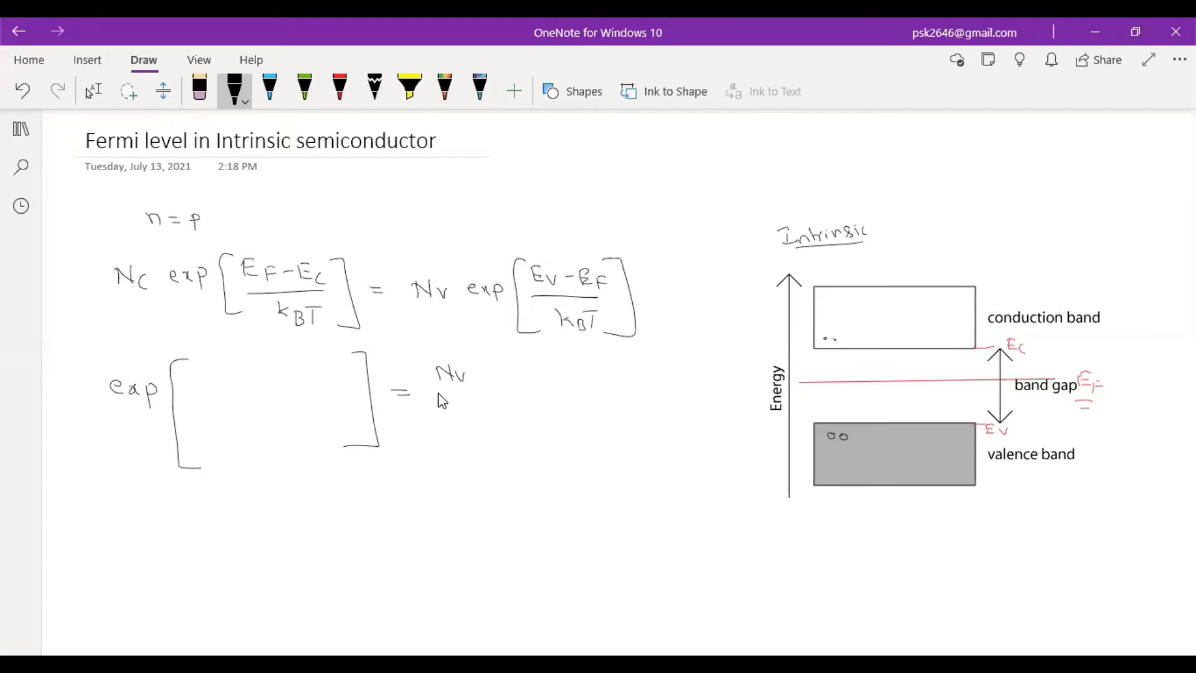
drag(446, 400, 489, 415)
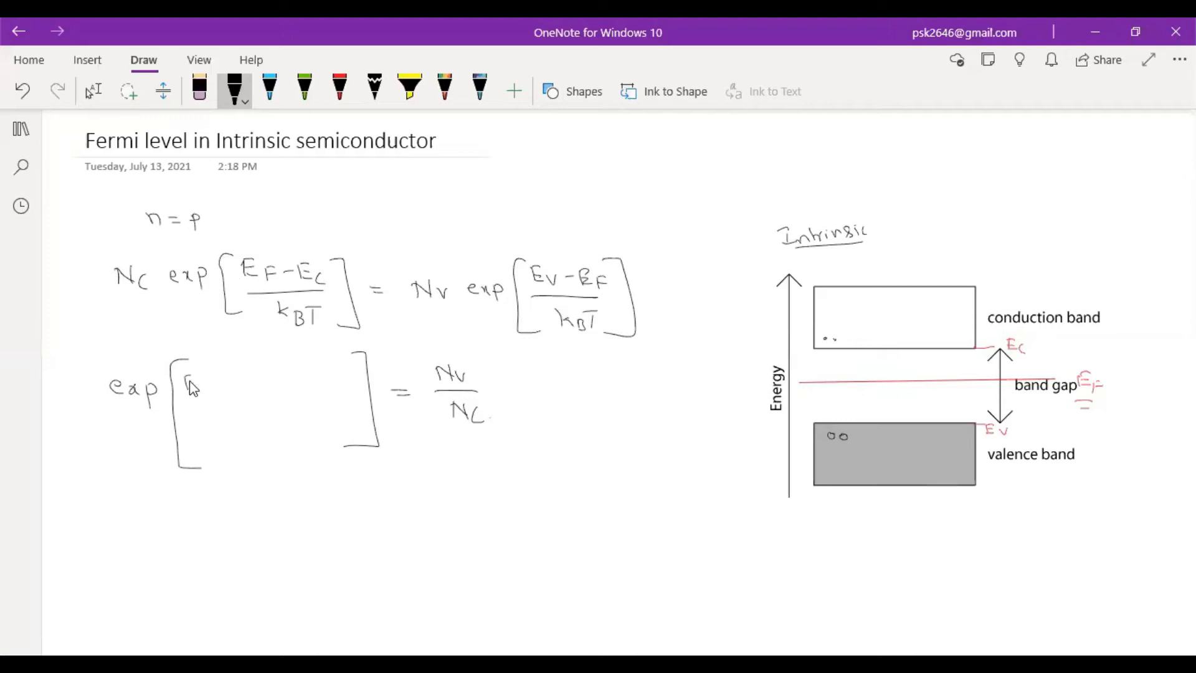
drag(183, 389, 252, 388)
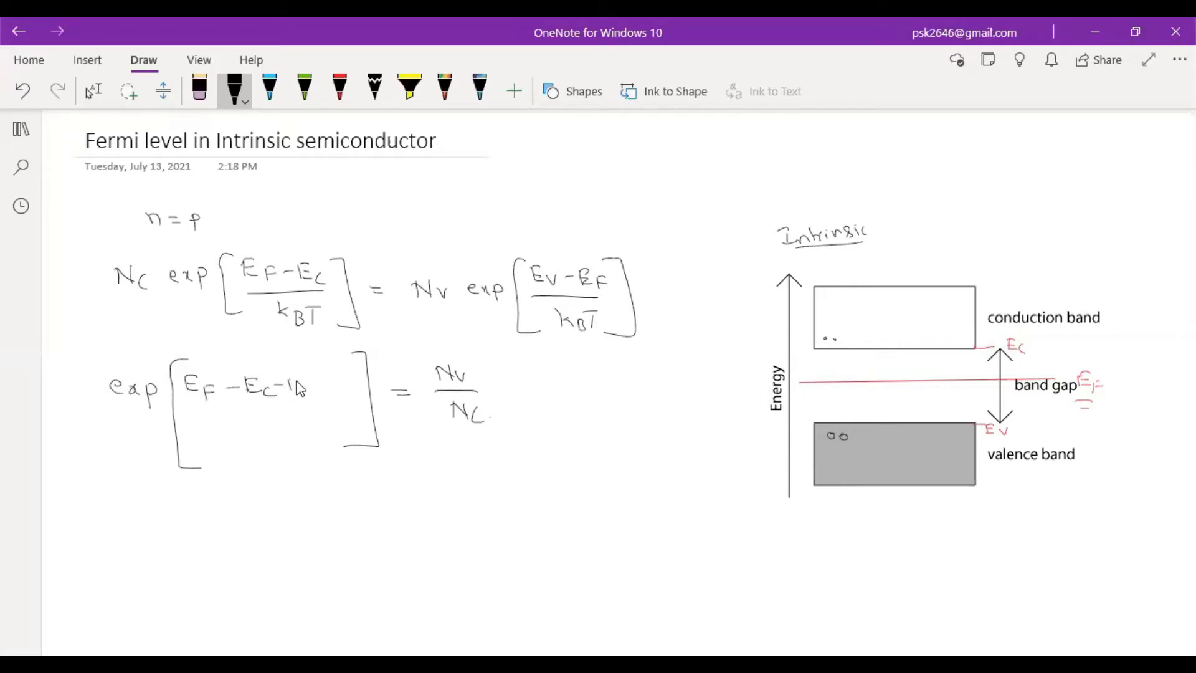
drag(286, 385, 316, 394)
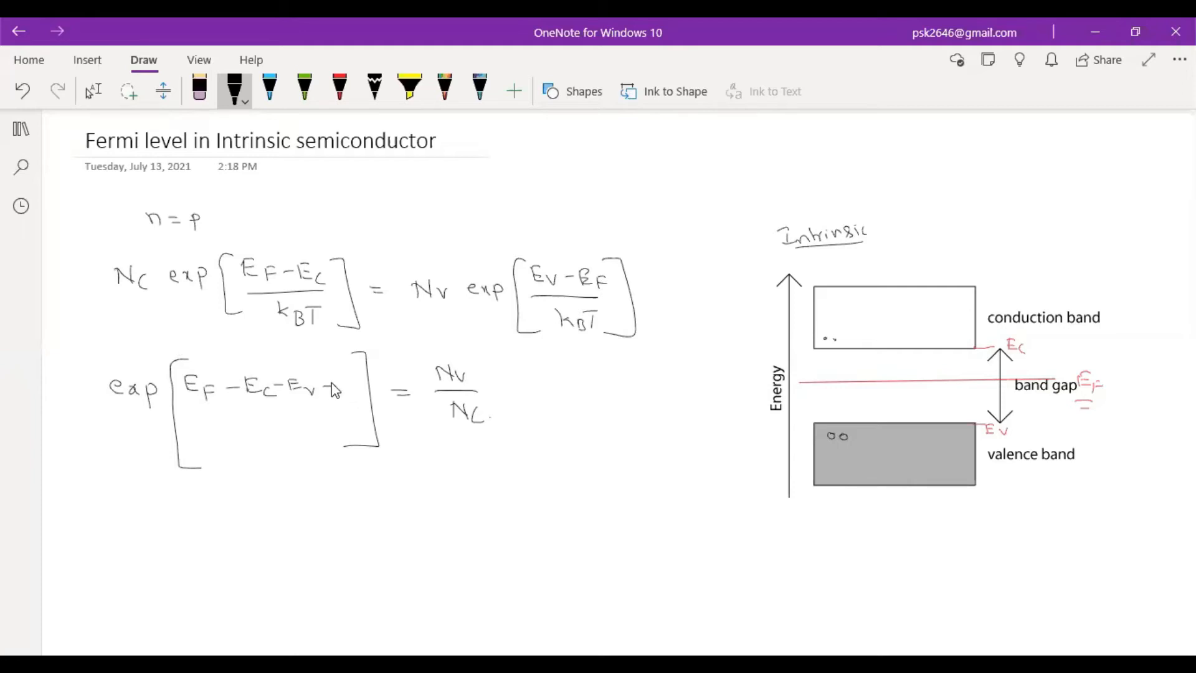
drag(329, 389, 354, 389)
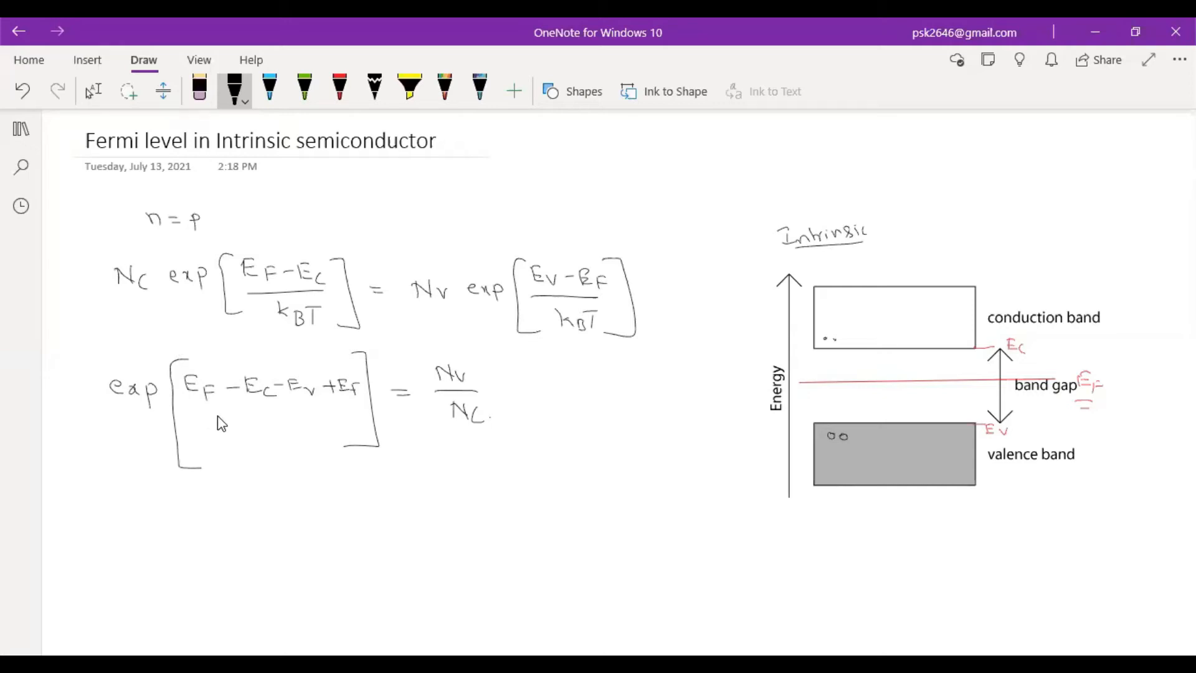
drag(183, 415, 337, 412)
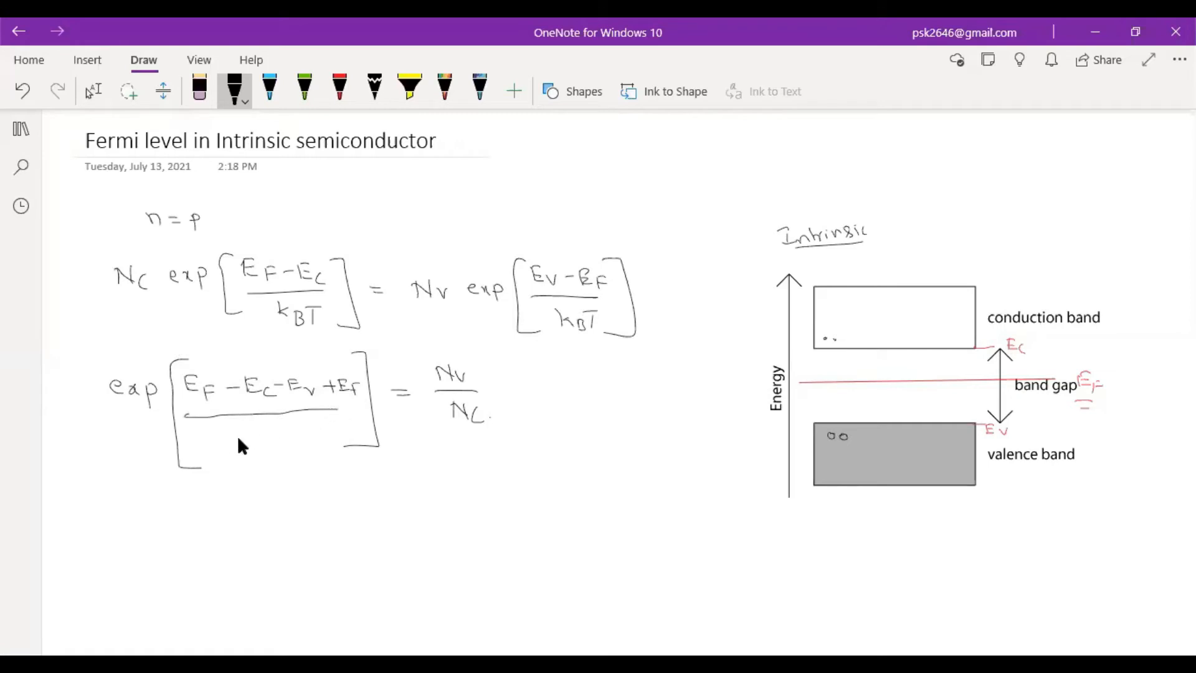
drag(244, 442, 293, 442)
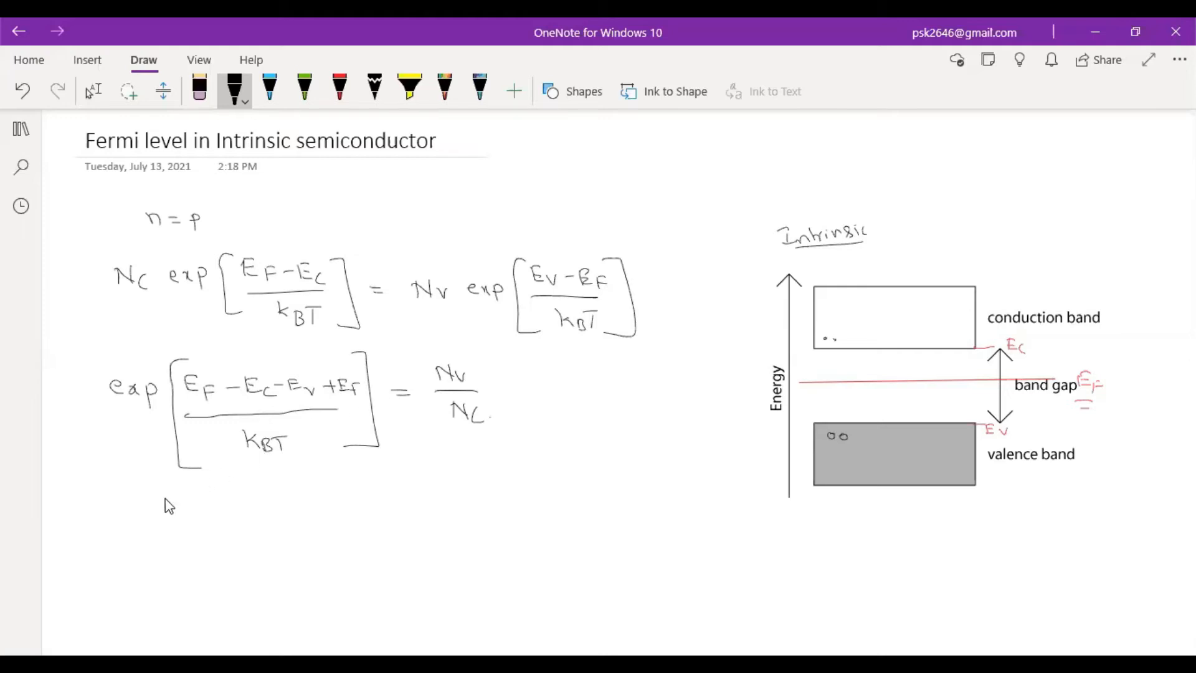
Write the simplified line exp[(2EF−(Ec+Ev))/kBT] = Nv/Nc beneath it.
drag(134, 530, 160, 522)
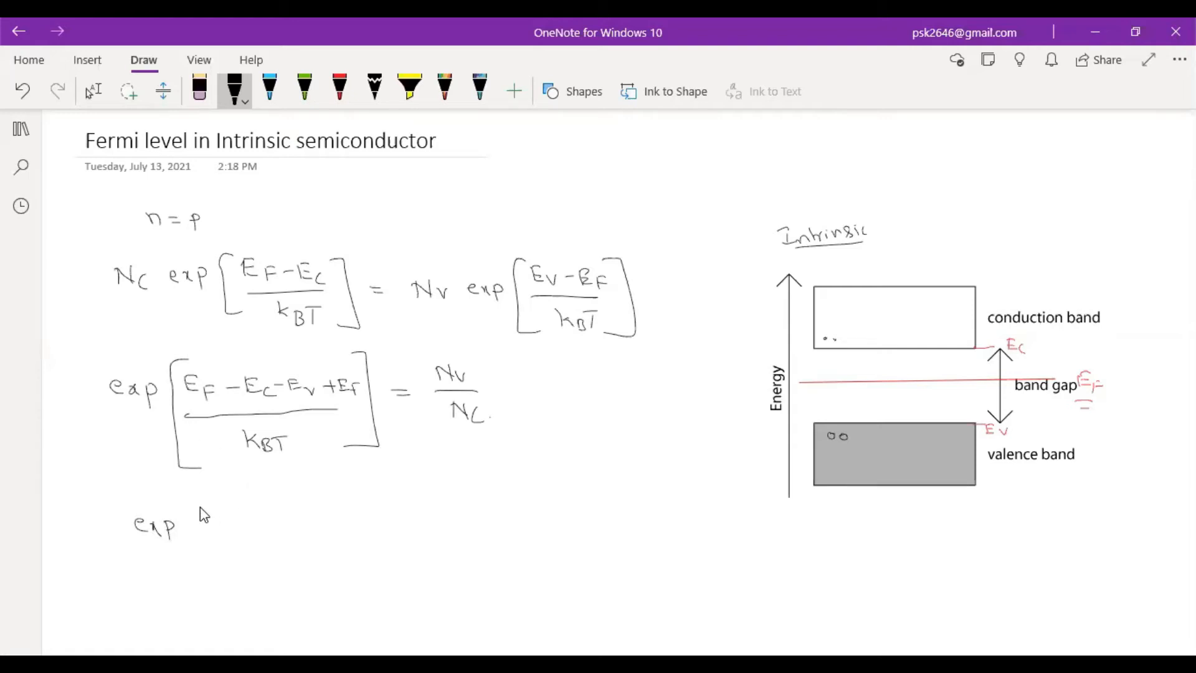
drag(200, 499, 201, 584)
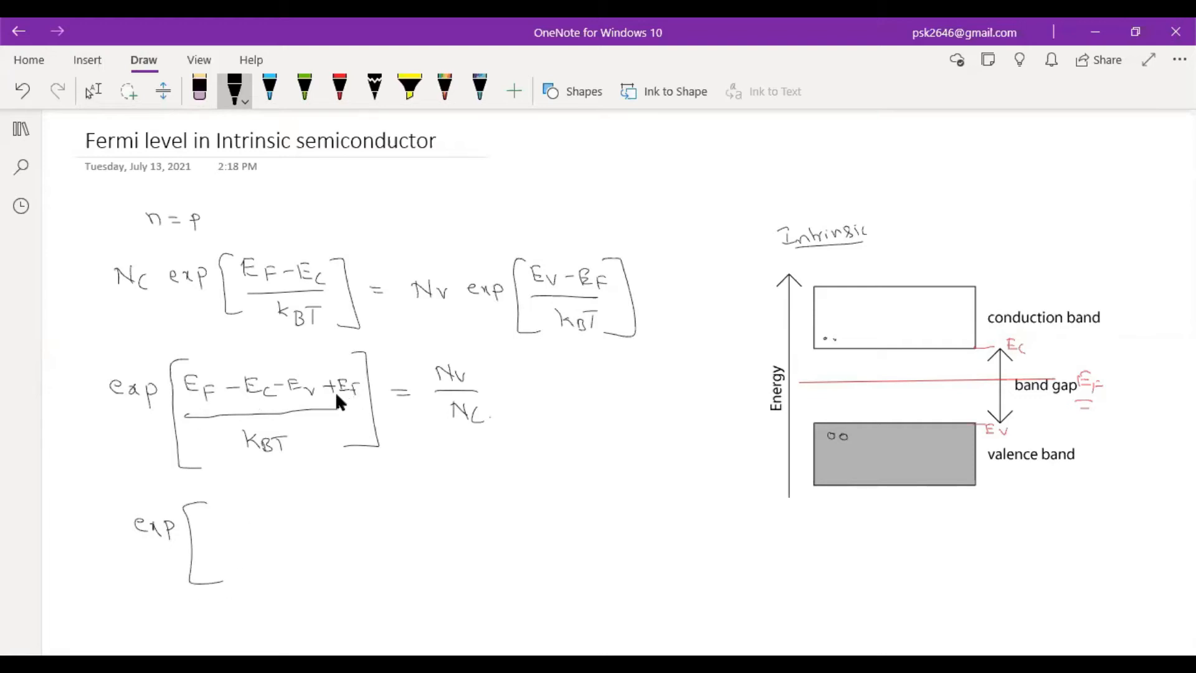
drag(221, 527, 255, 515)
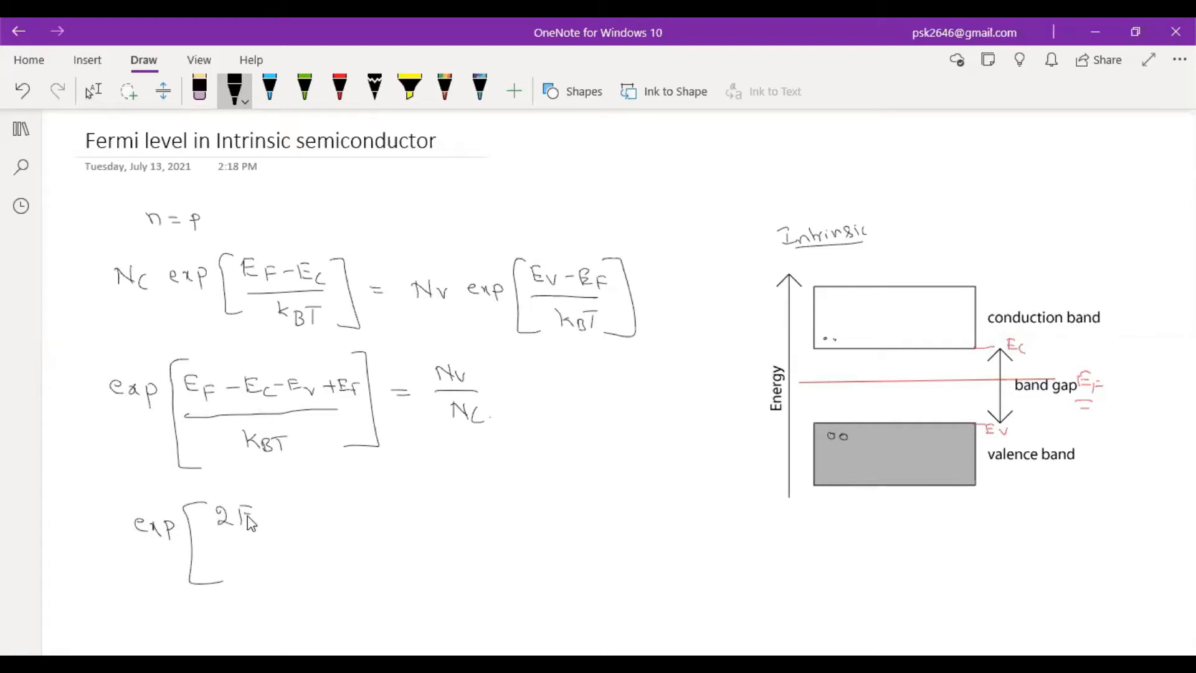
drag(237, 519, 275, 527)
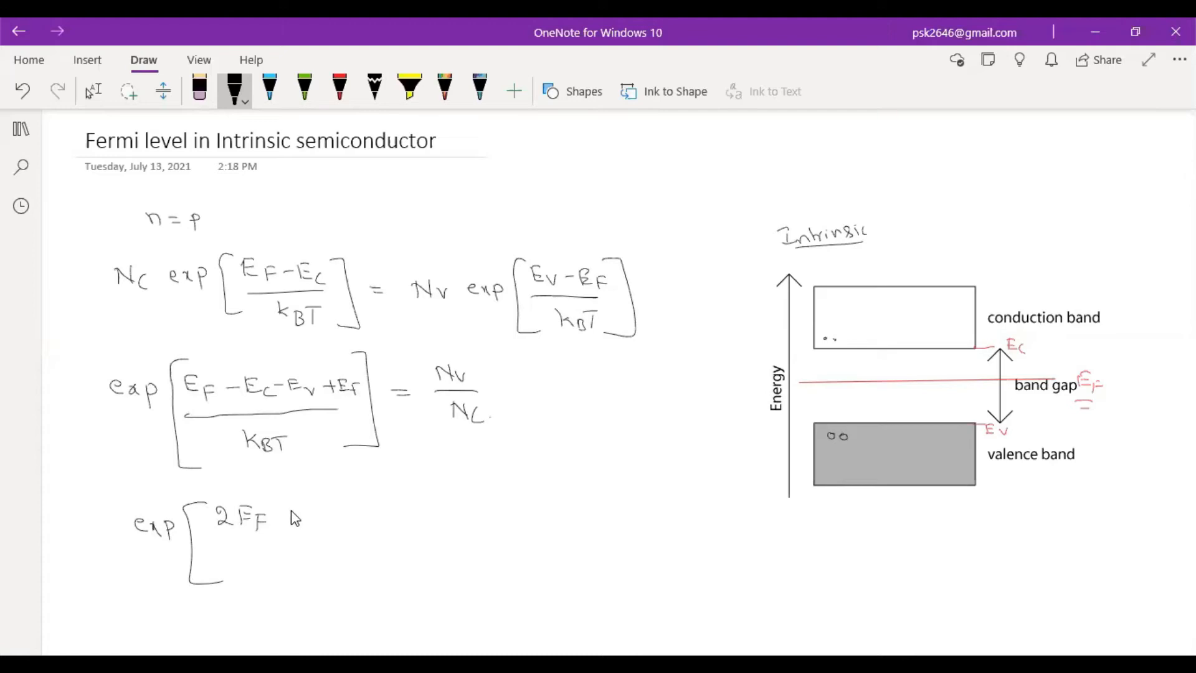
drag(286, 519, 301, 519)
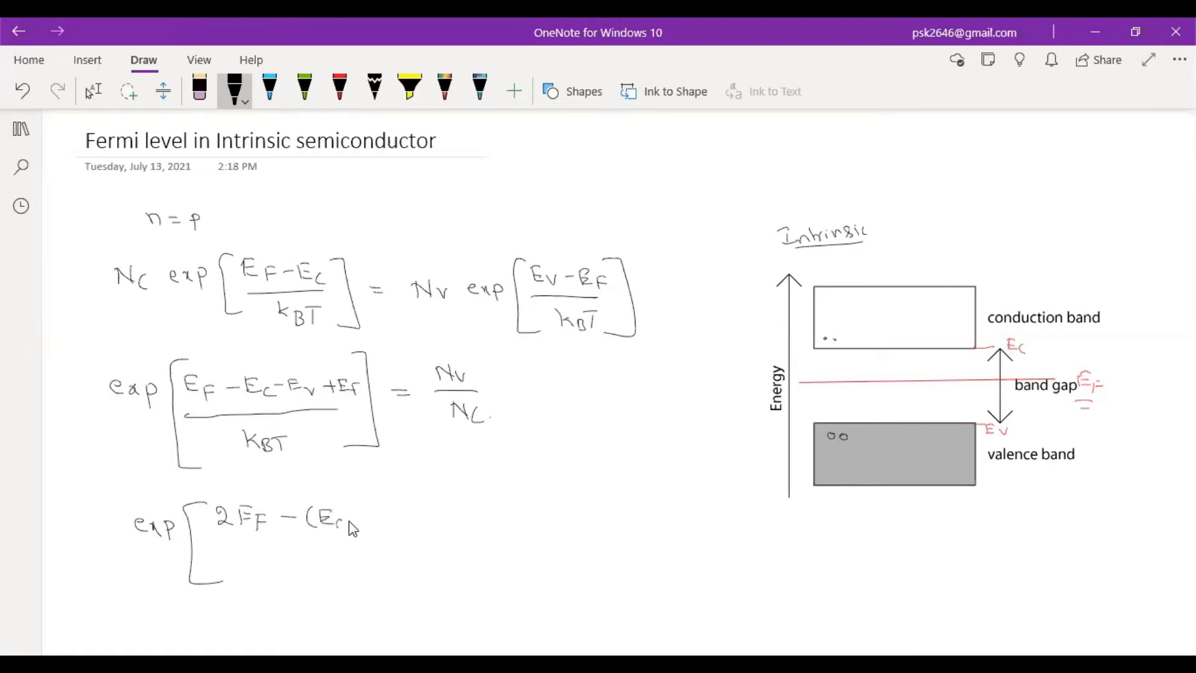
drag(328, 523, 389, 527)
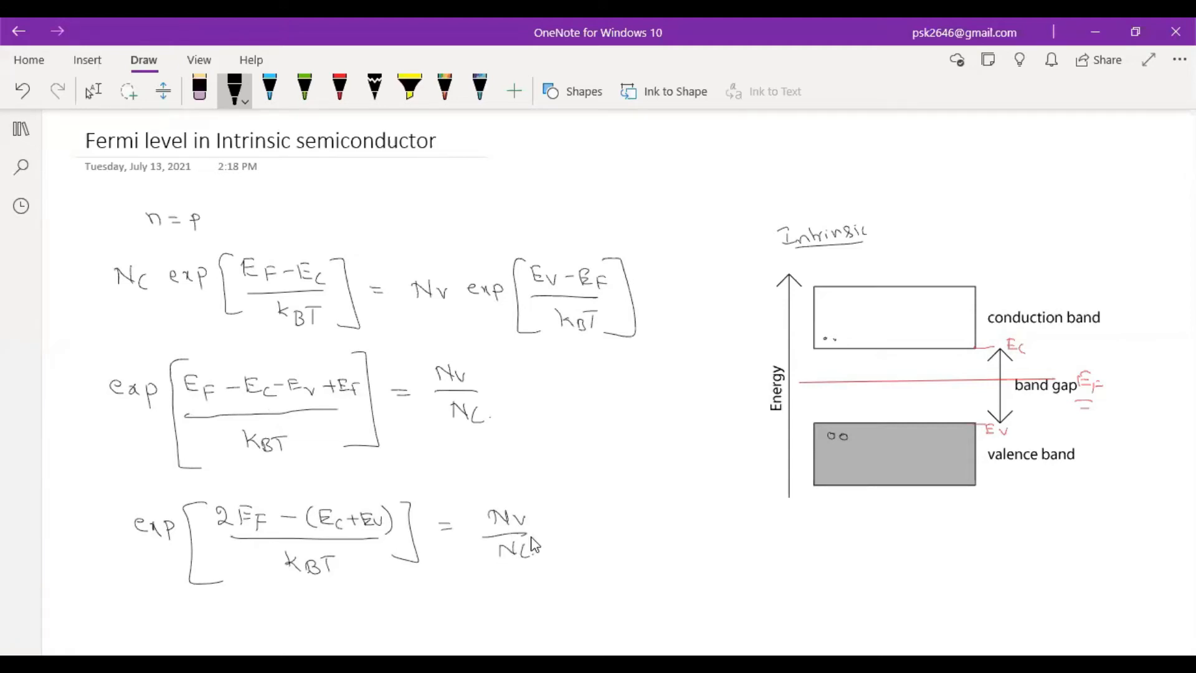
Scroll down and handwrite the note 'Apply log on both sides'.
scroll(down, 3)
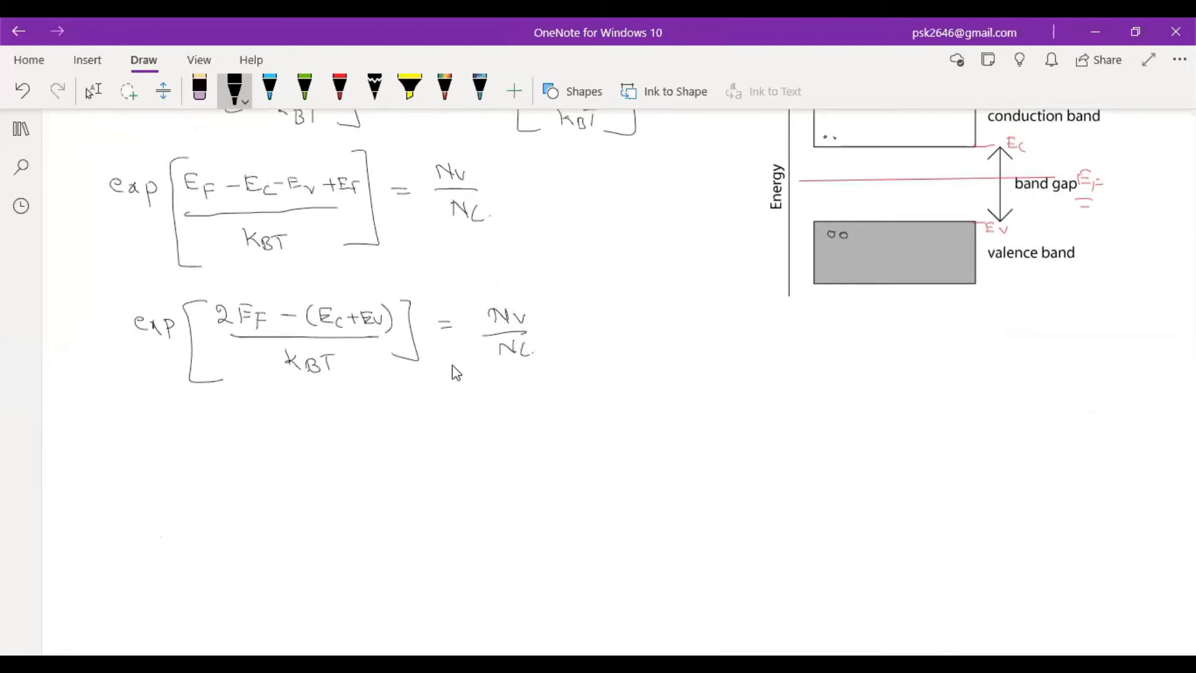
mouse_move(129, 343)
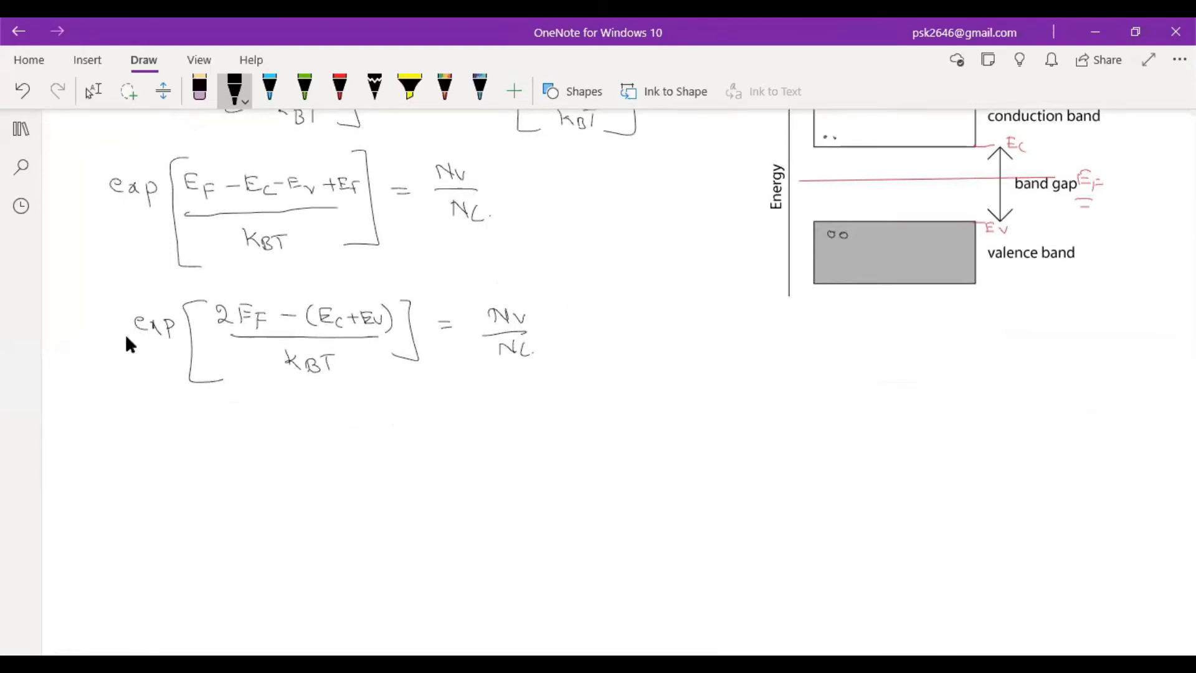
mouse_move(529, 359)
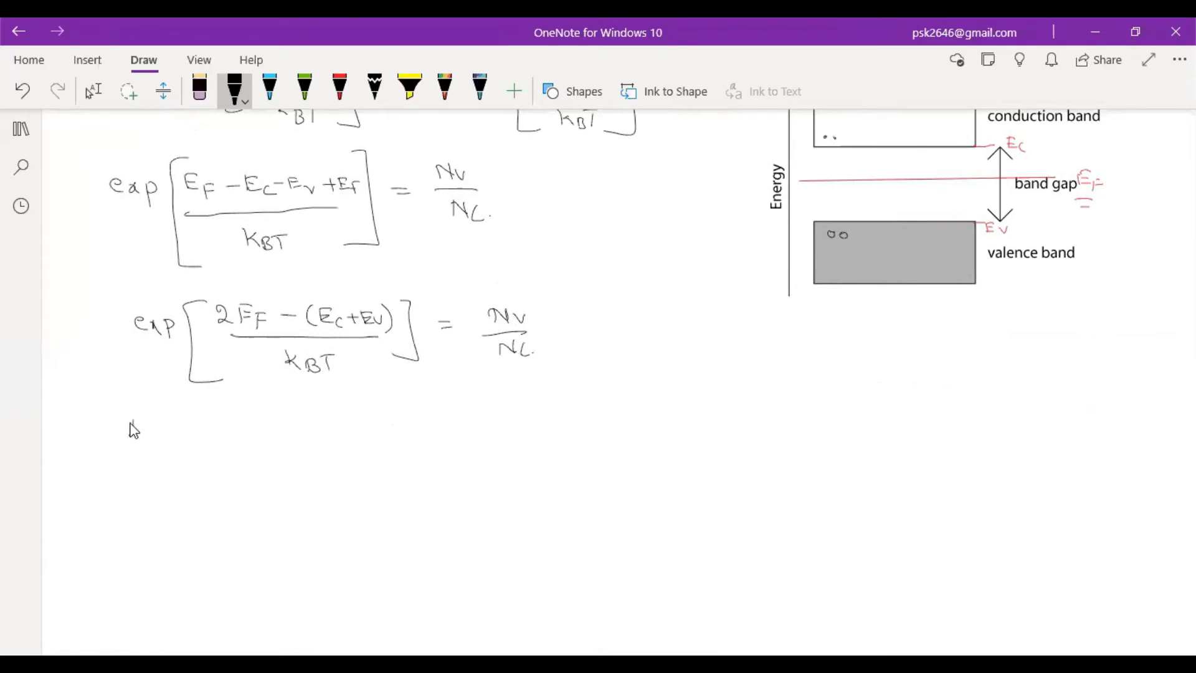
drag(122, 431, 198, 438)
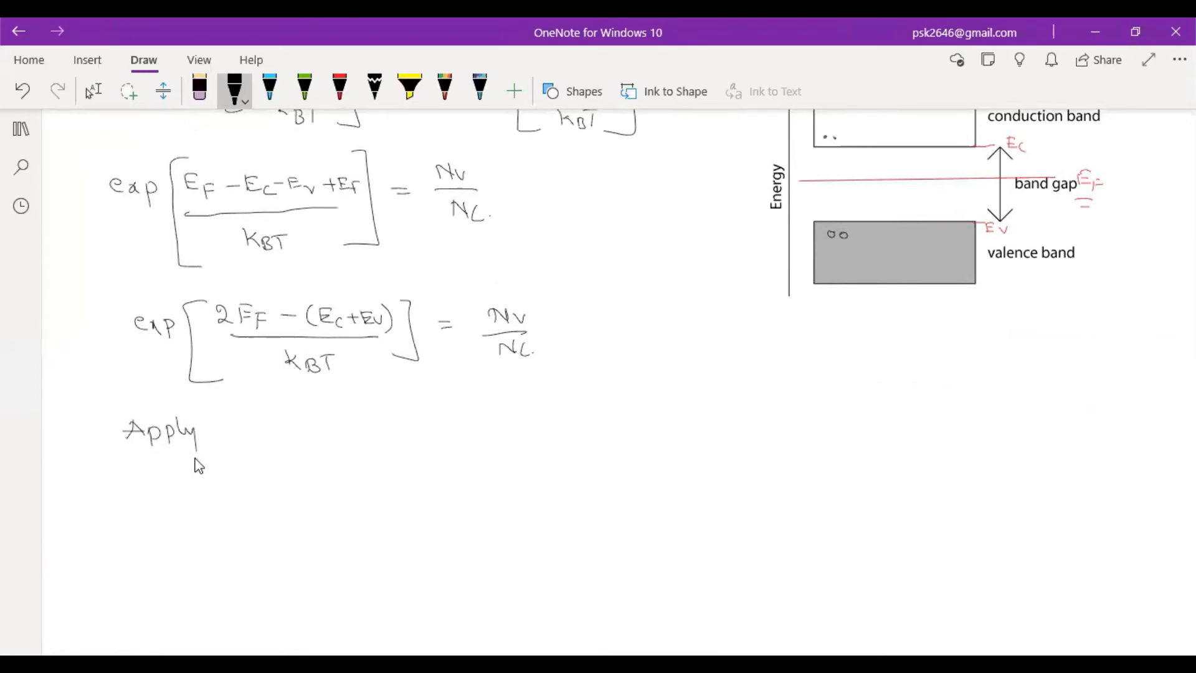
drag(229, 435, 275, 438)
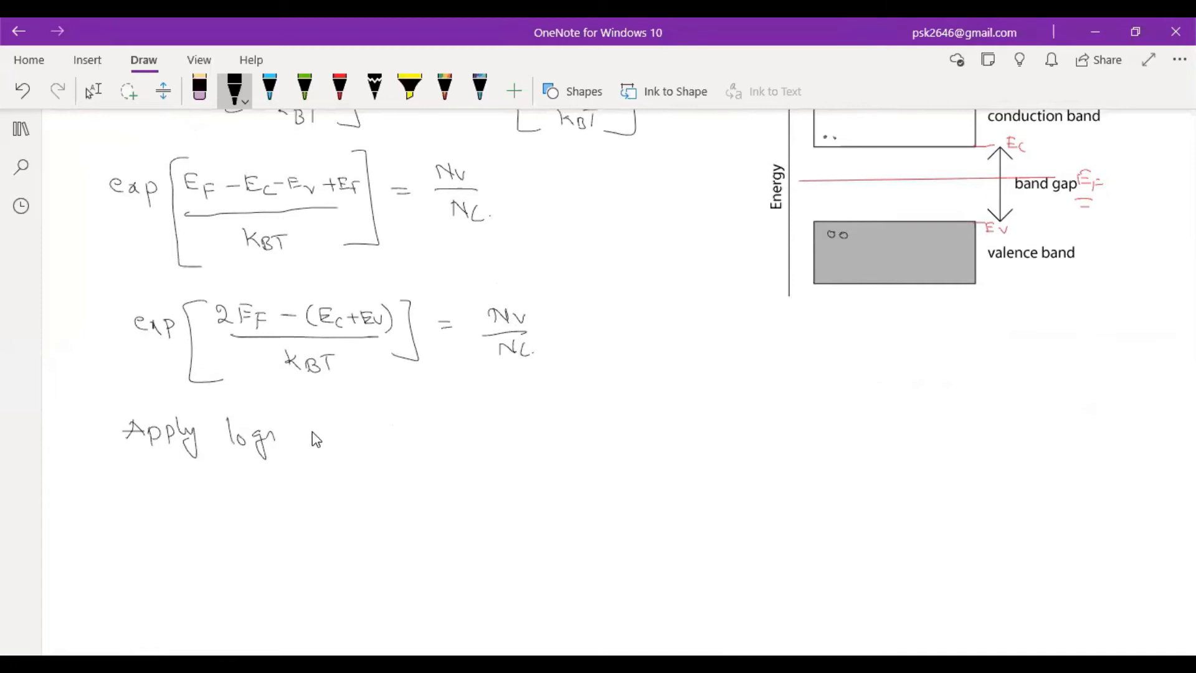
drag(320, 431, 370, 438)
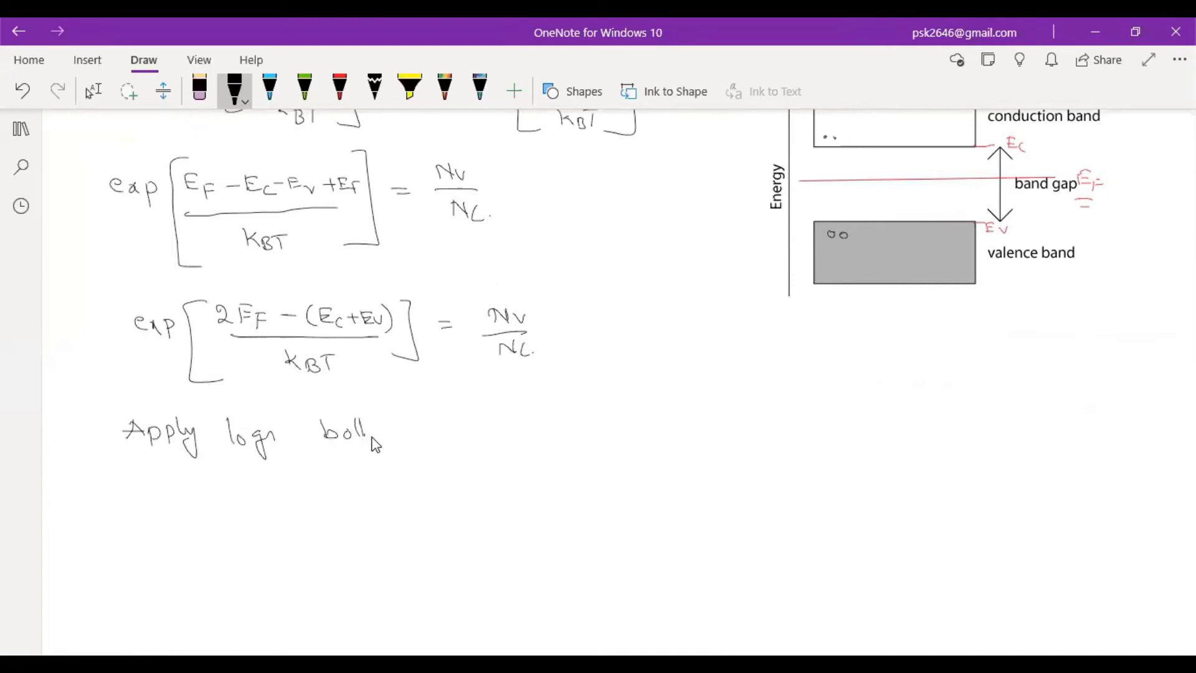
drag(397, 428, 466, 432)
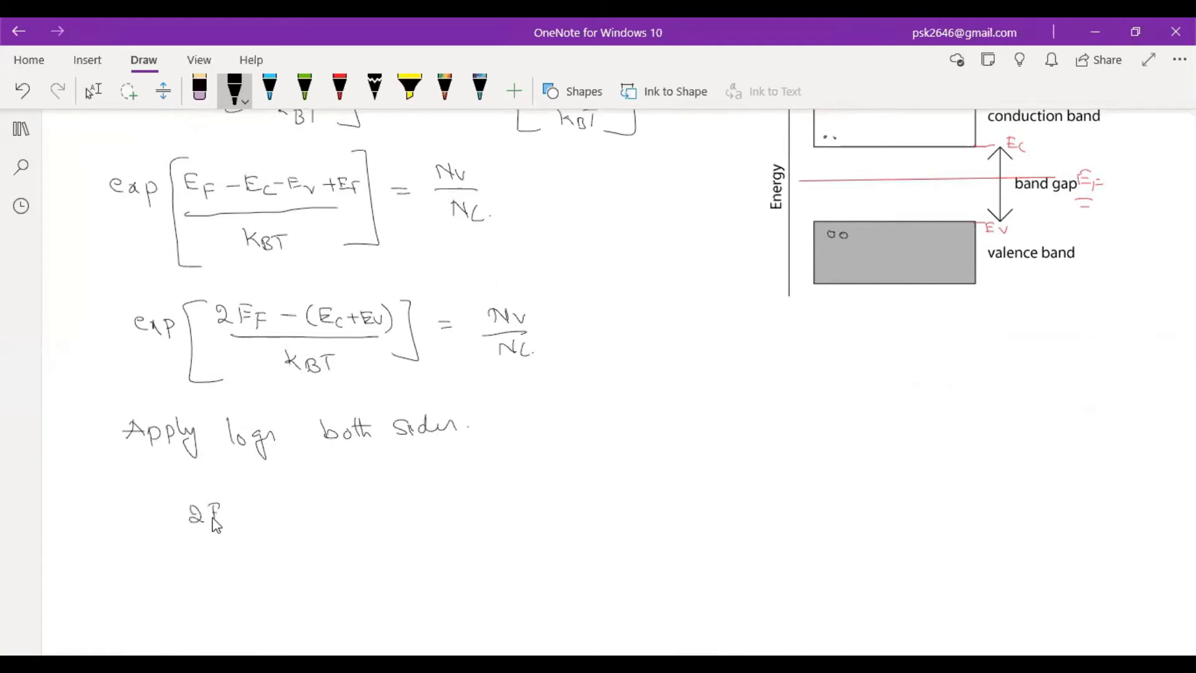
Write (2EF−(Ec+Ev))/kBT = log Nv/Nc below the note.
drag(221, 511, 282, 519)
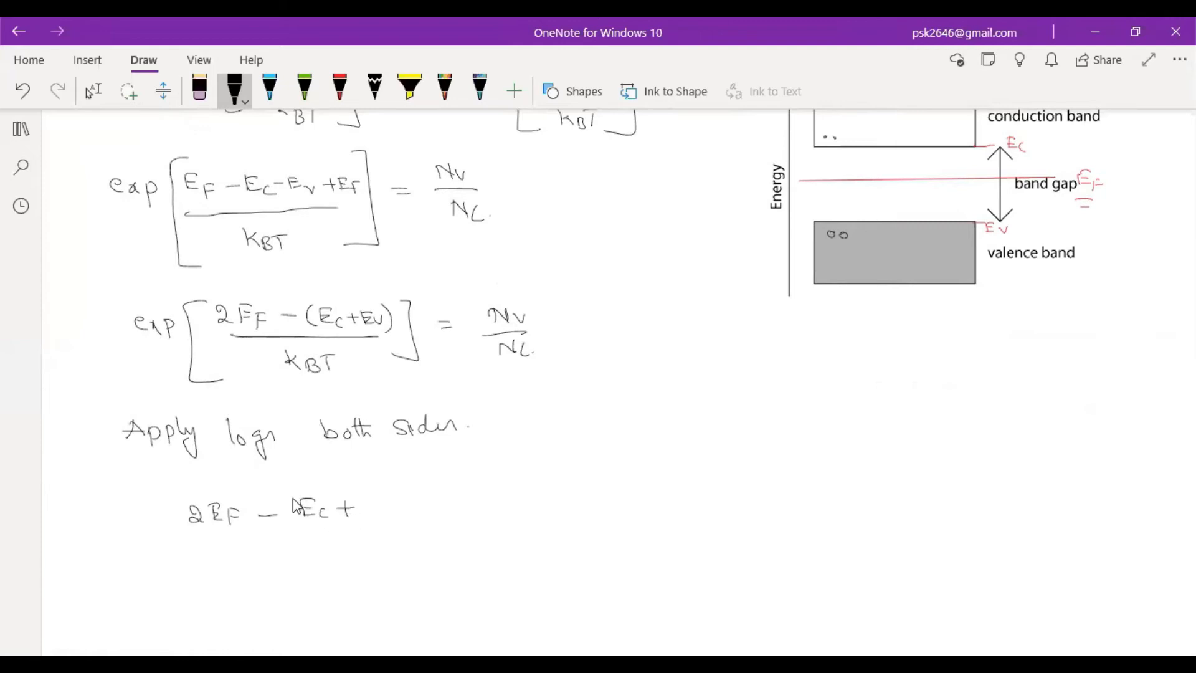
drag(293, 507, 374, 507)
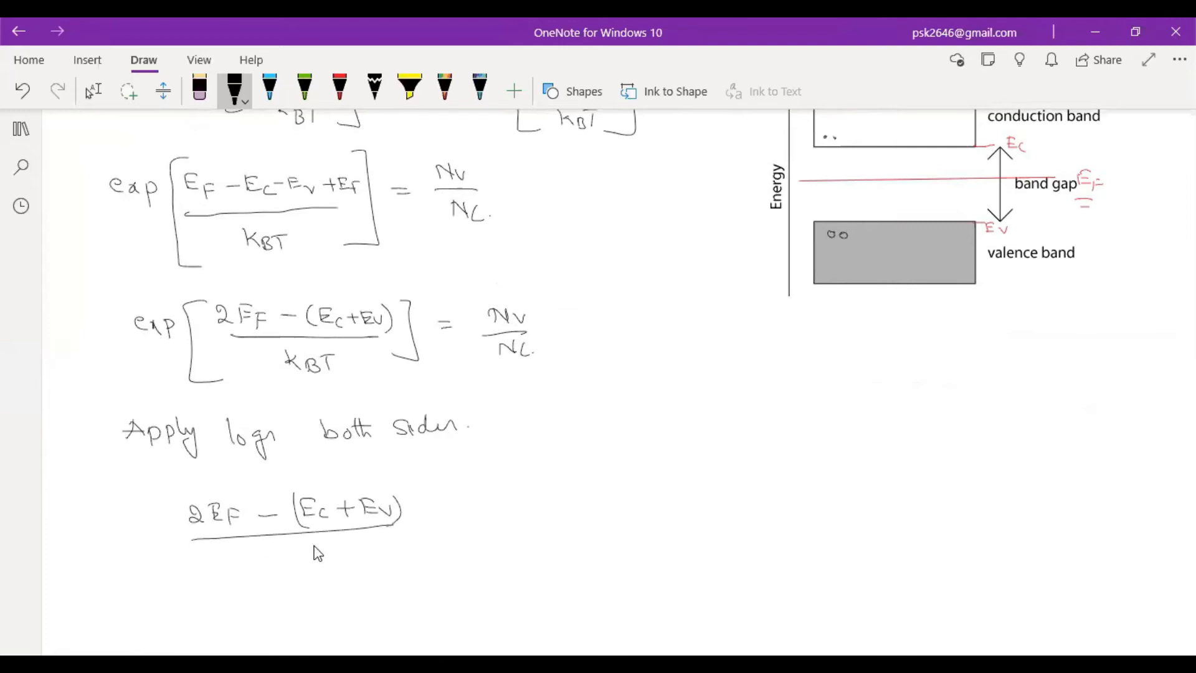
drag(271, 553, 321, 557)
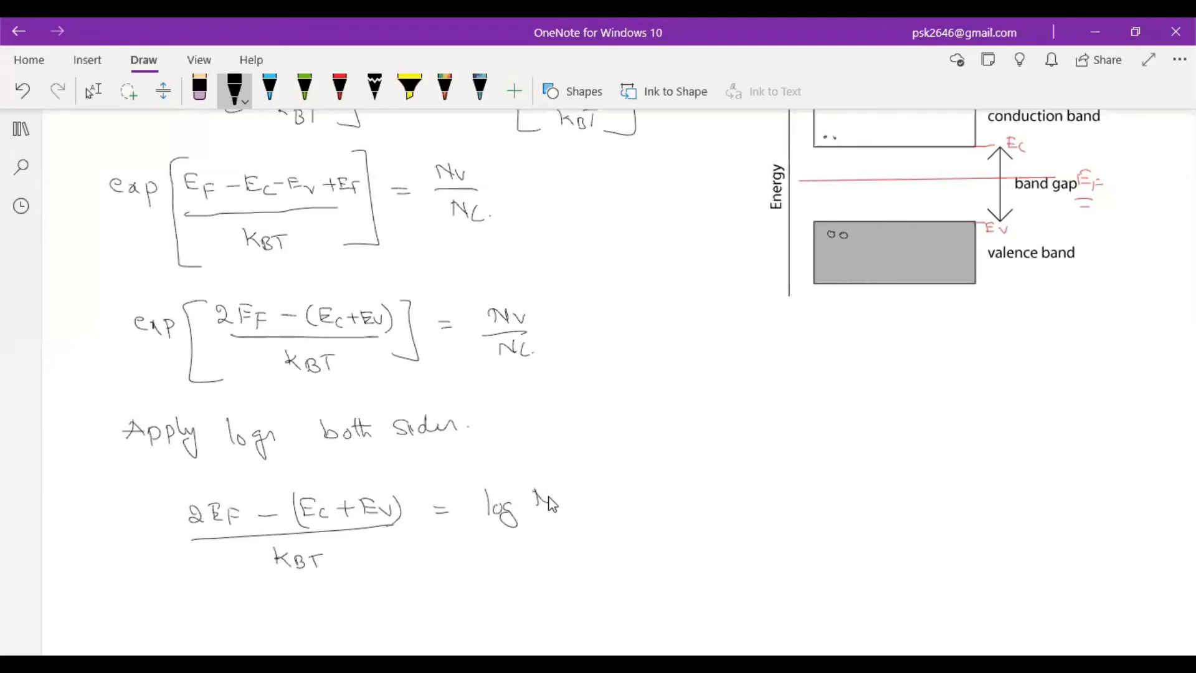
drag(545, 496, 564, 534)
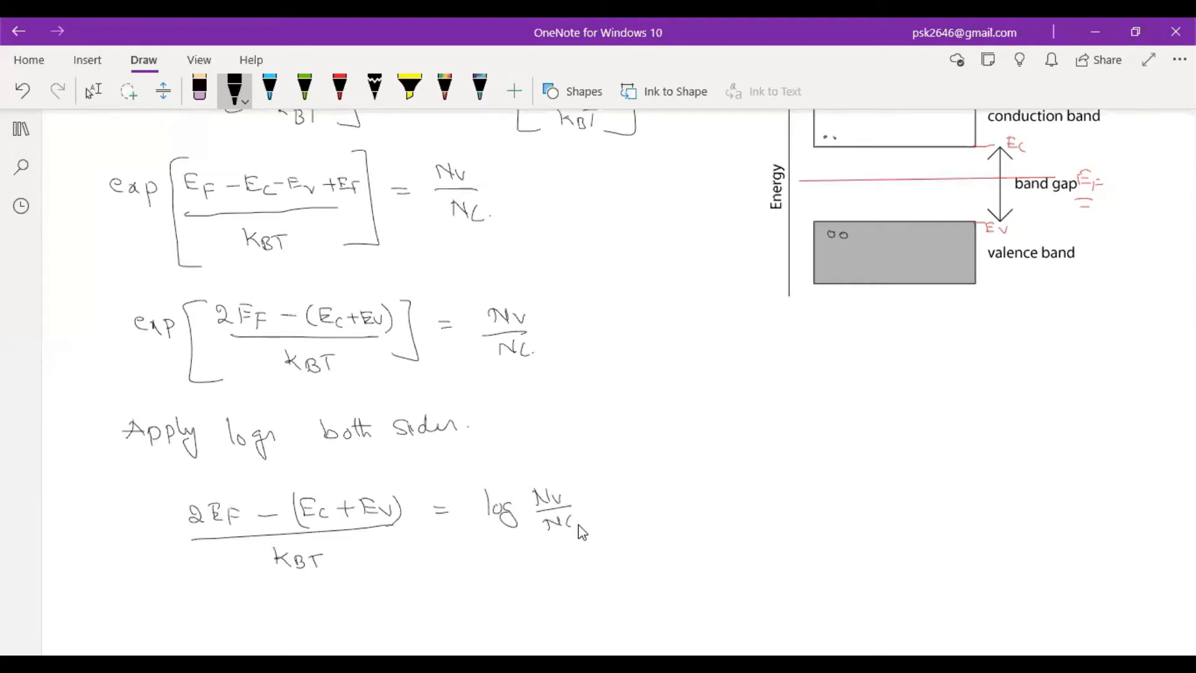
Handwrite the split left side 2EF/kBT − (Ec+Ev)/kBT on a new line.
scroll(down, 3)
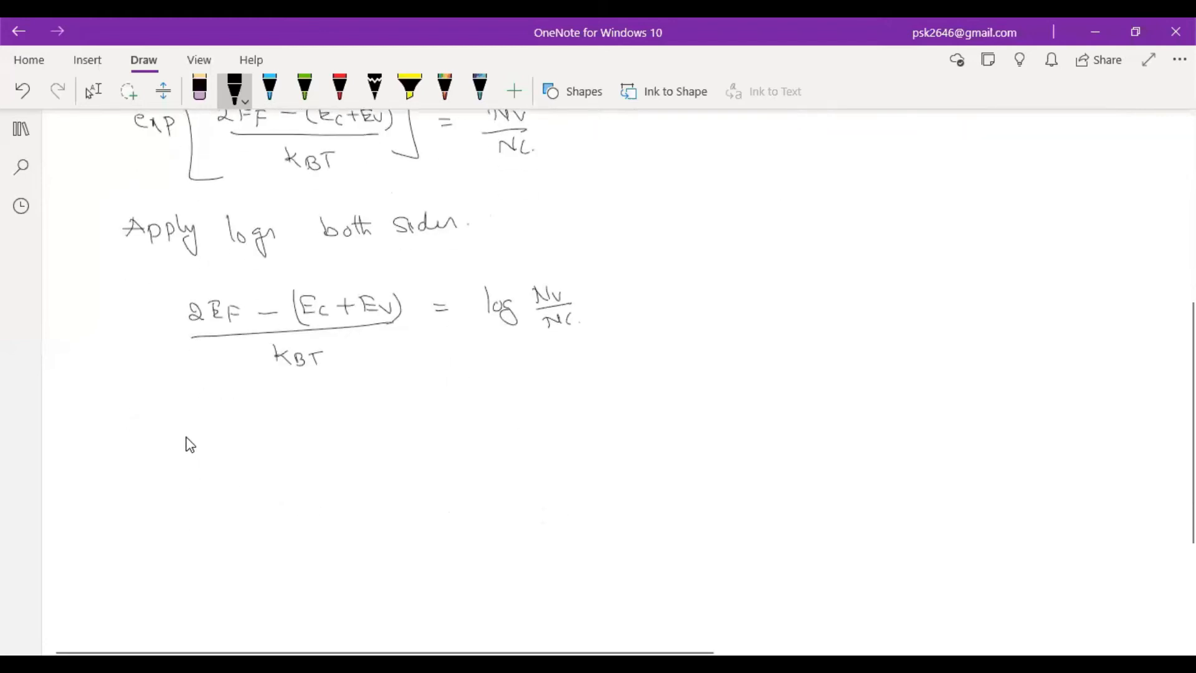
drag(183, 439, 237, 450)
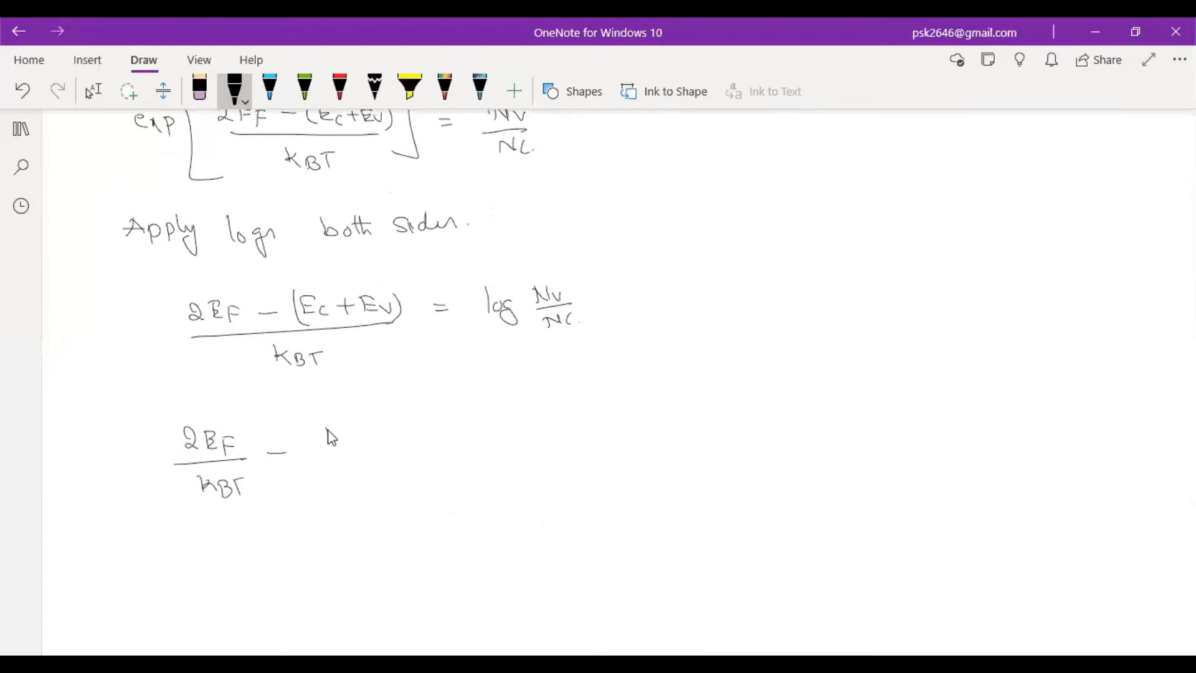
drag(324, 438, 374, 446)
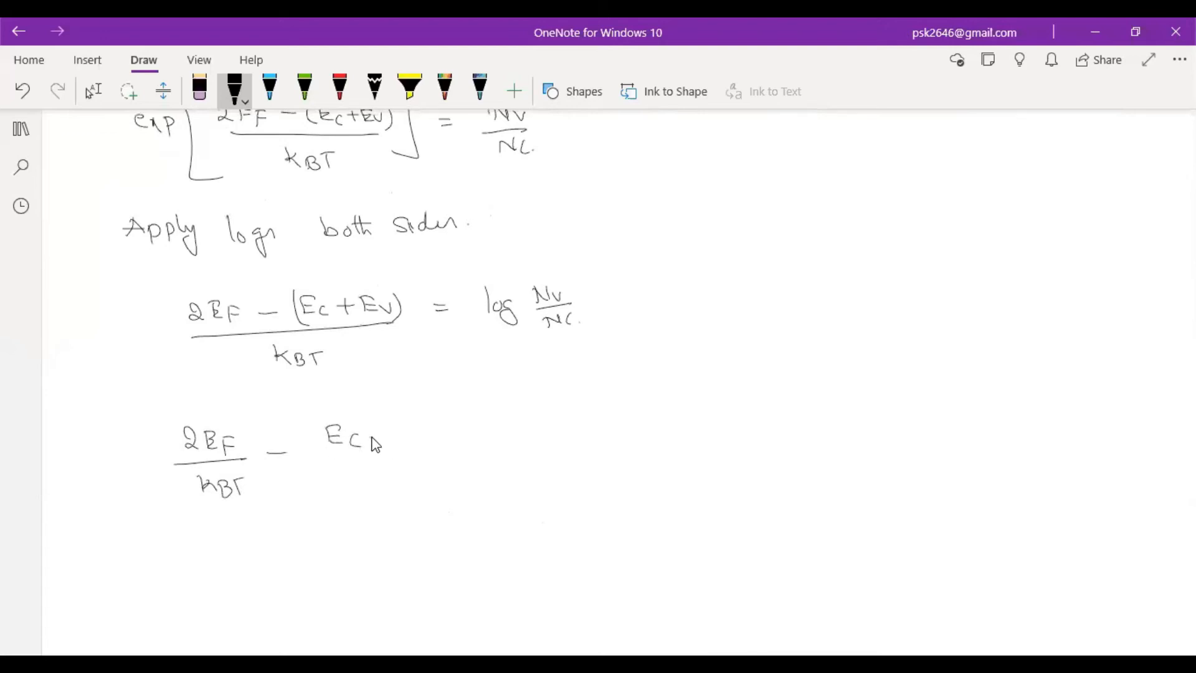
drag(367, 439, 427, 438)
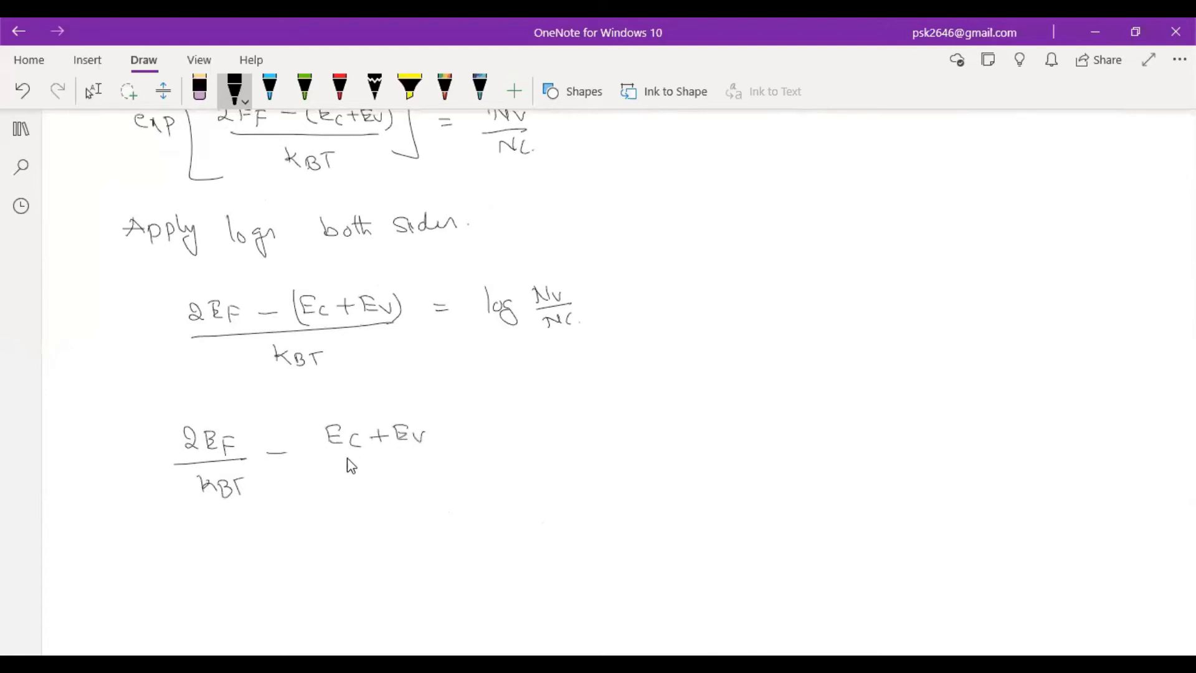
drag(351, 458, 415, 484)
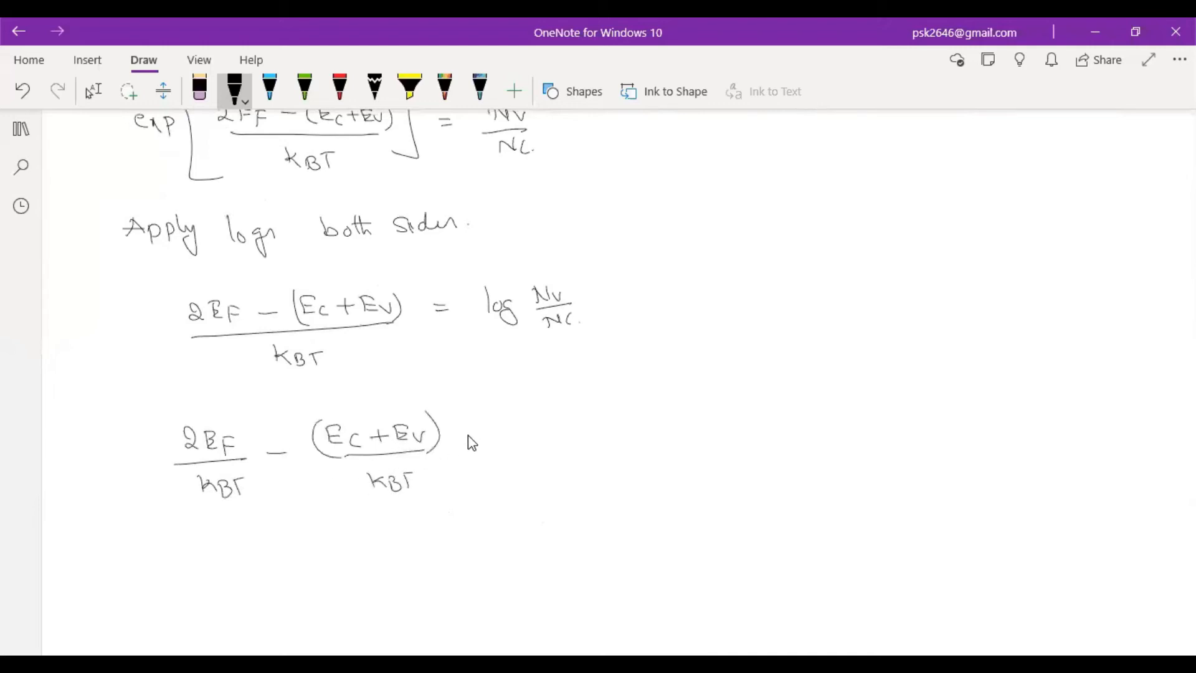
Write = log(Nv/Nc) with the ratio in brackets, then scroll down.
drag(466, 438, 557, 438)
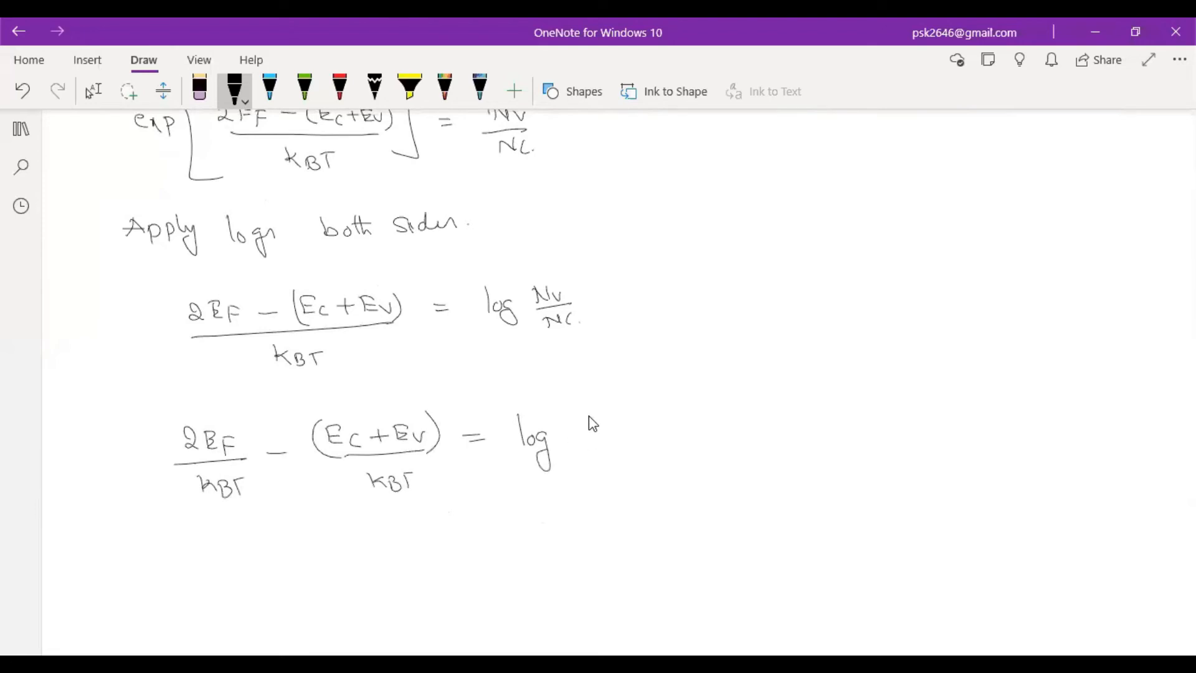
drag(588, 416, 641, 469)
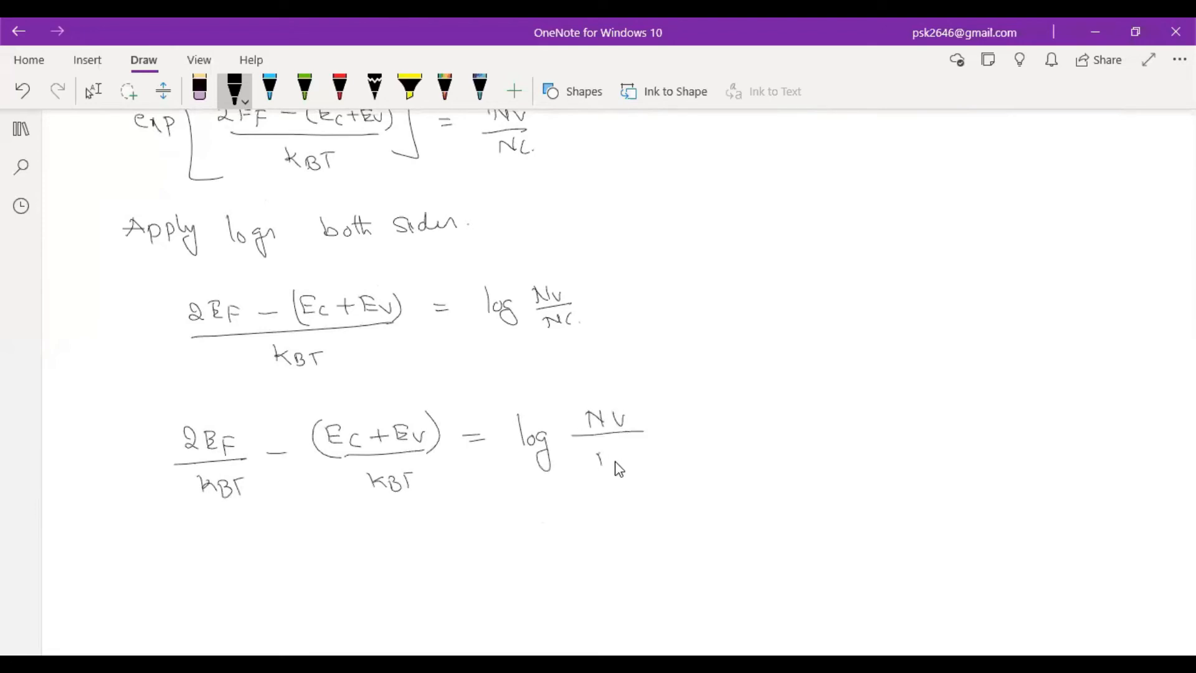
drag(580, 412, 663, 466)
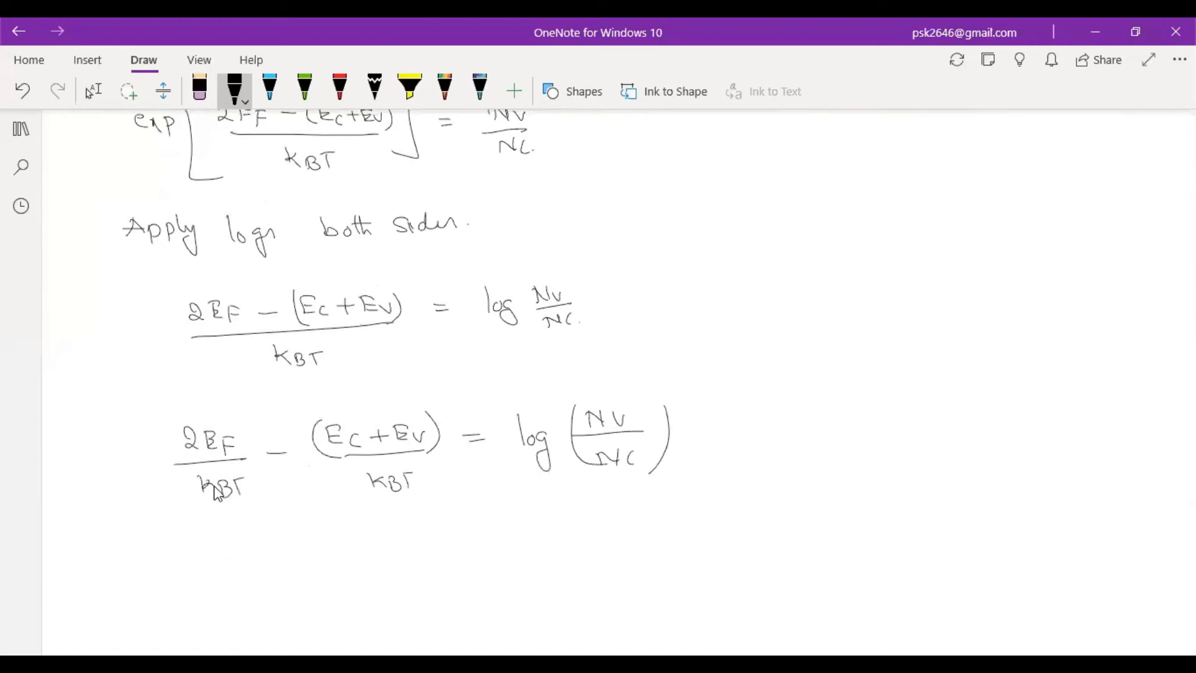
scroll(down, 3)
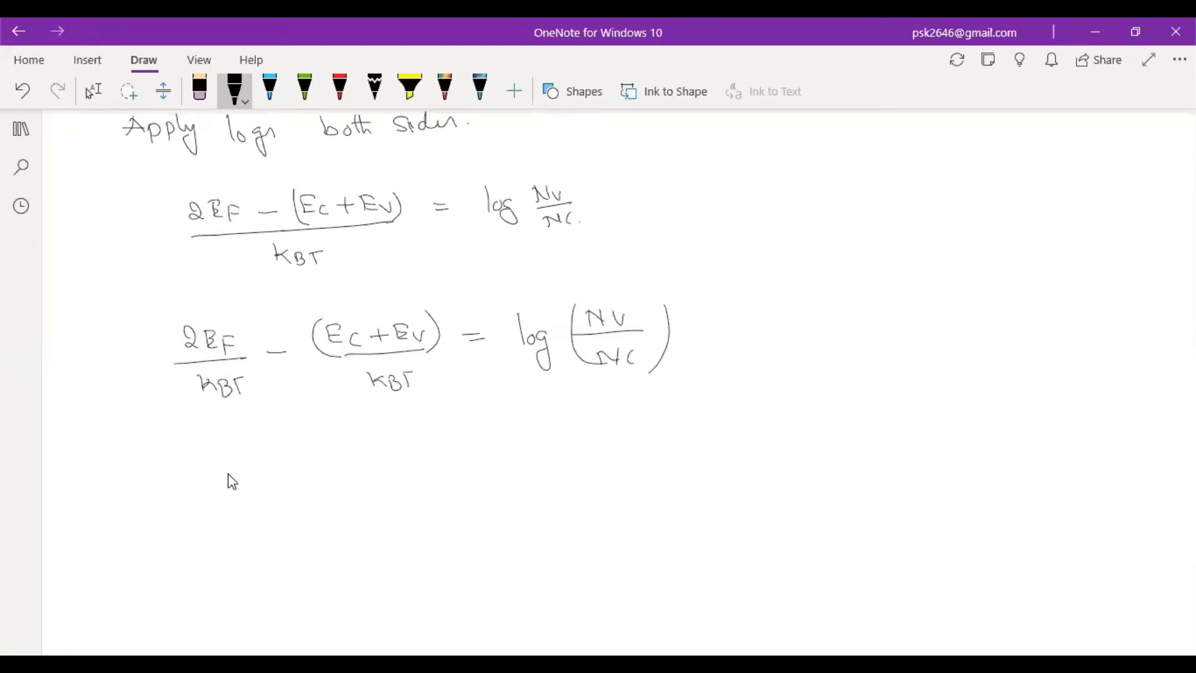
Handwrite 2EF/kBT = log(Nv/Nc) + (Ec+Ev)/kBT, moving the band-edge term across.
drag(221, 489, 290, 488)
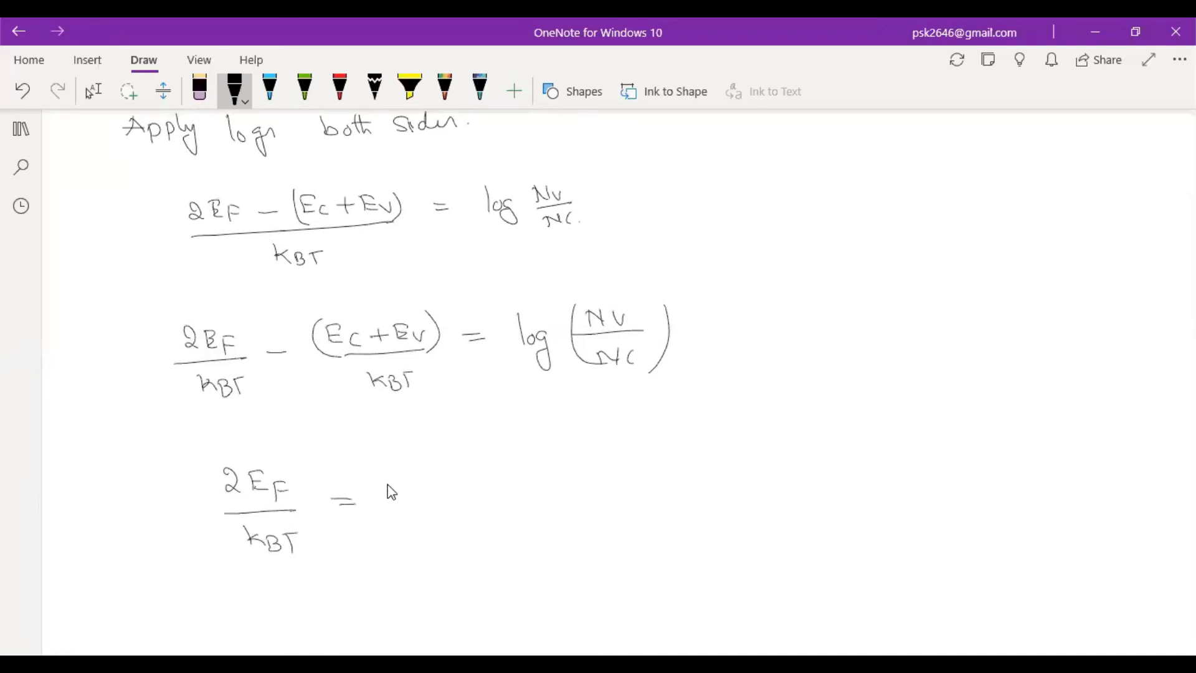
drag(393, 488, 428, 526)
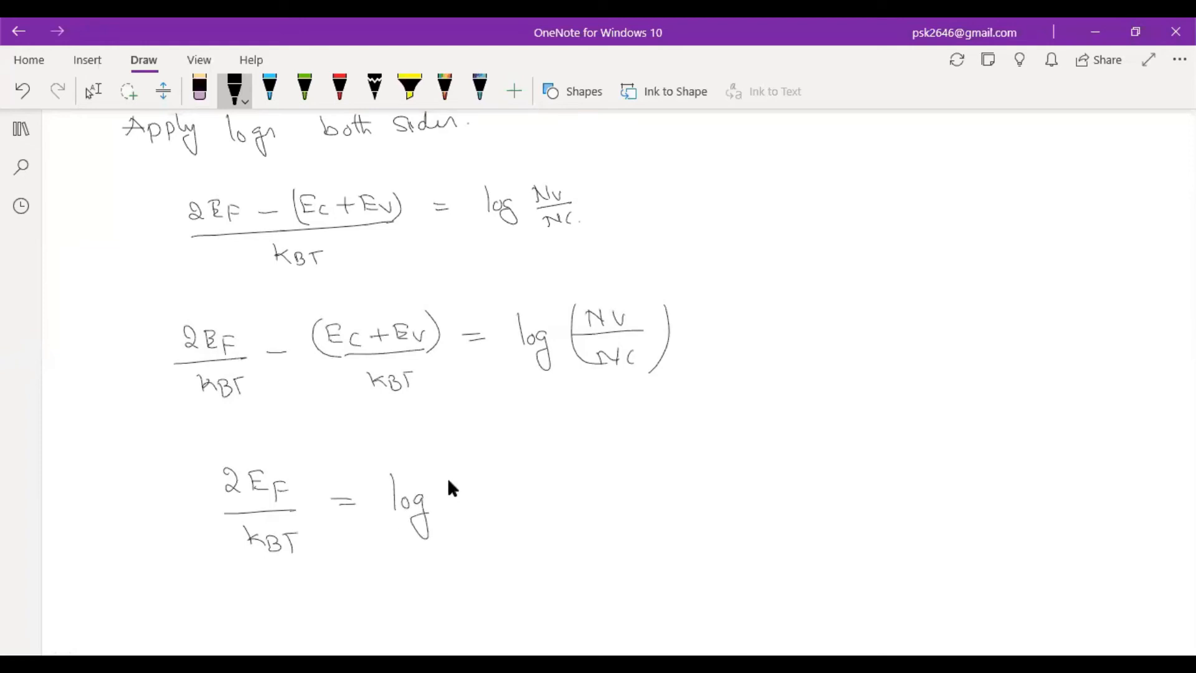
drag(455, 488, 499, 507)
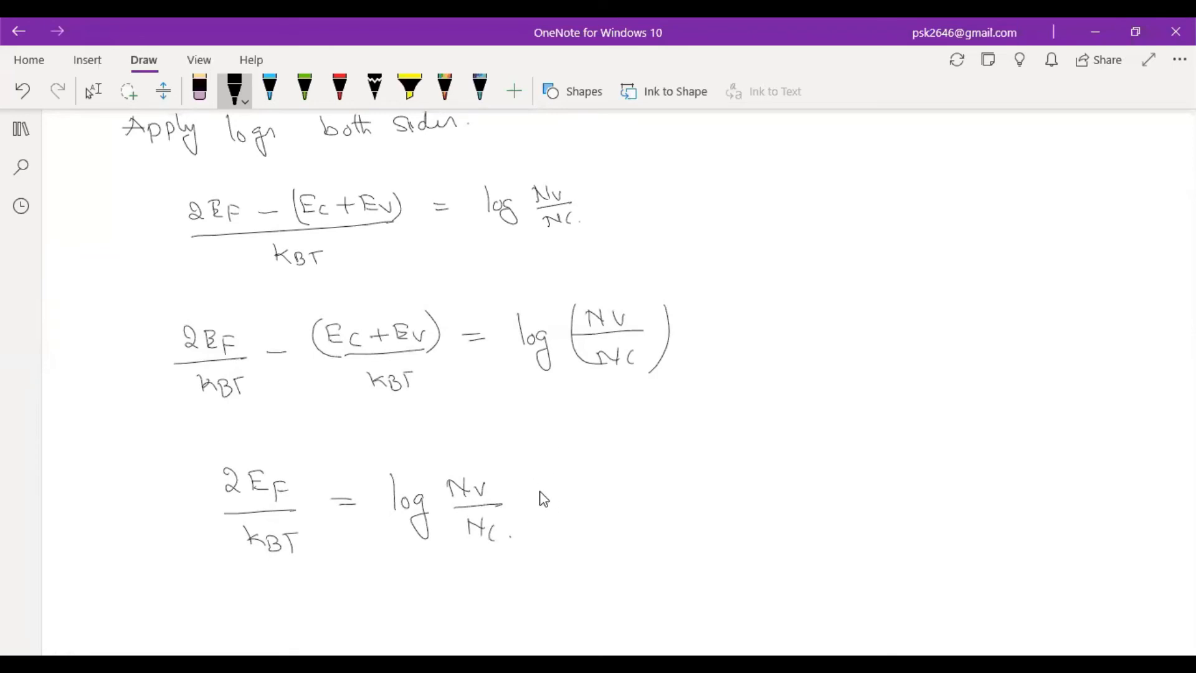
drag(541, 504, 564, 484)
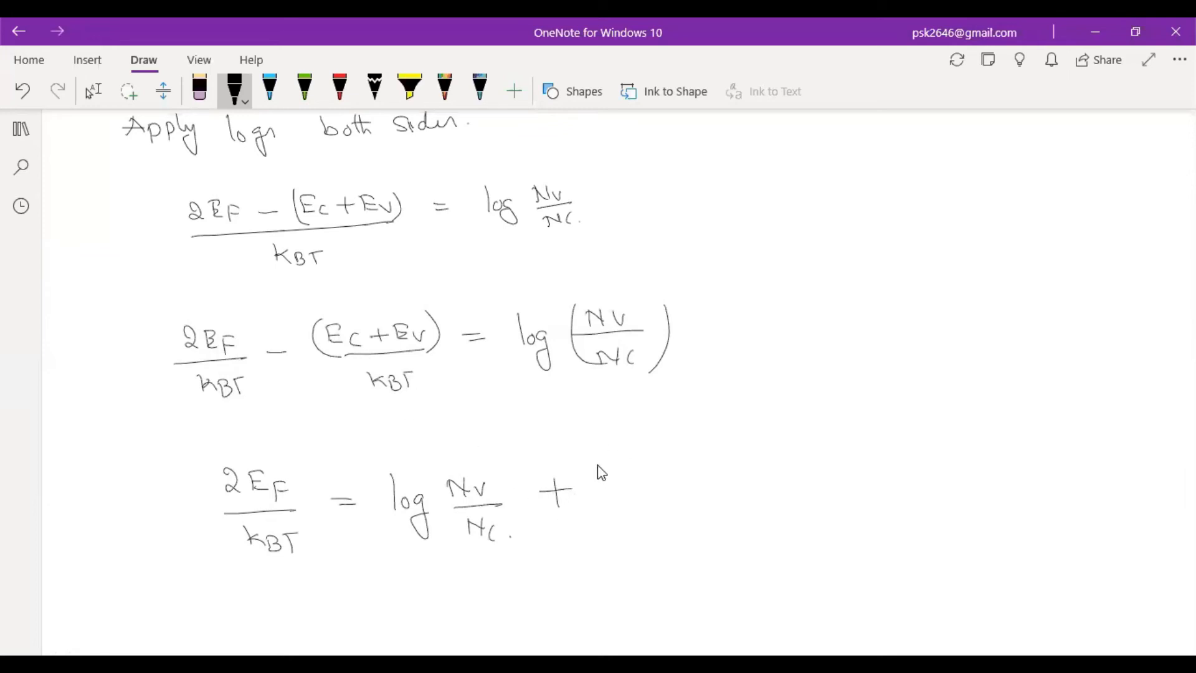
drag(602, 480, 679, 480)
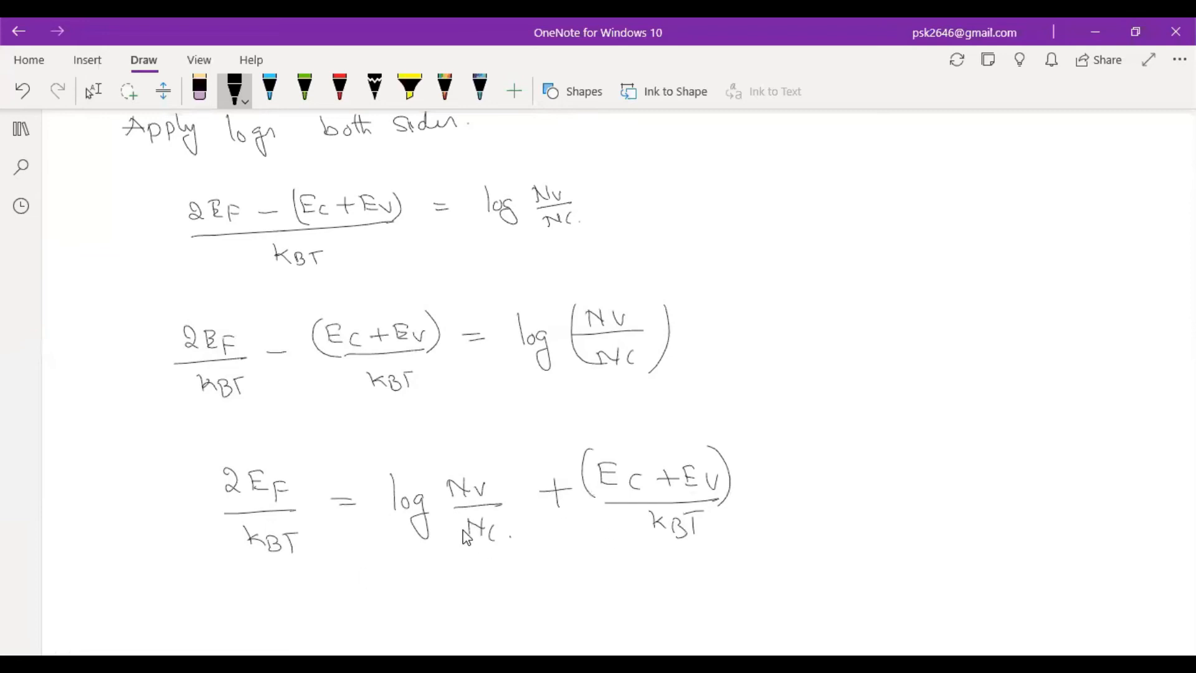
Scroll down and handwrite EF = (kBT/2) log(Nv/Nc).
scroll(down, 3)
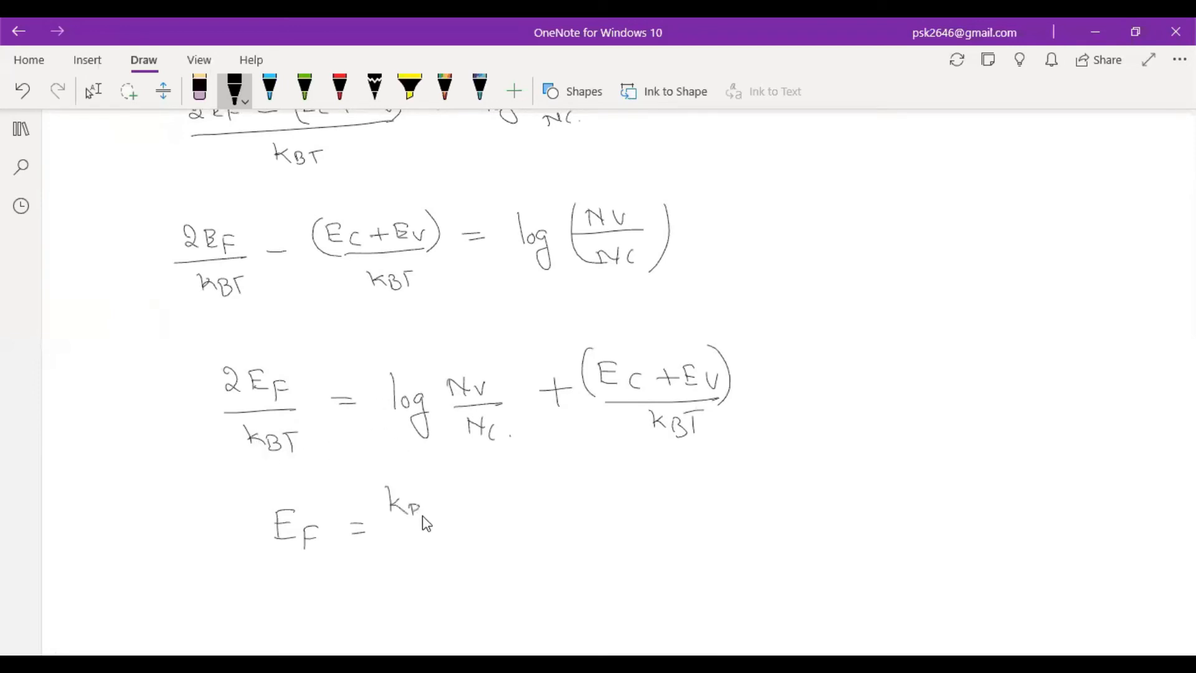
drag(397, 503, 458, 530)
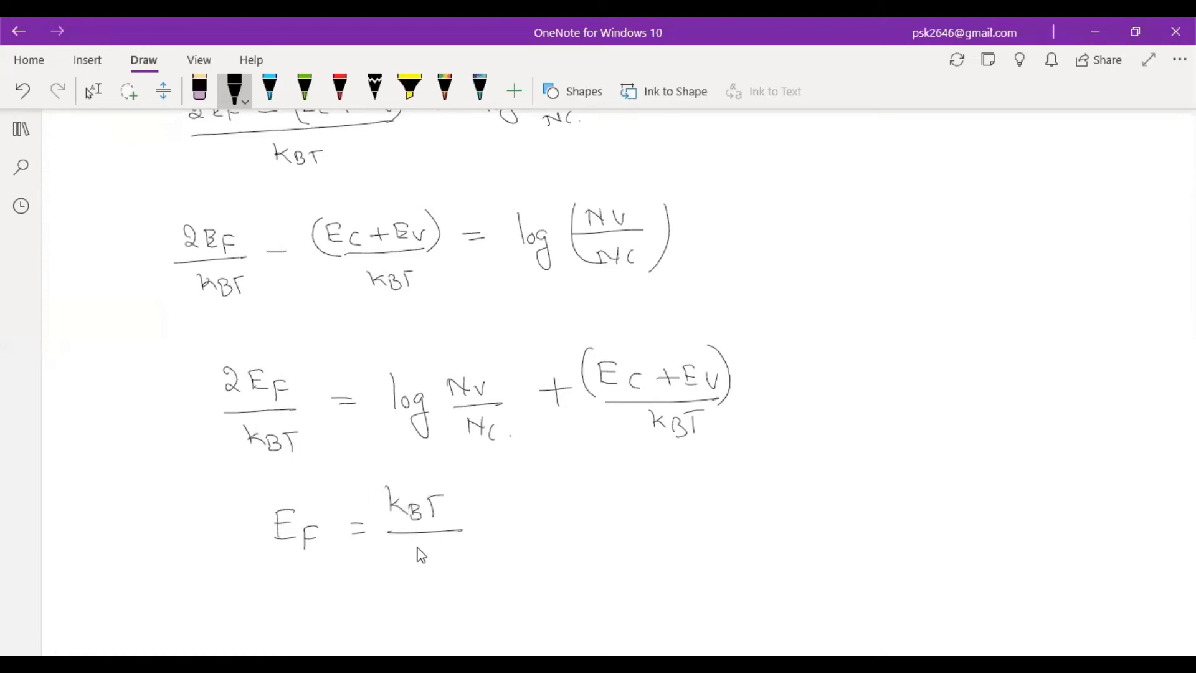
drag(424, 549, 427, 550)
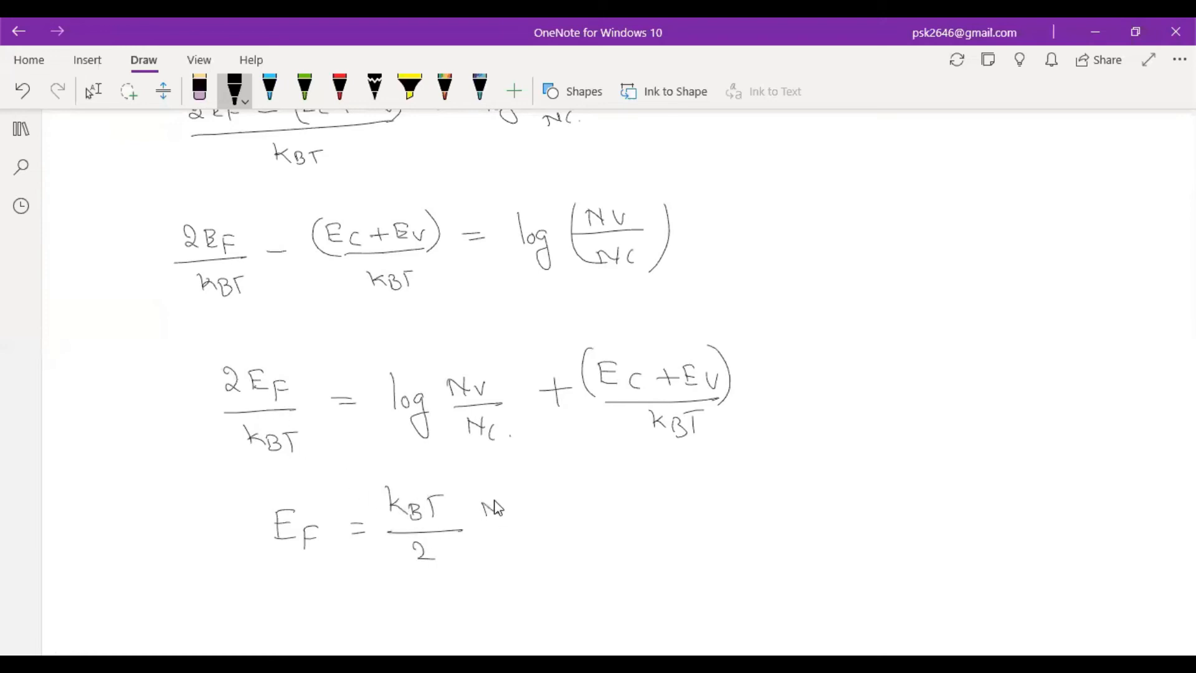
drag(481, 507, 519, 519)
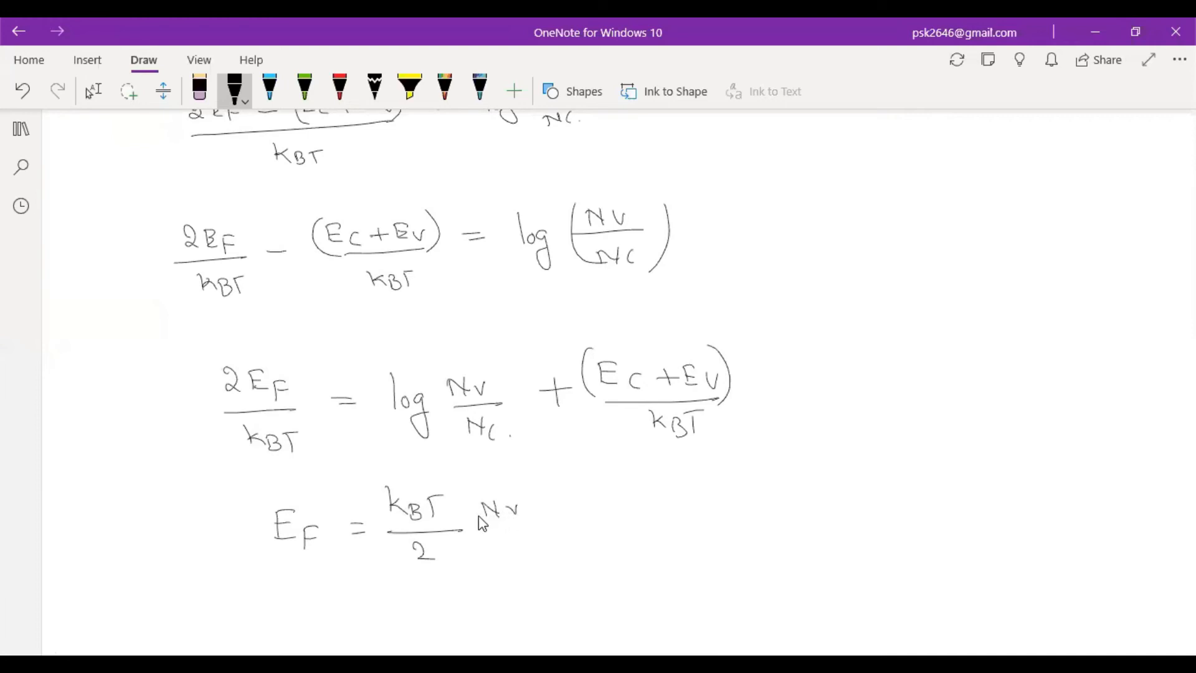
drag(462, 523, 493, 530)
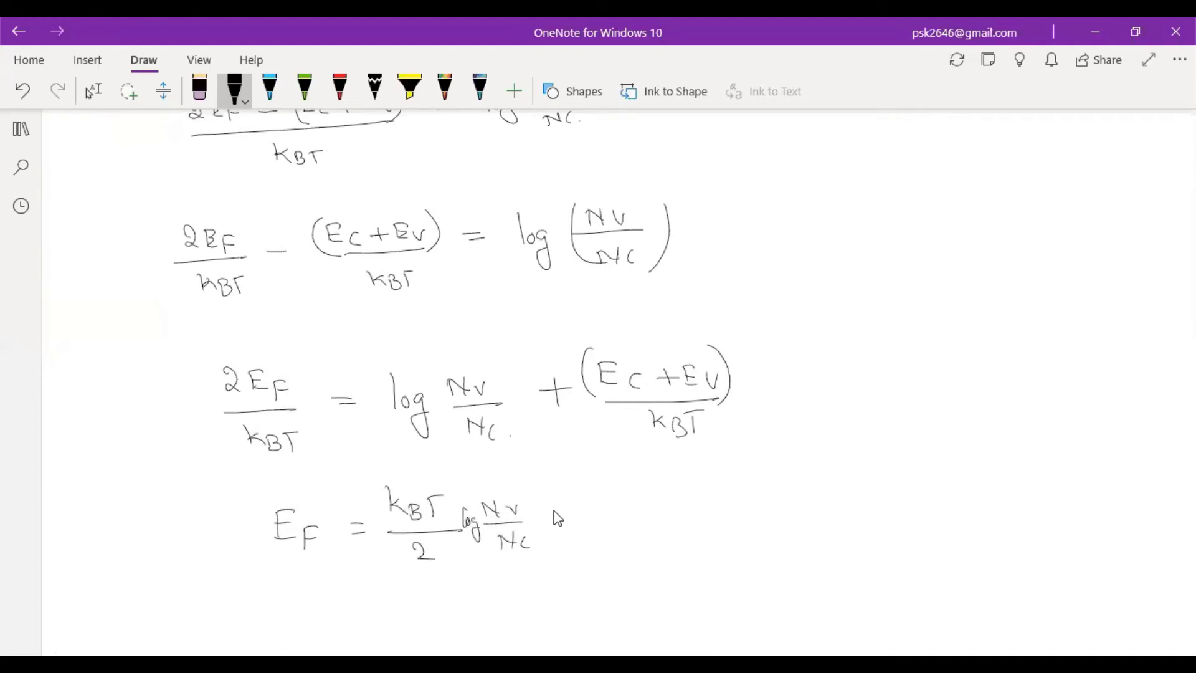
Add + (kBT/2)·(Ec+Ev)/kBT, strike out the kBT terms, and scroll down.
drag(557, 527, 580, 504)
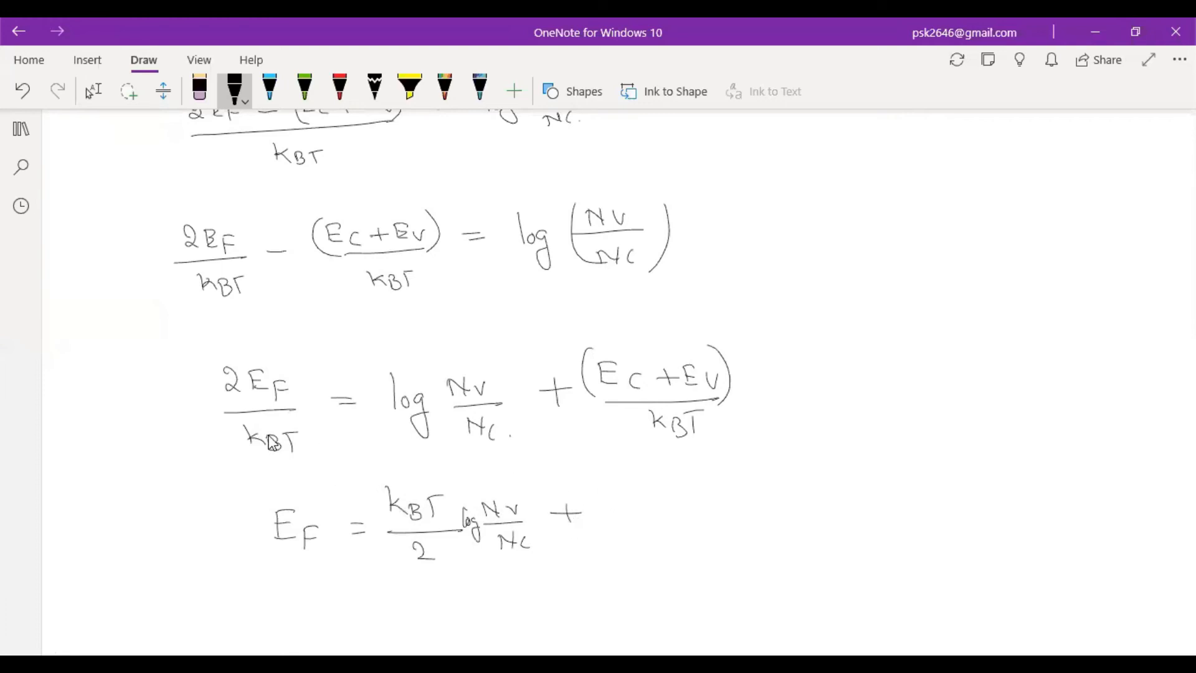
drag(618, 489, 637, 519)
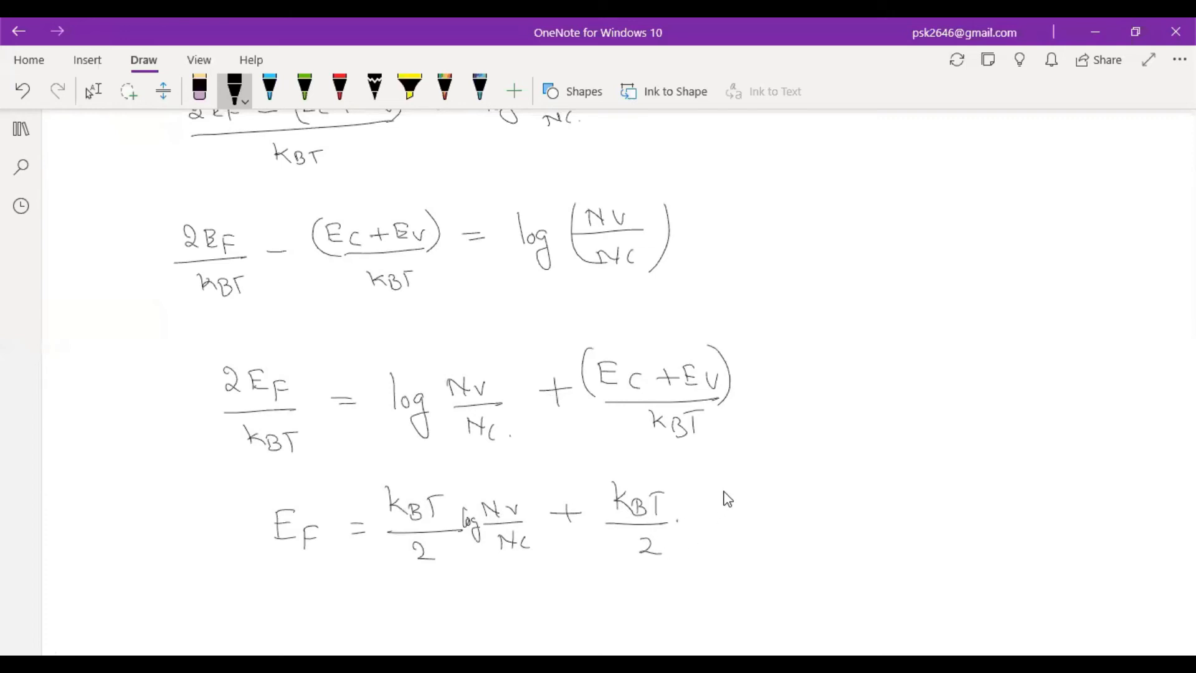
drag(717, 488, 751, 503)
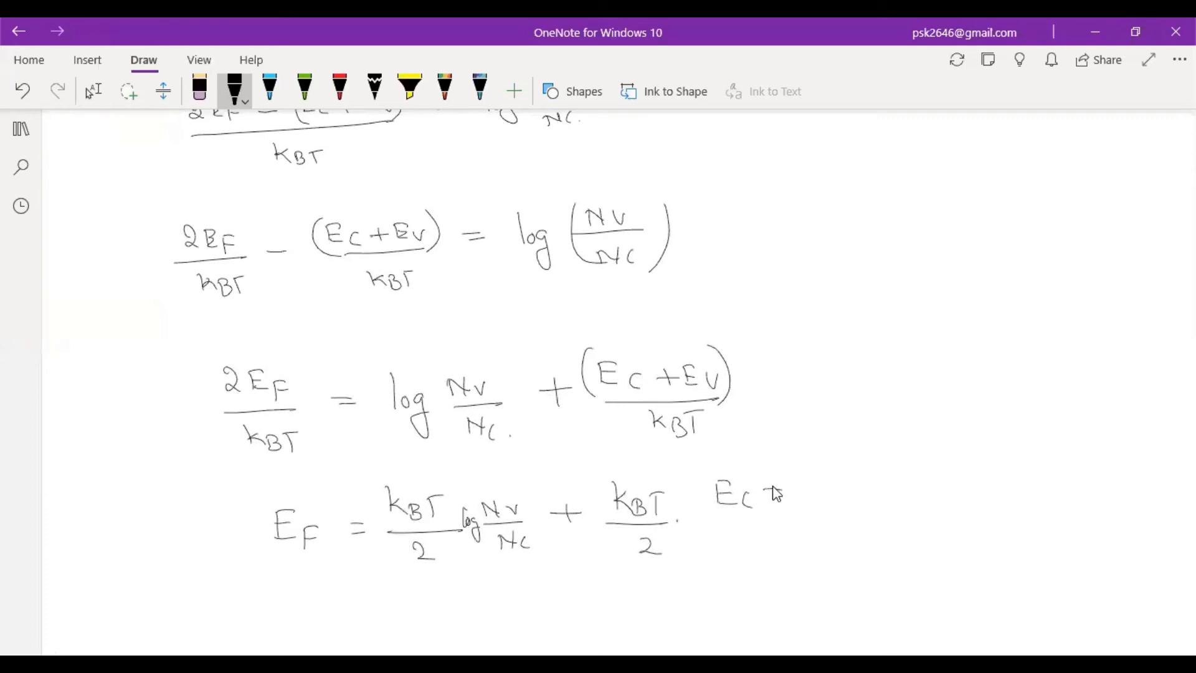
drag(755, 492, 839, 496)
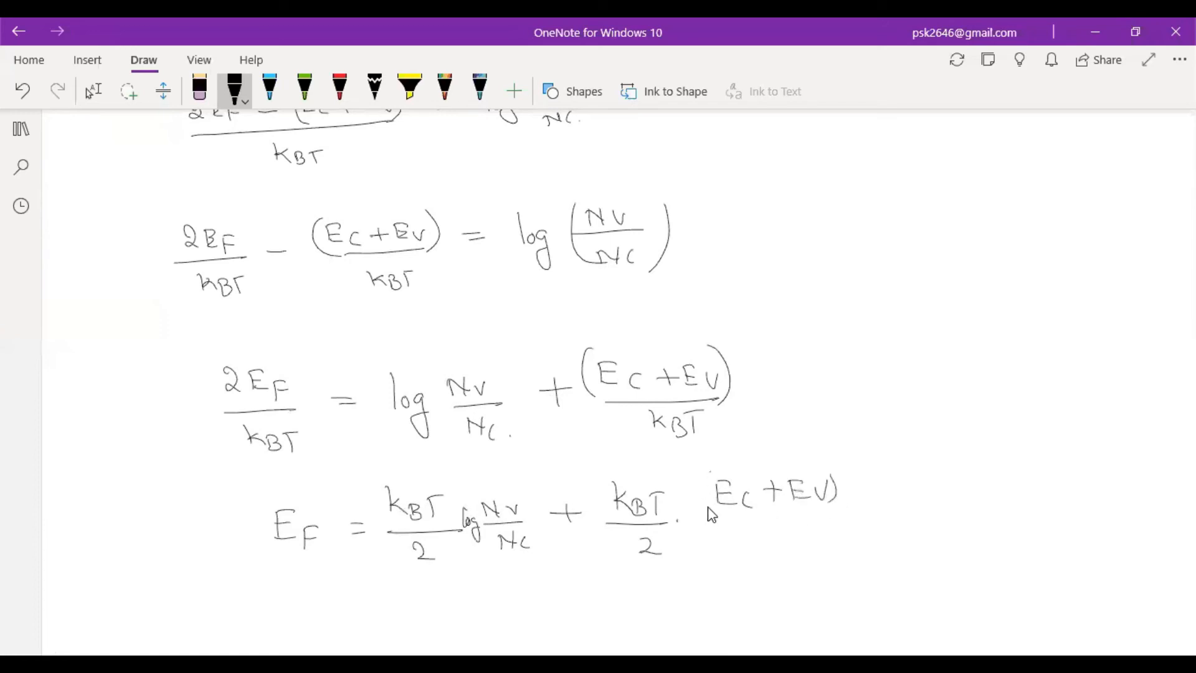
drag(702, 519, 881, 519)
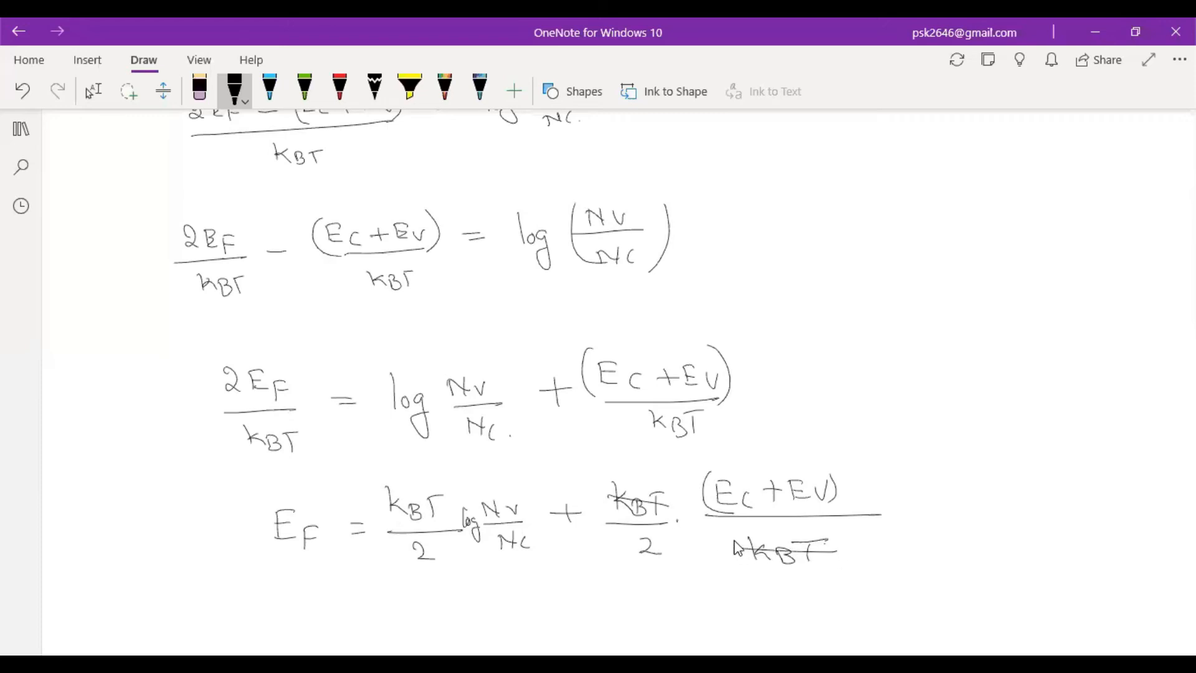
scroll(down, 3)
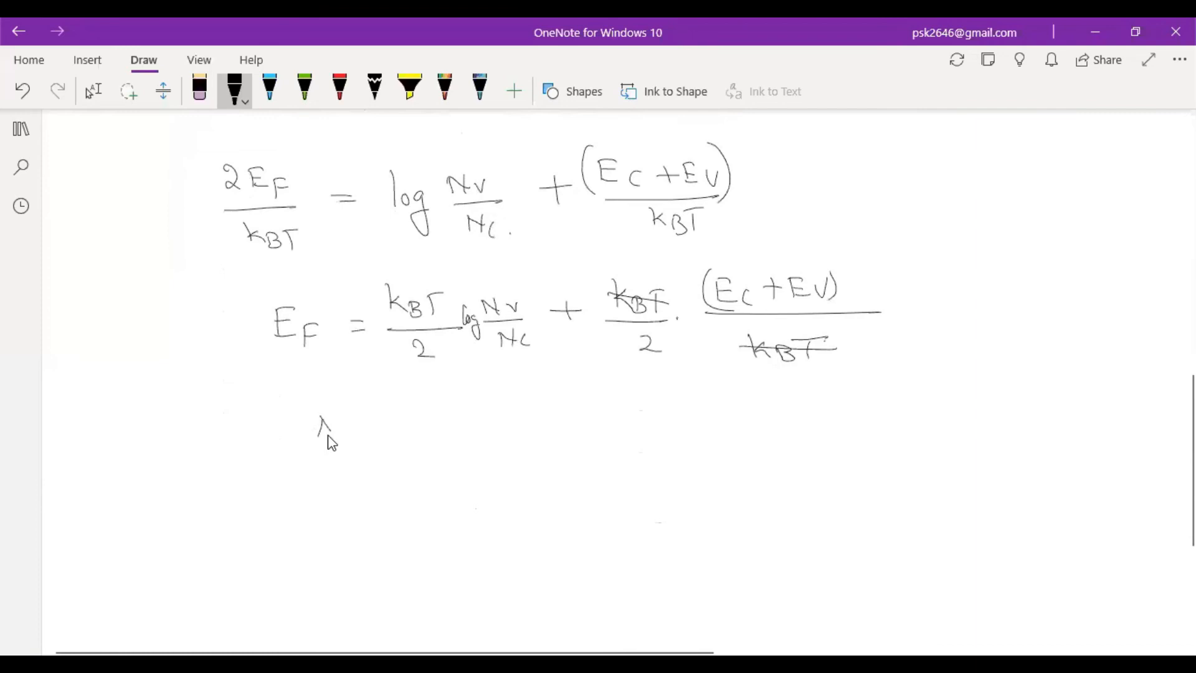
Handwrite the note 'At Absolute temperature'.
drag(316, 427, 412, 427)
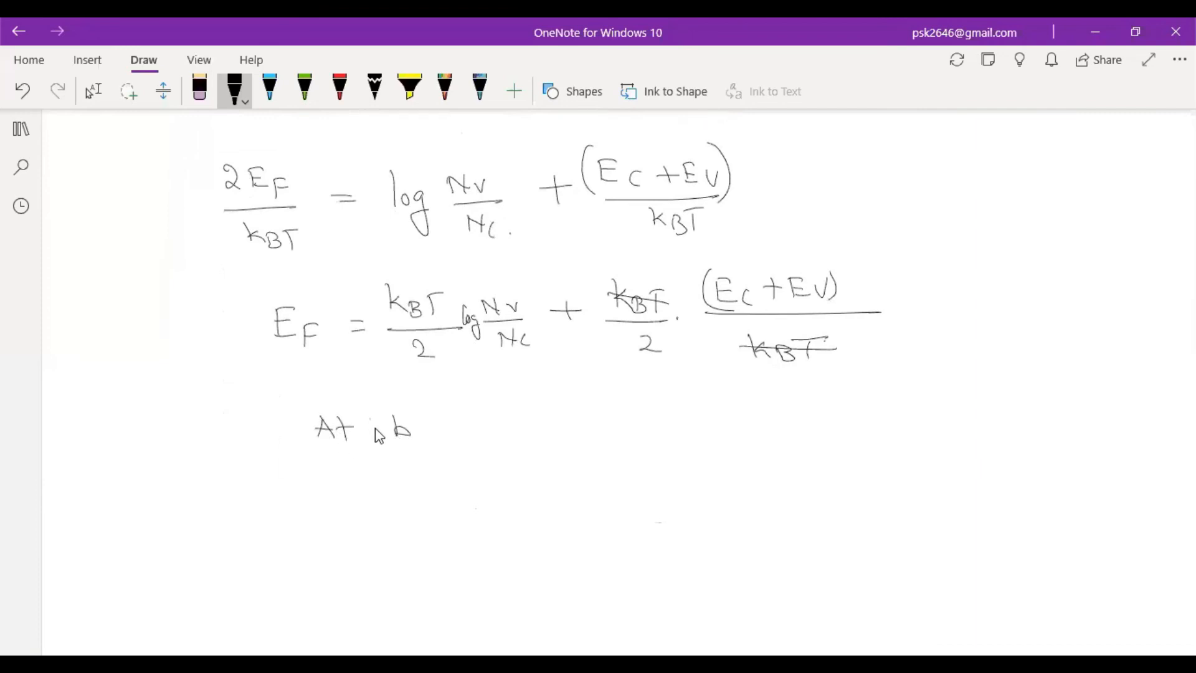
drag(374, 428, 442, 431)
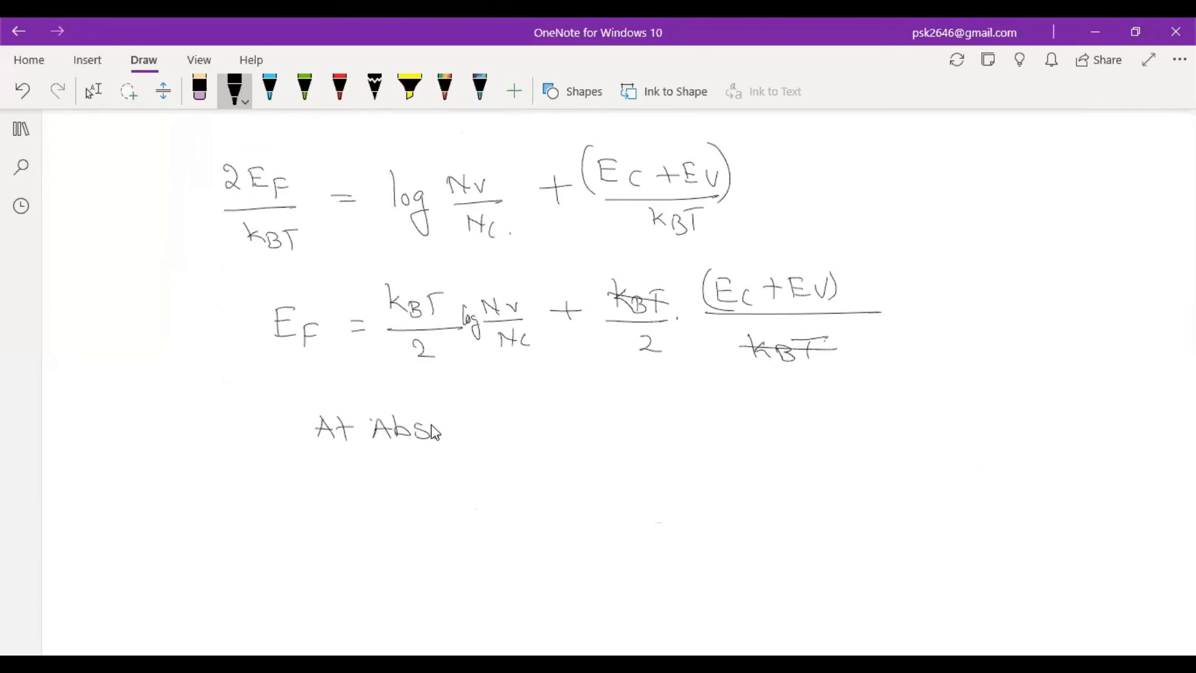
drag(419, 427, 534, 427)
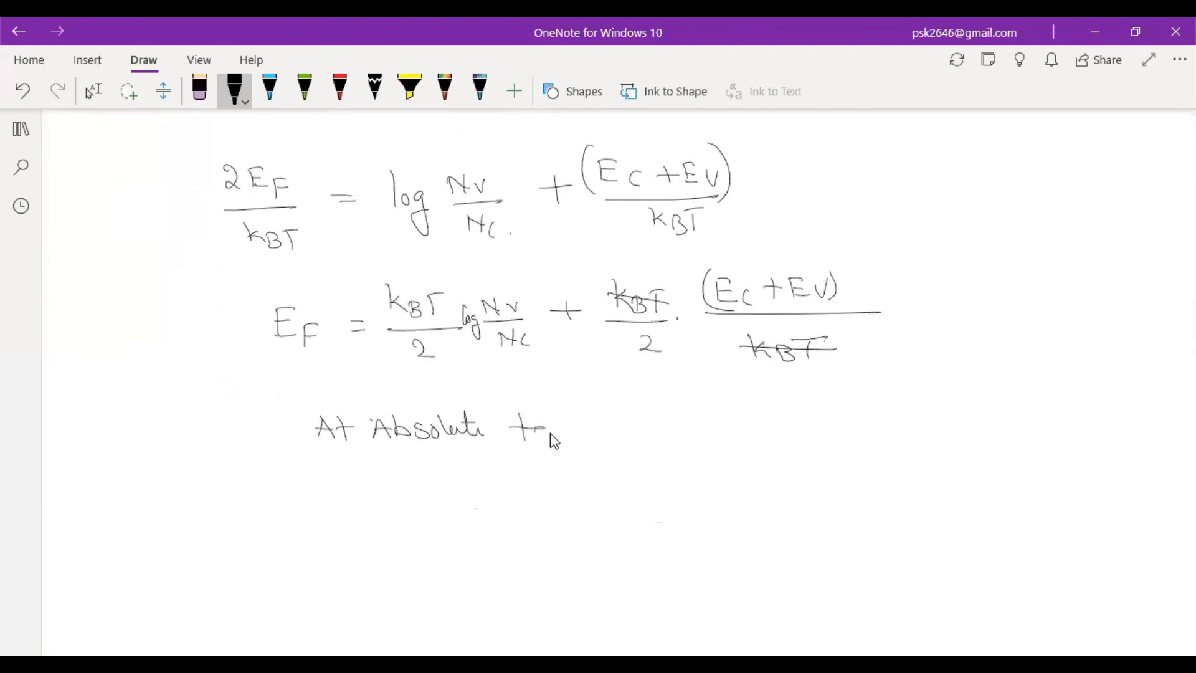
drag(533, 435, 641, 439)
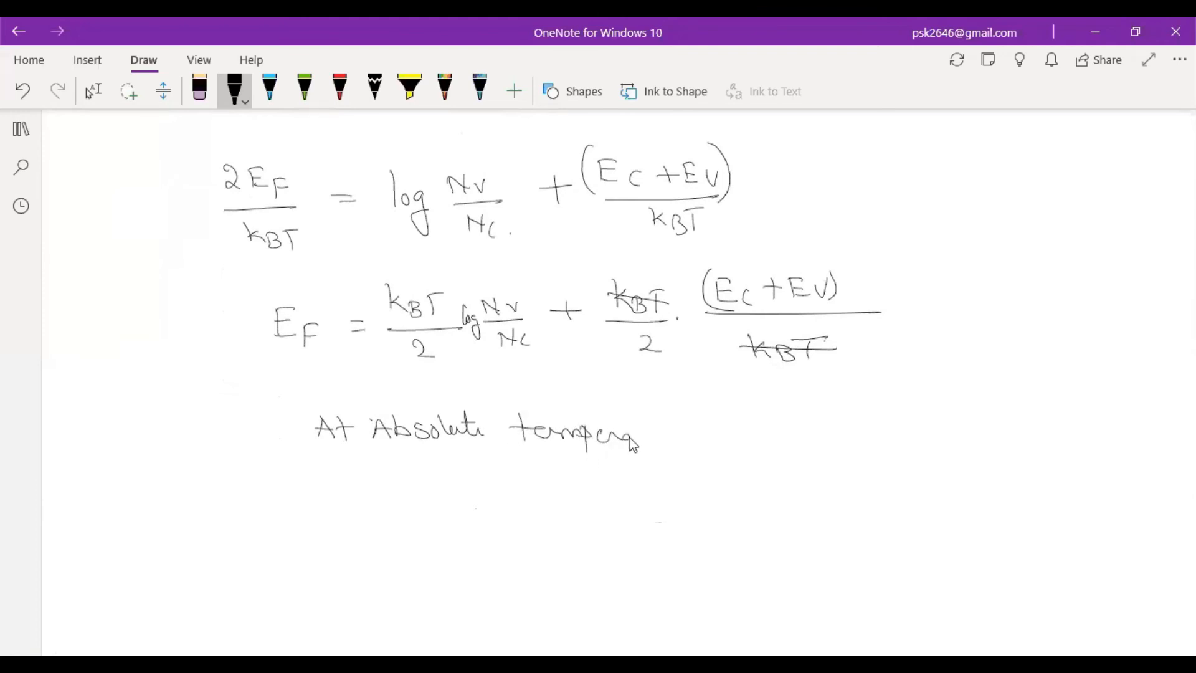
drag(626, 435, 687, 435)
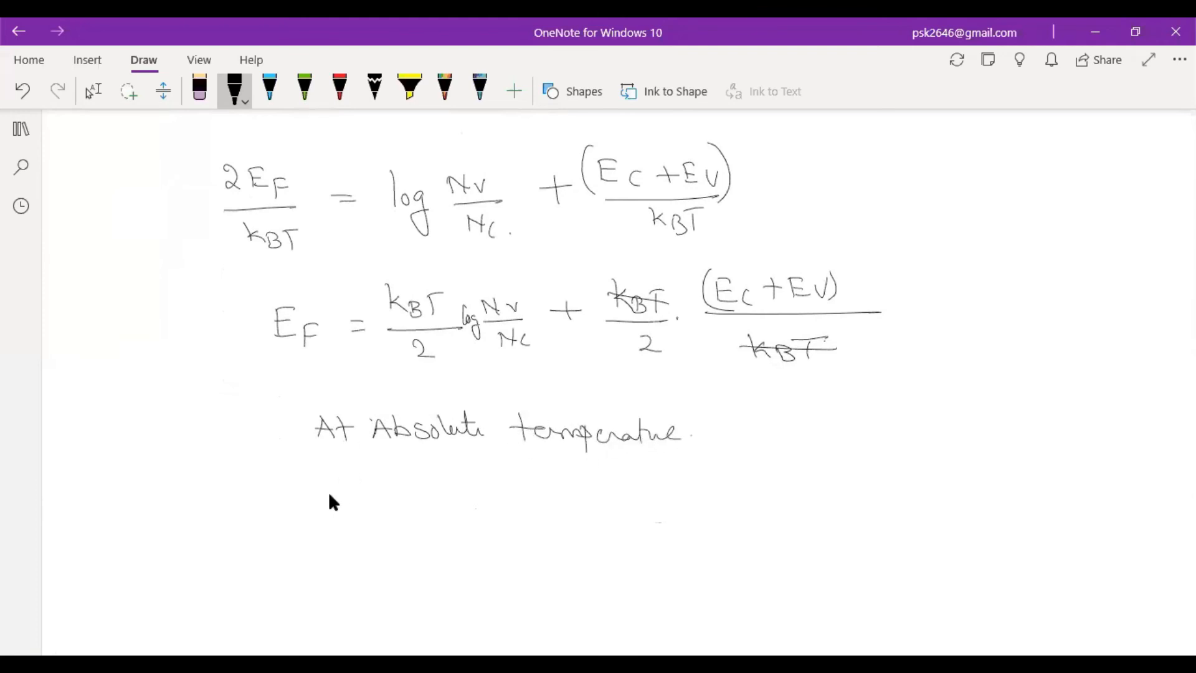
Begin a new EF = line below and finish the note with T=0.
drag(294, 519, 313, 496)
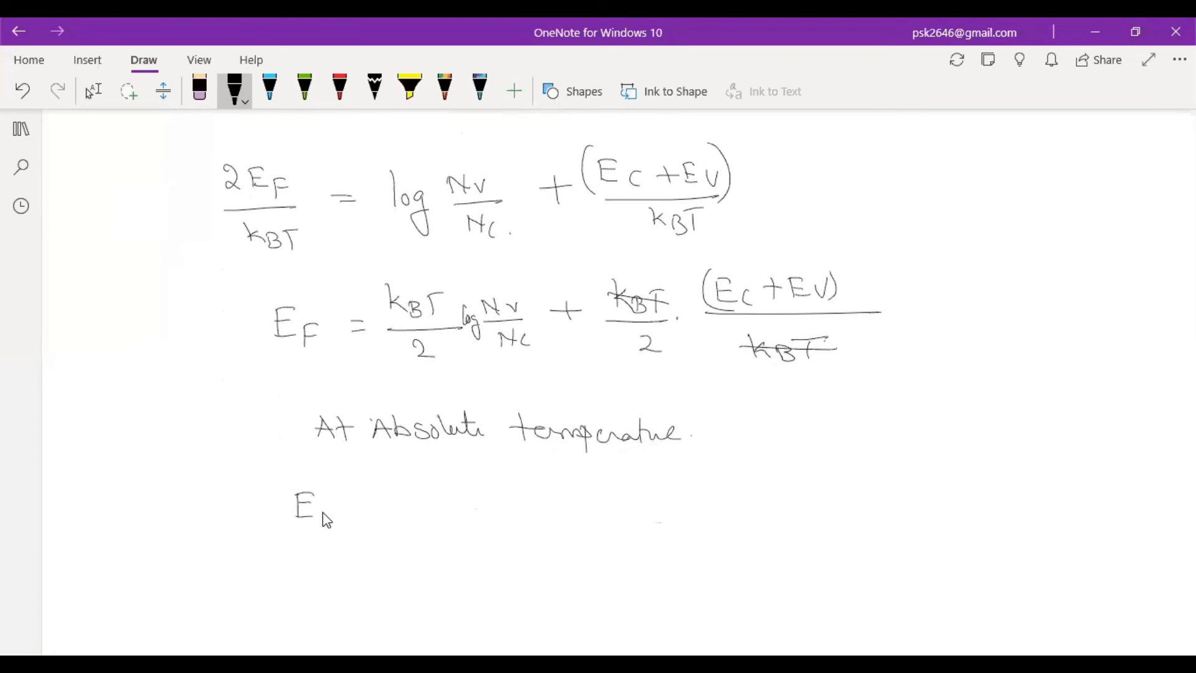
drag(320, 510, 397, 511)
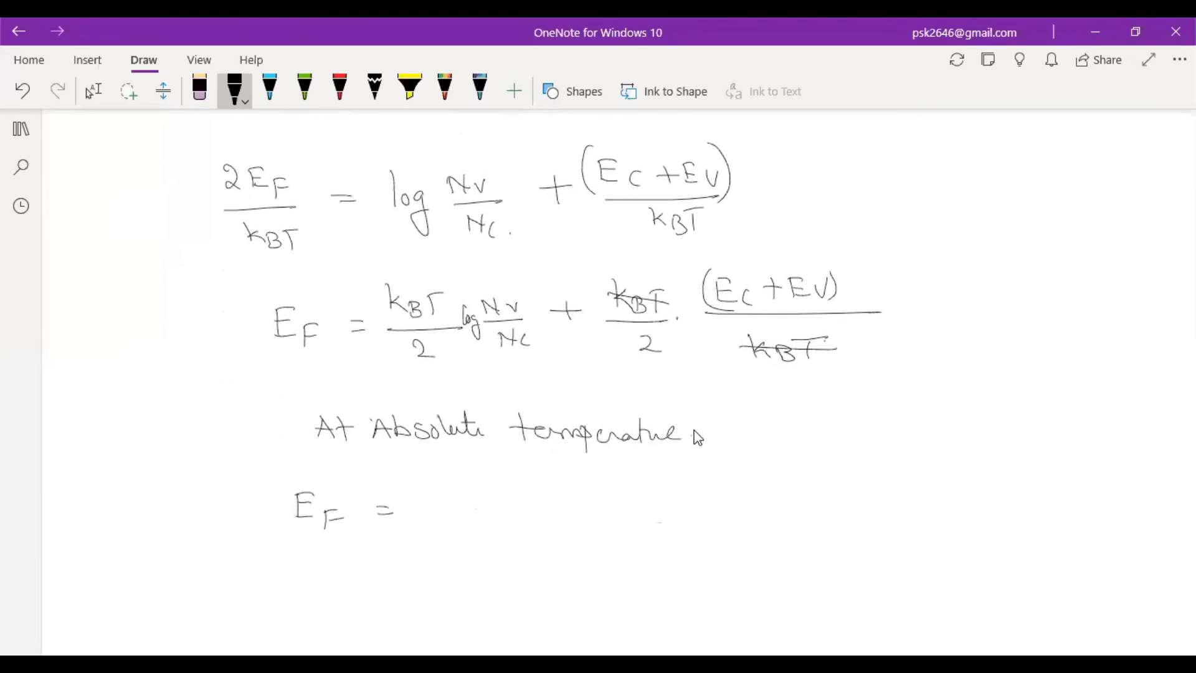
drag(702, 427, 763, 427)
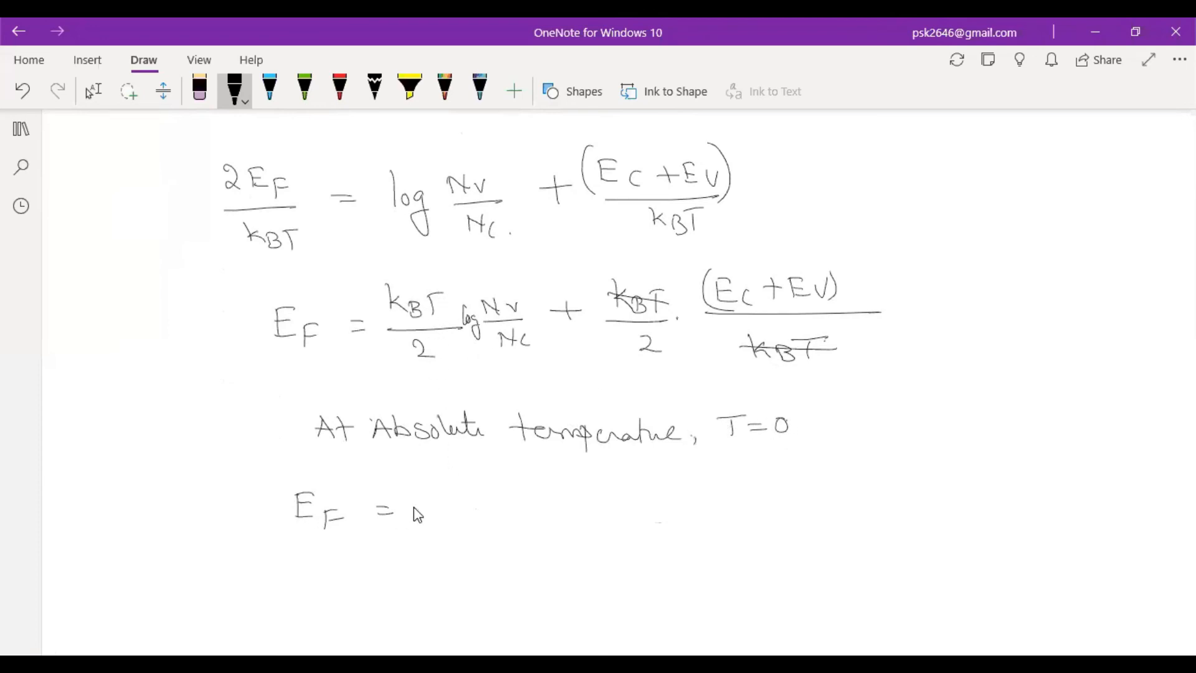
mouse_move(426, 512)
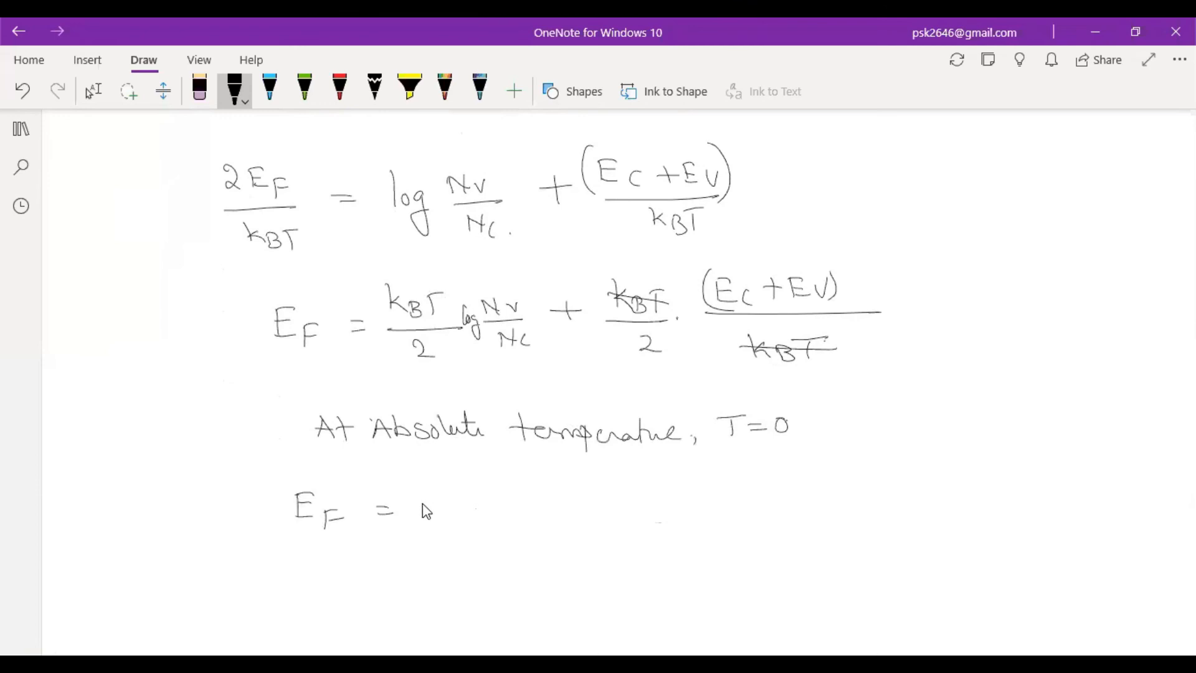
mouse_move(416, 513)
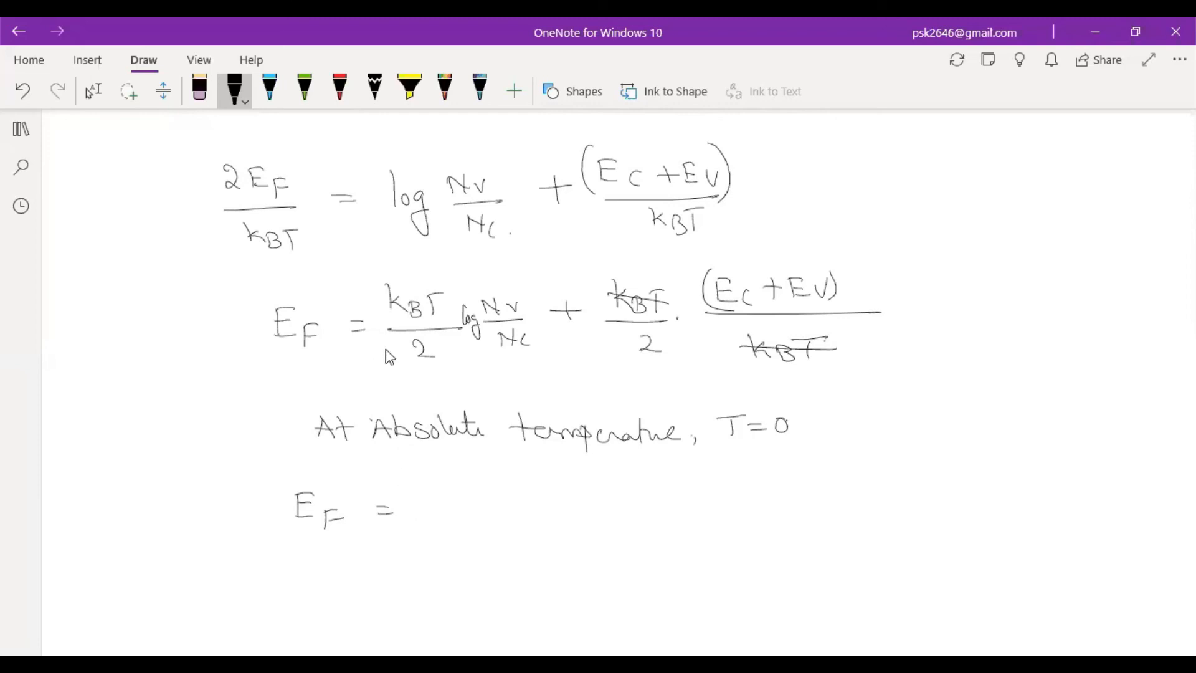
mouse_move(408, 475)
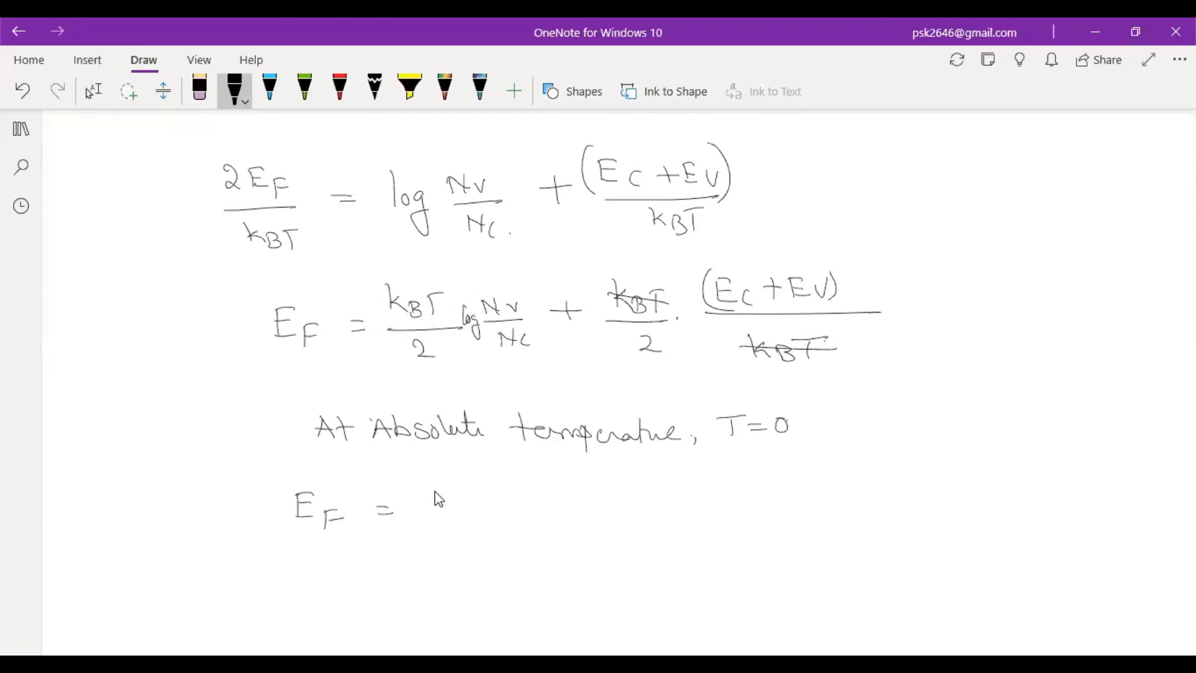
Handwrite (Ec + Ev)/2 after EF = and draw a box around the final equation.
drag(431, 496, 519, 507)
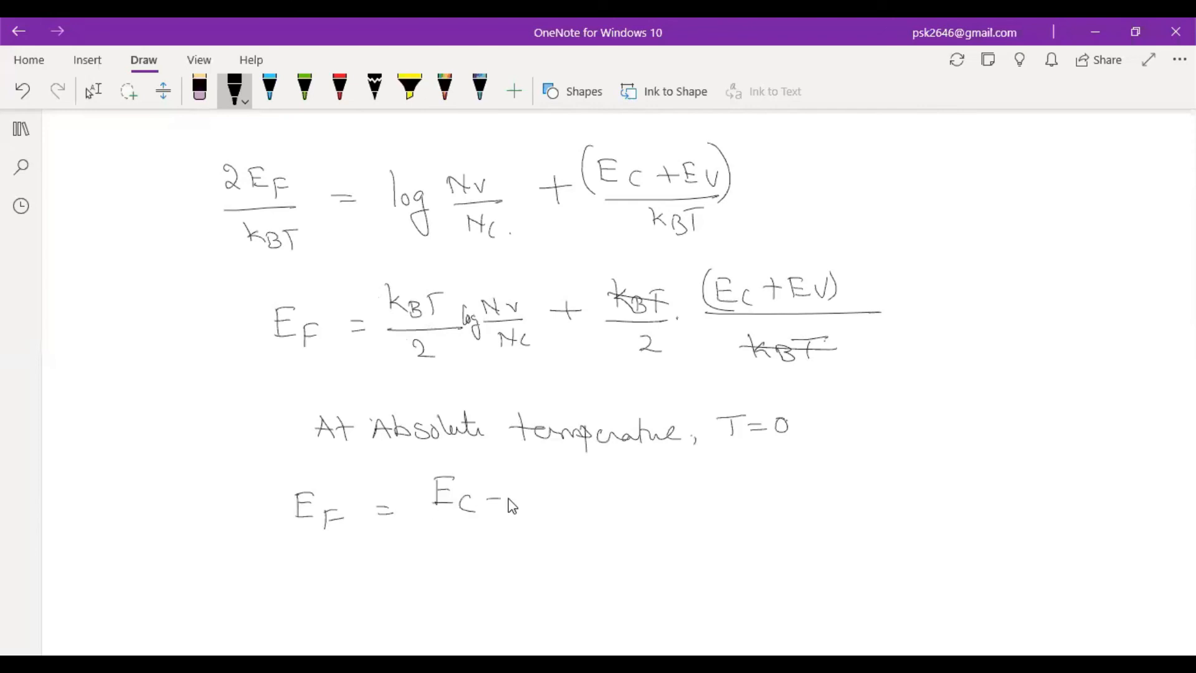
drag(496, 500, 556, 507)
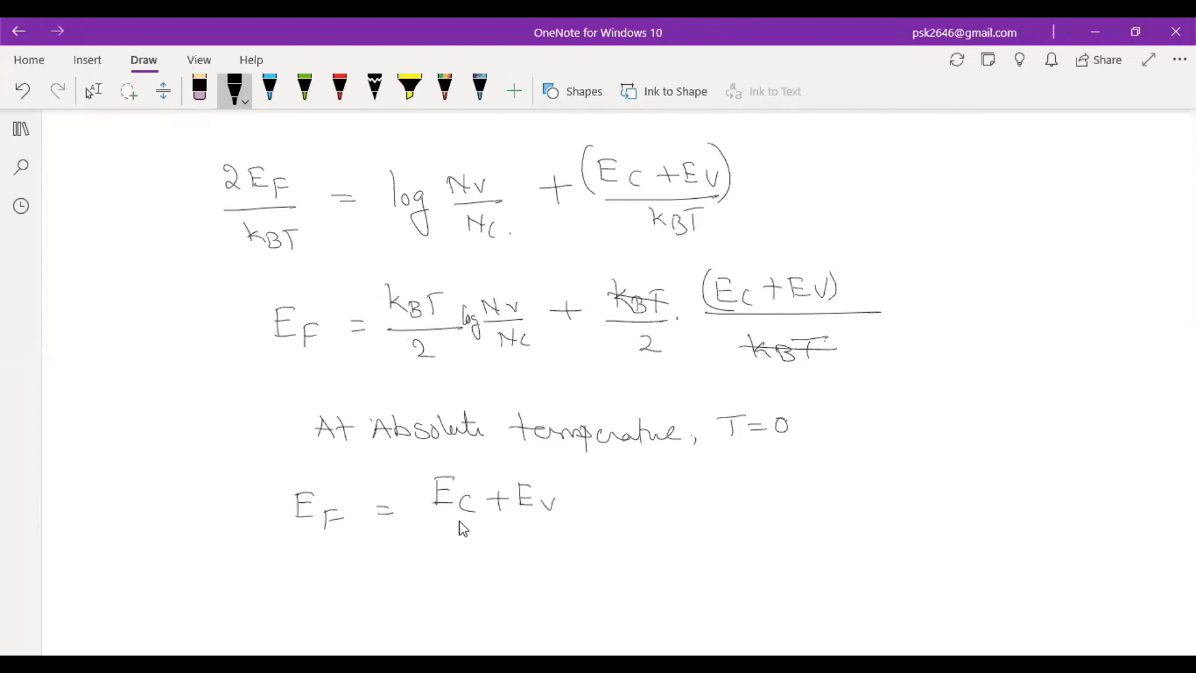
drag(435, 526, 553, 524)
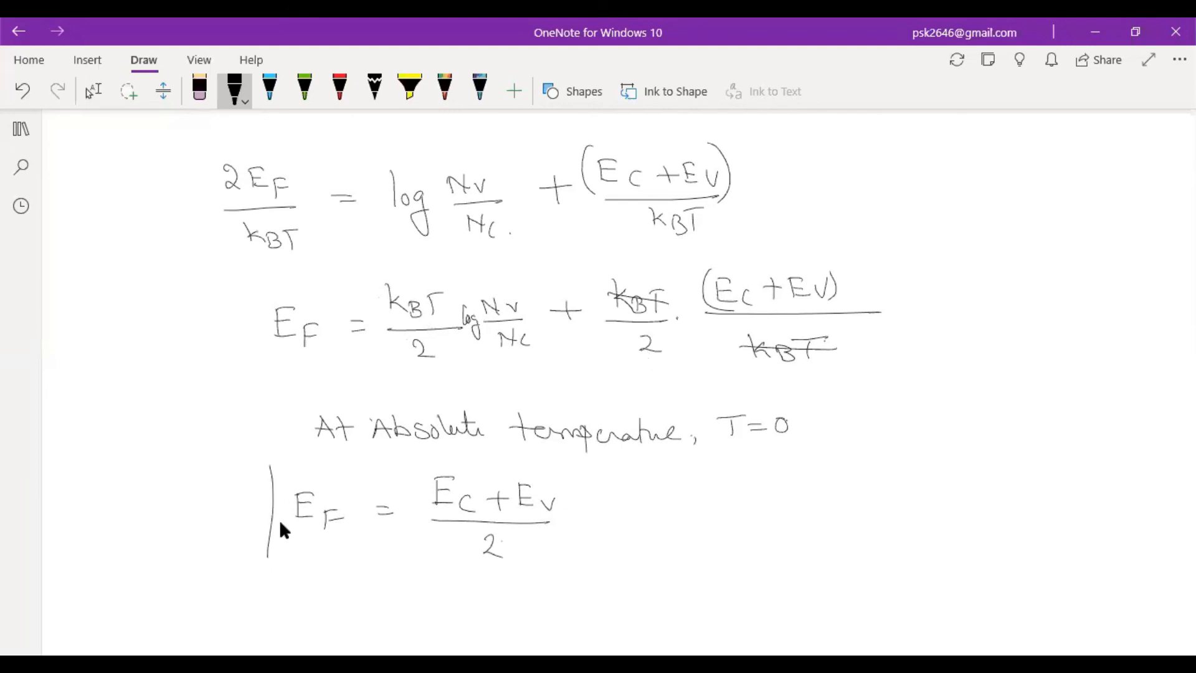
drag(271, 458, 568, 568)
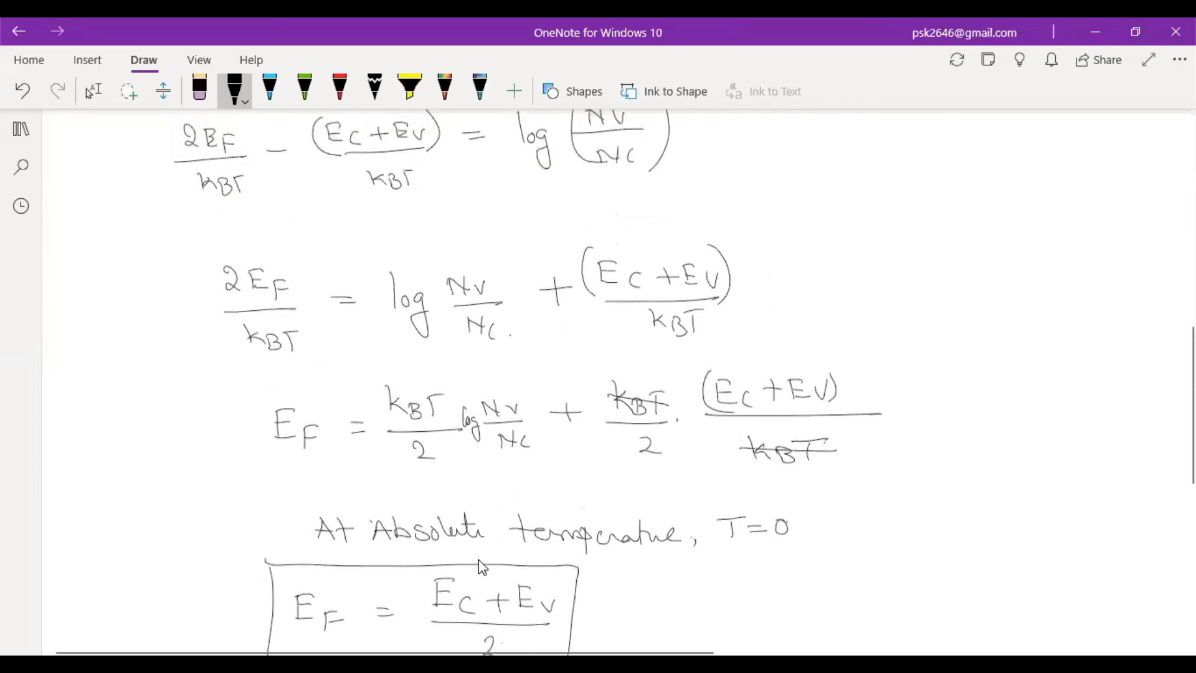
Scroll through the derivation and draw brackets around Nv/Nc after the log.
scroll(down, 3)
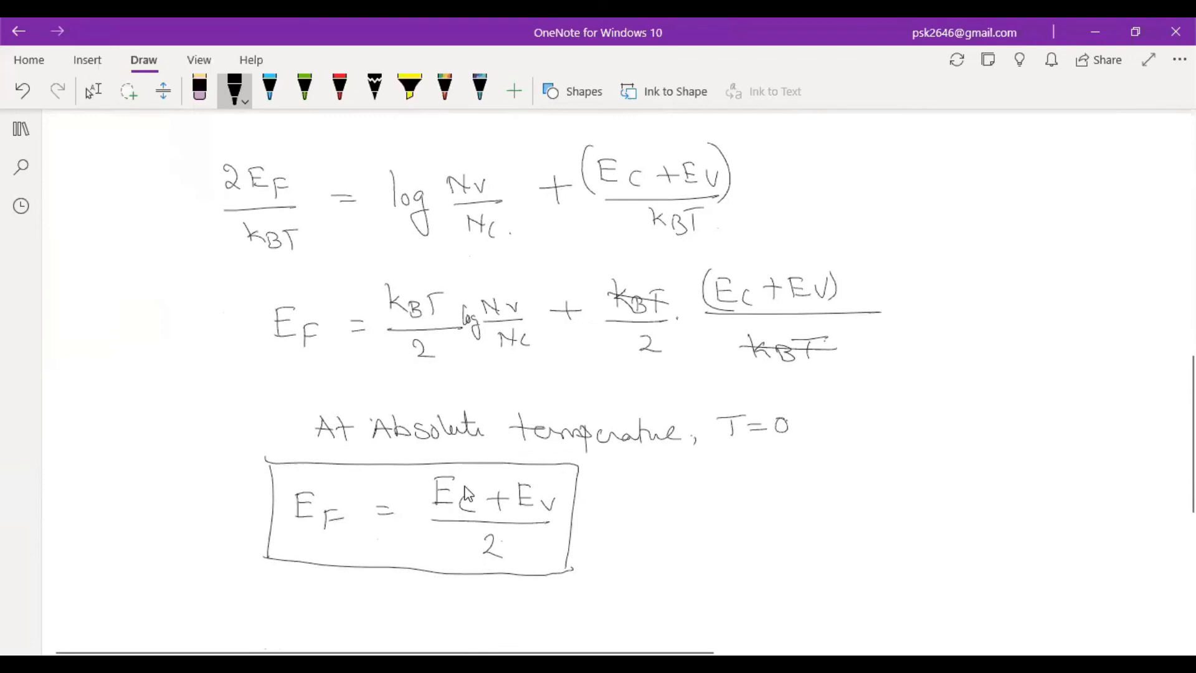
mouse_move(537, 511)
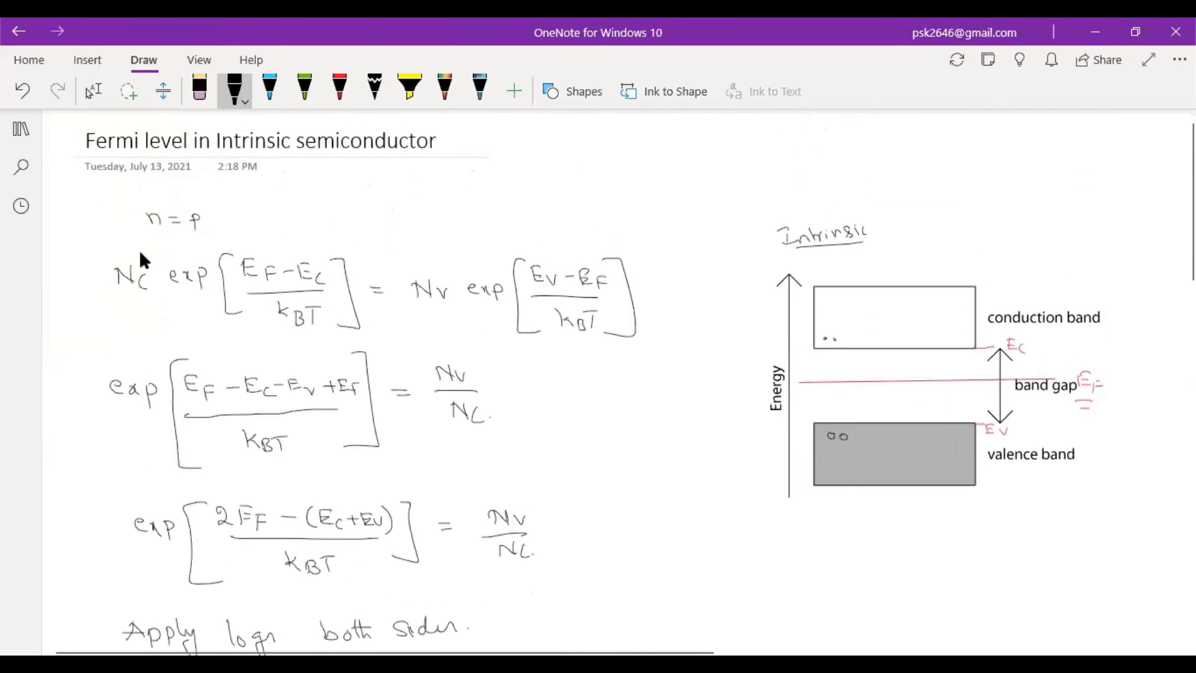
mouse_move(170, 316)
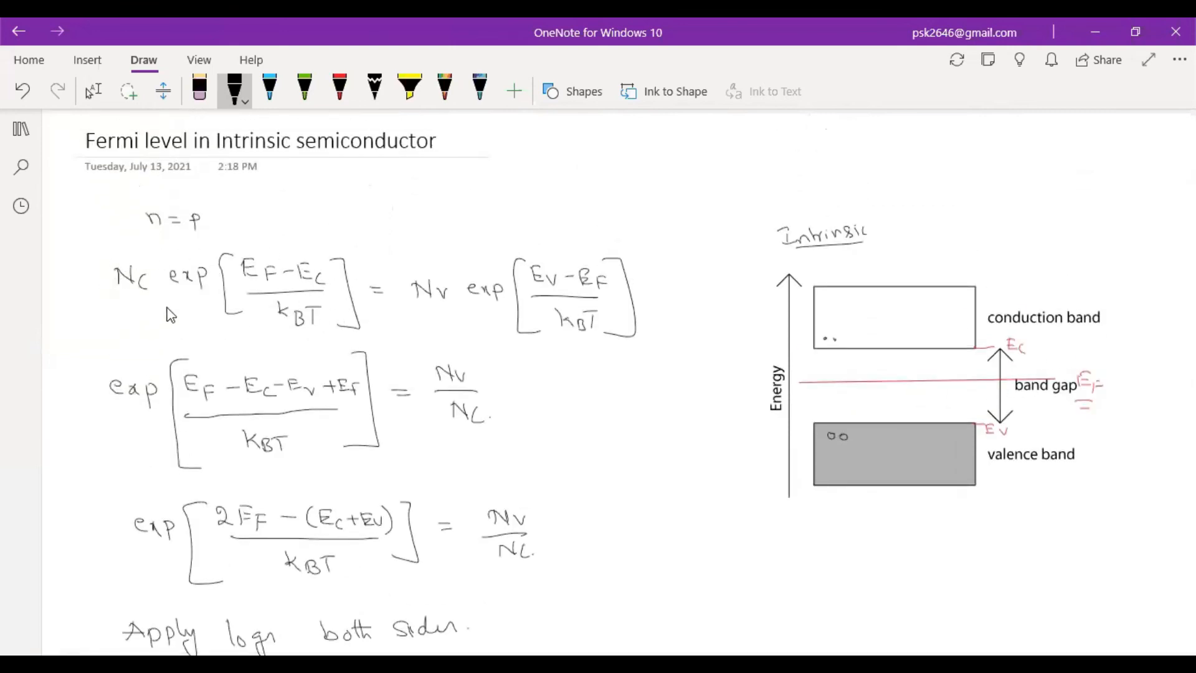
mouse_move(156, 235)
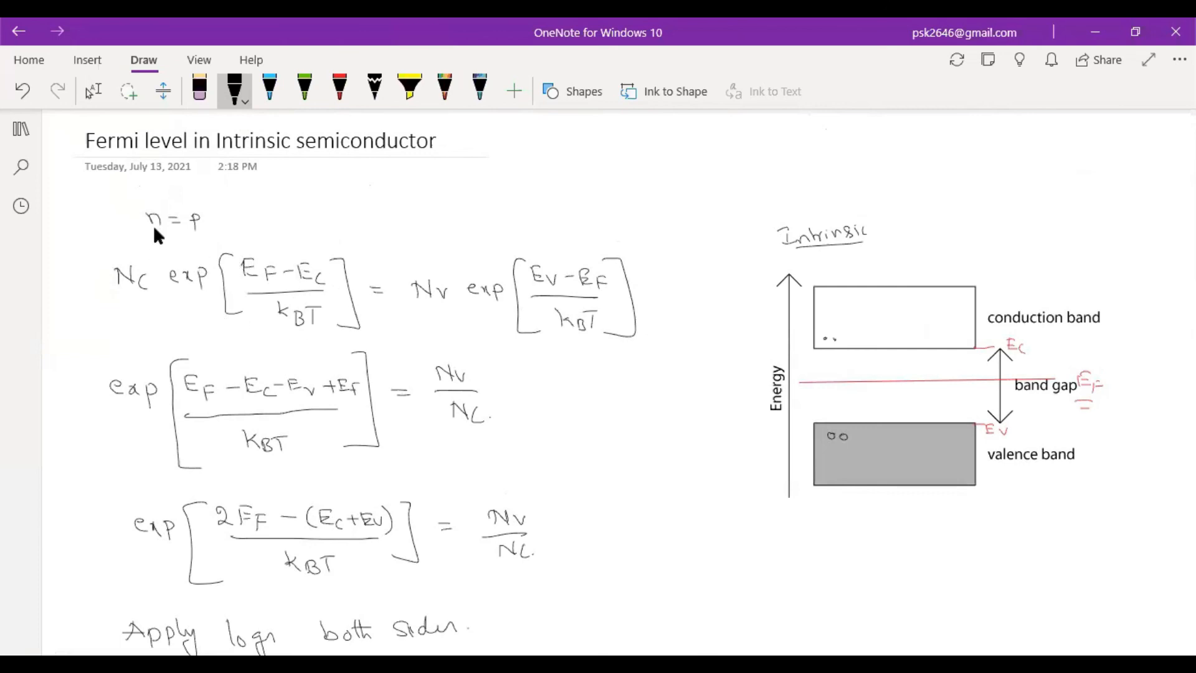
mouse_move(597, 350)
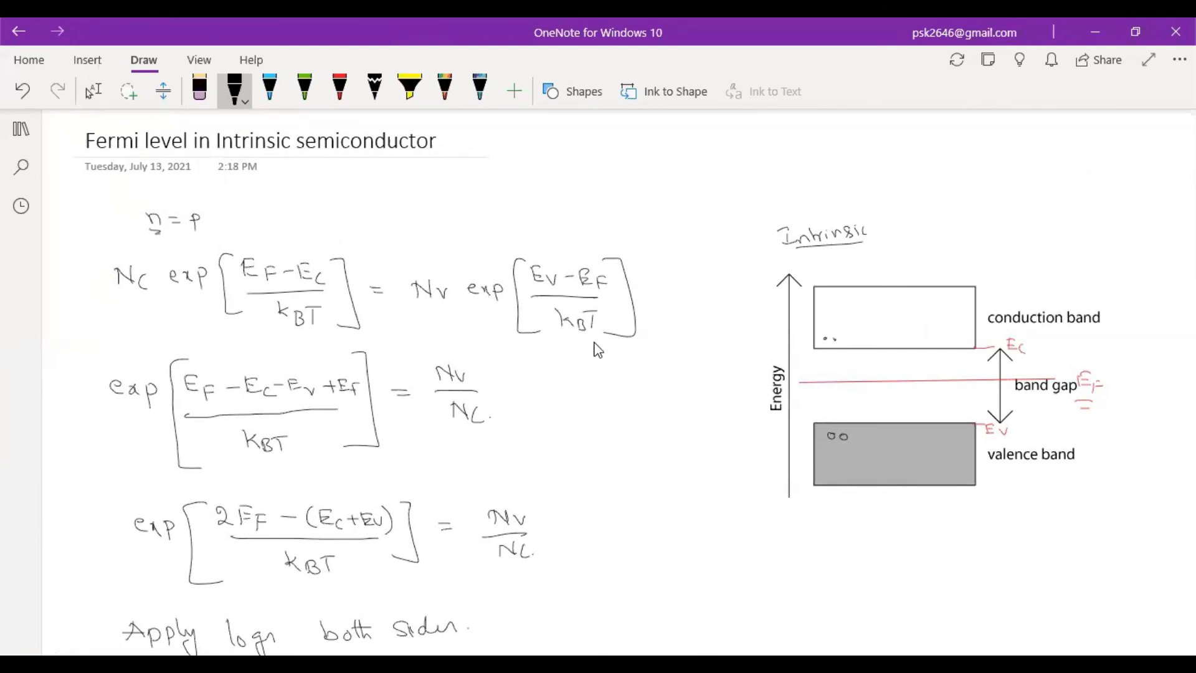
mouse_move(298, 263)
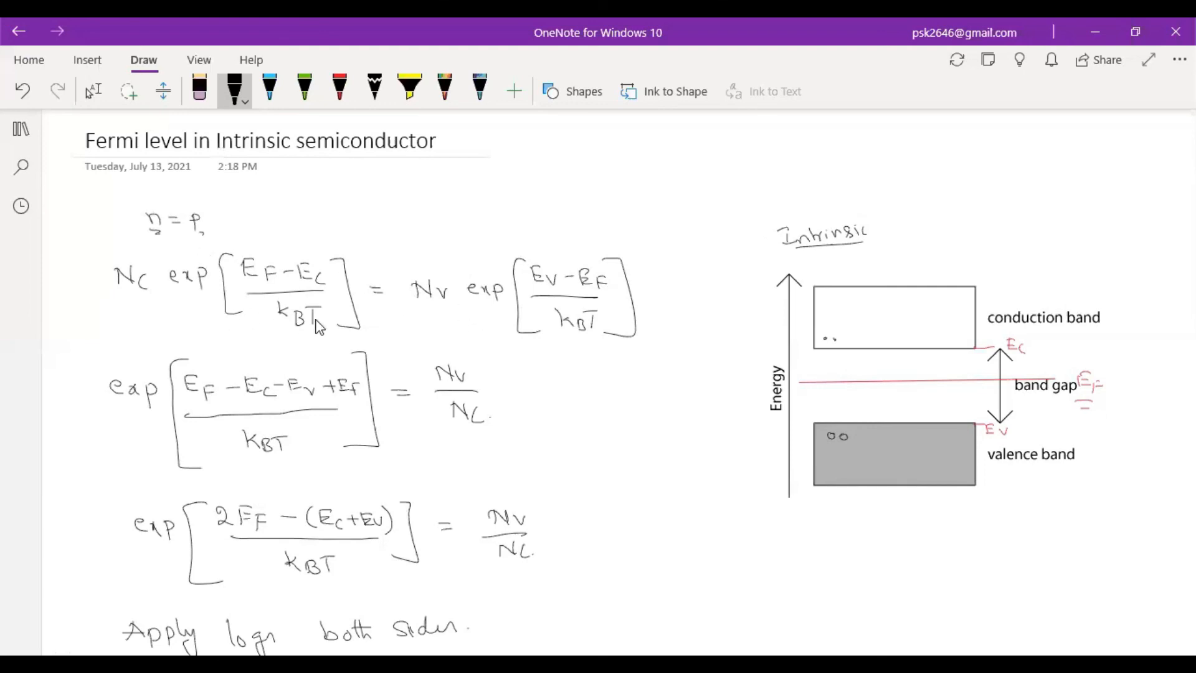
mouse_move(437, 301)
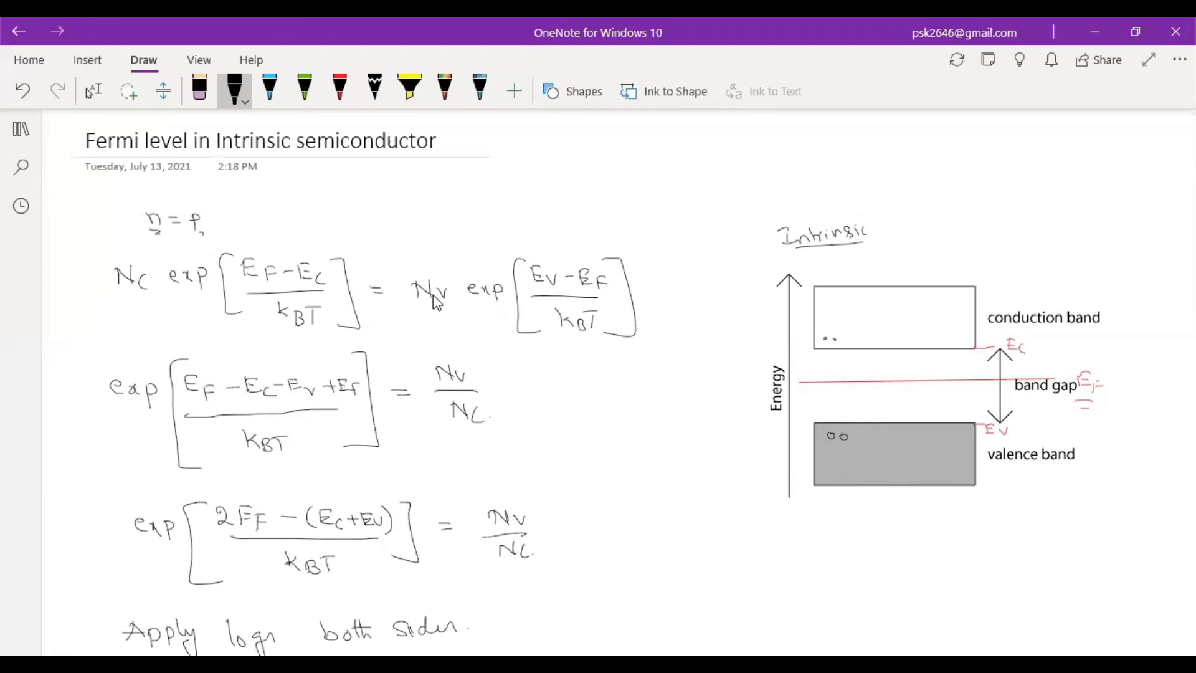
scroll(down, 3)
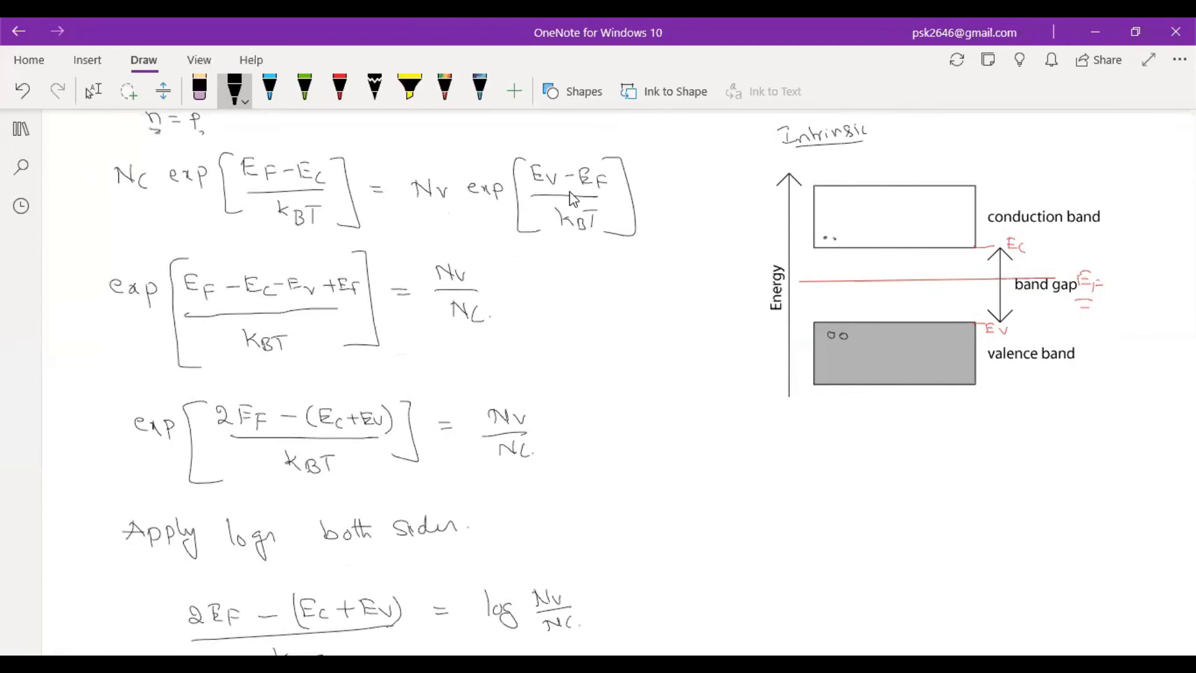
mouse_move(283, 447)
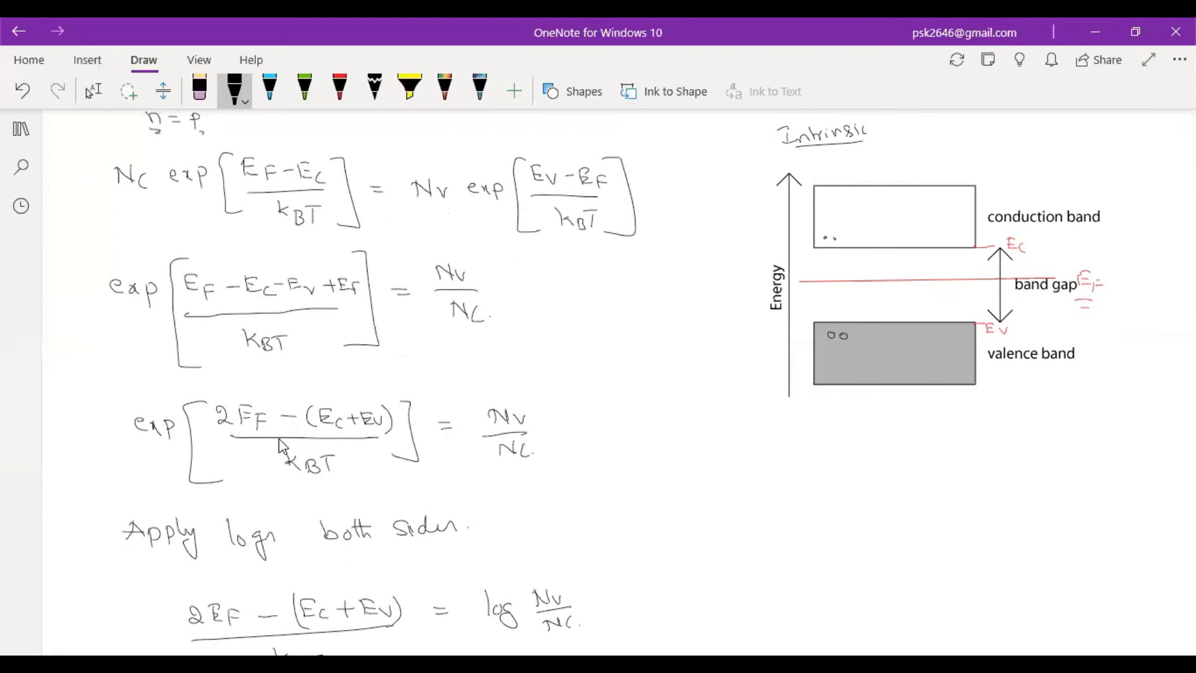
scroll(down, 3)
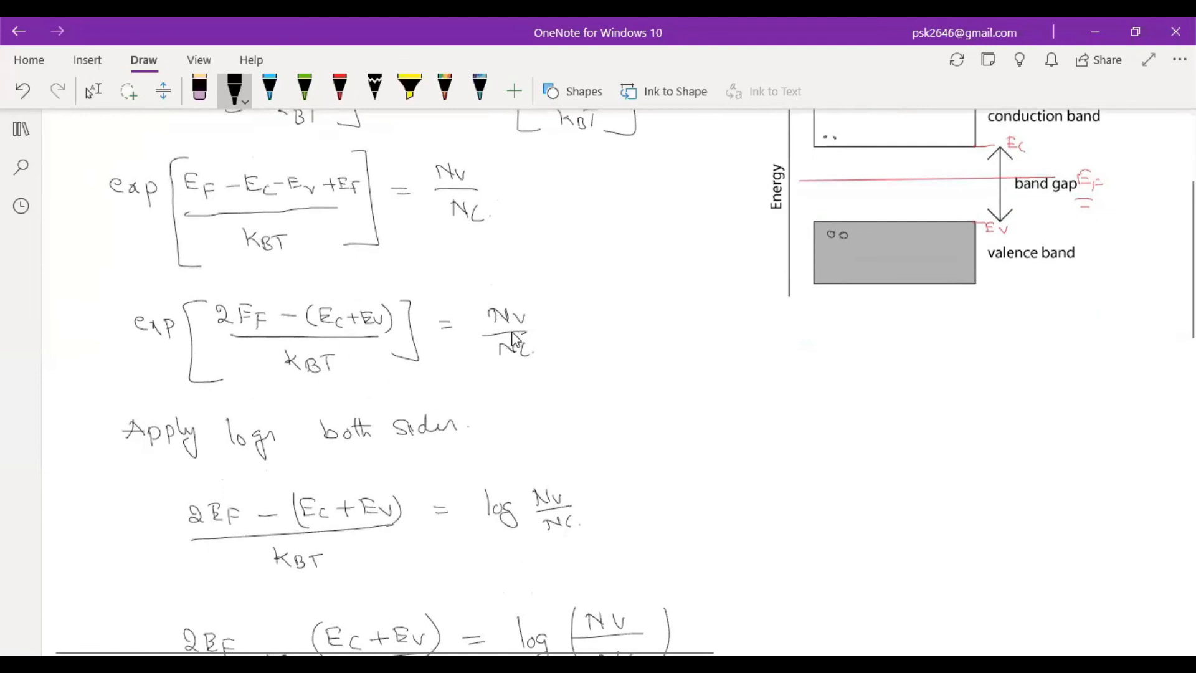
mouse_move(166, 341)
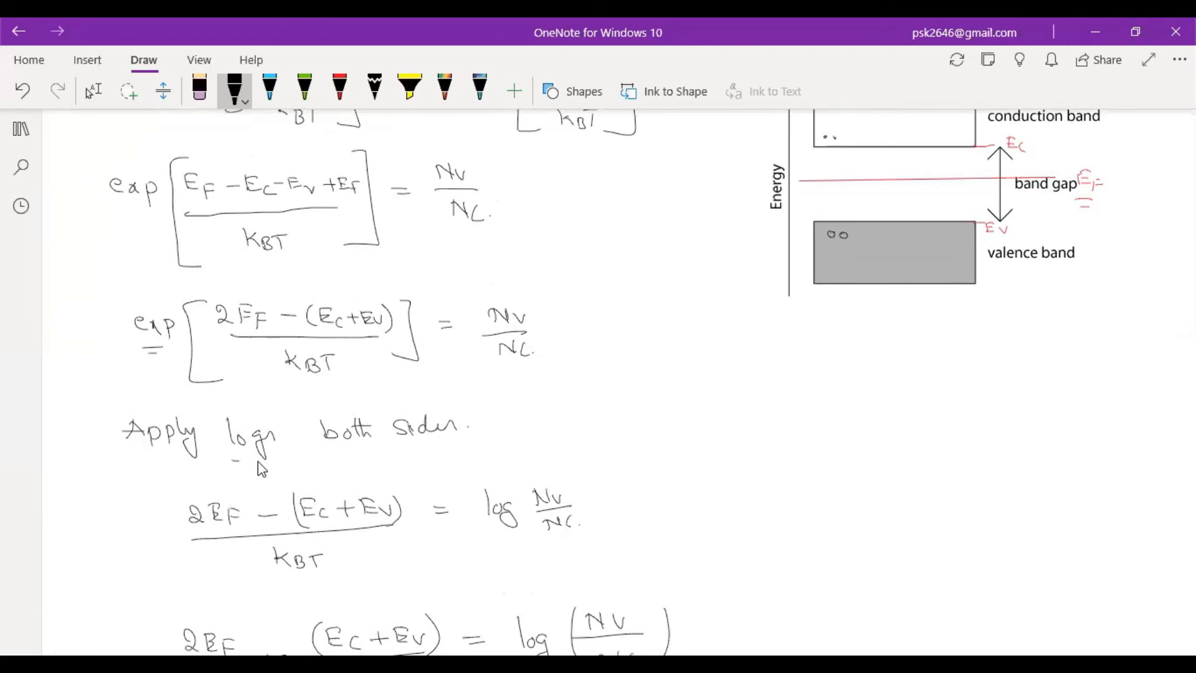
scroll(down, 3)
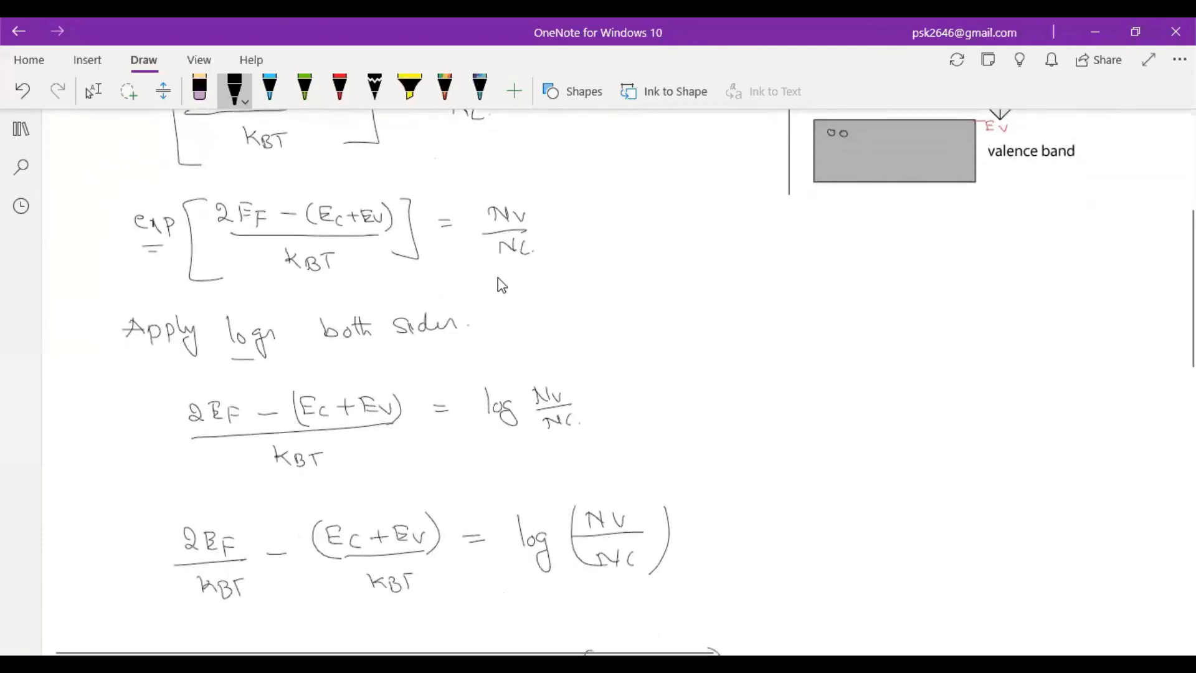
drag(523, 389, 580, 431)
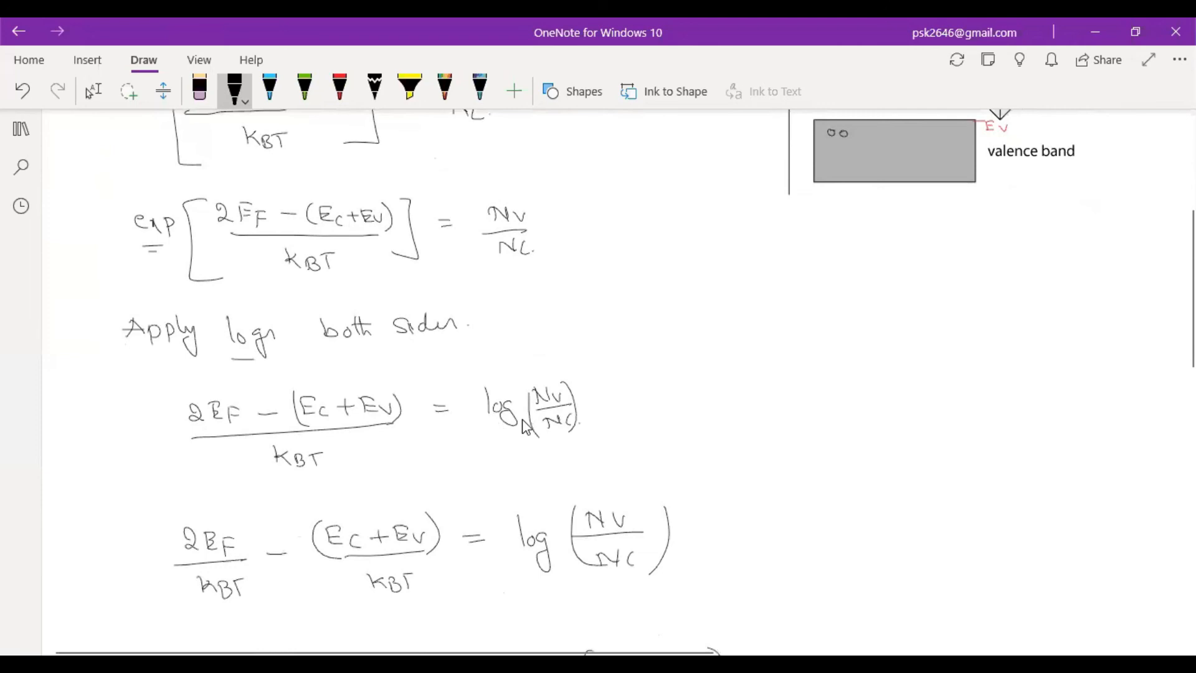
mouse_move(465, 278)
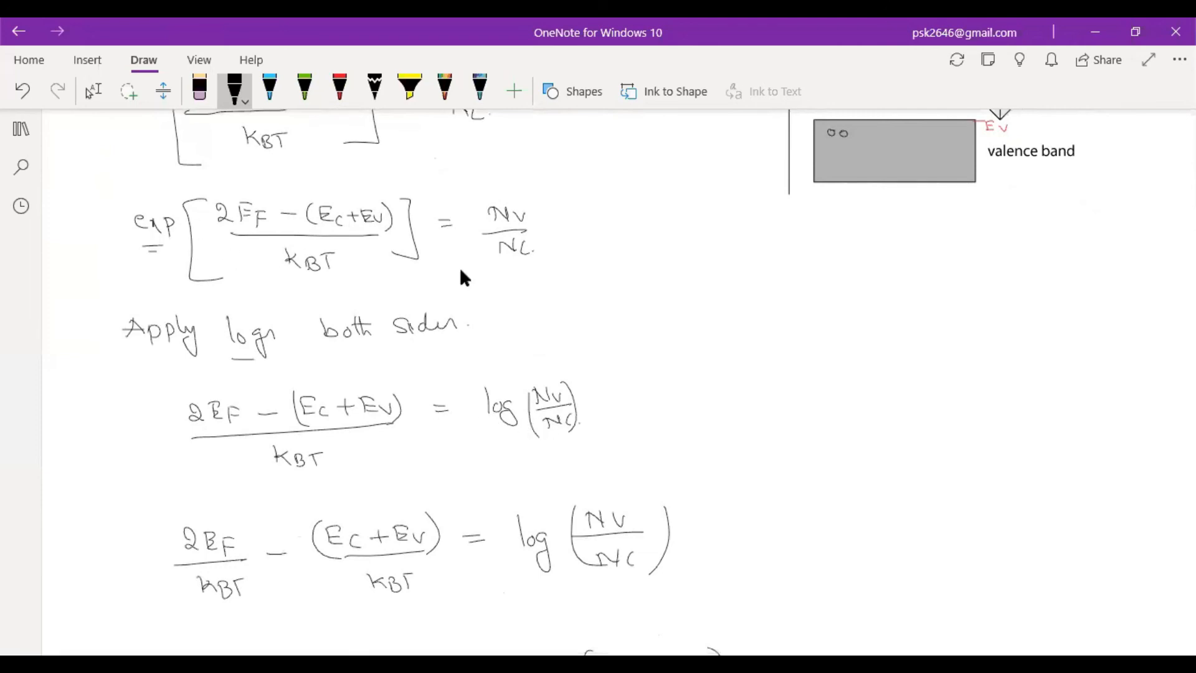
Scroll down through the derivation back to the boxed EF = (Ec + Ev)/2 result.
scroll(down, 3)
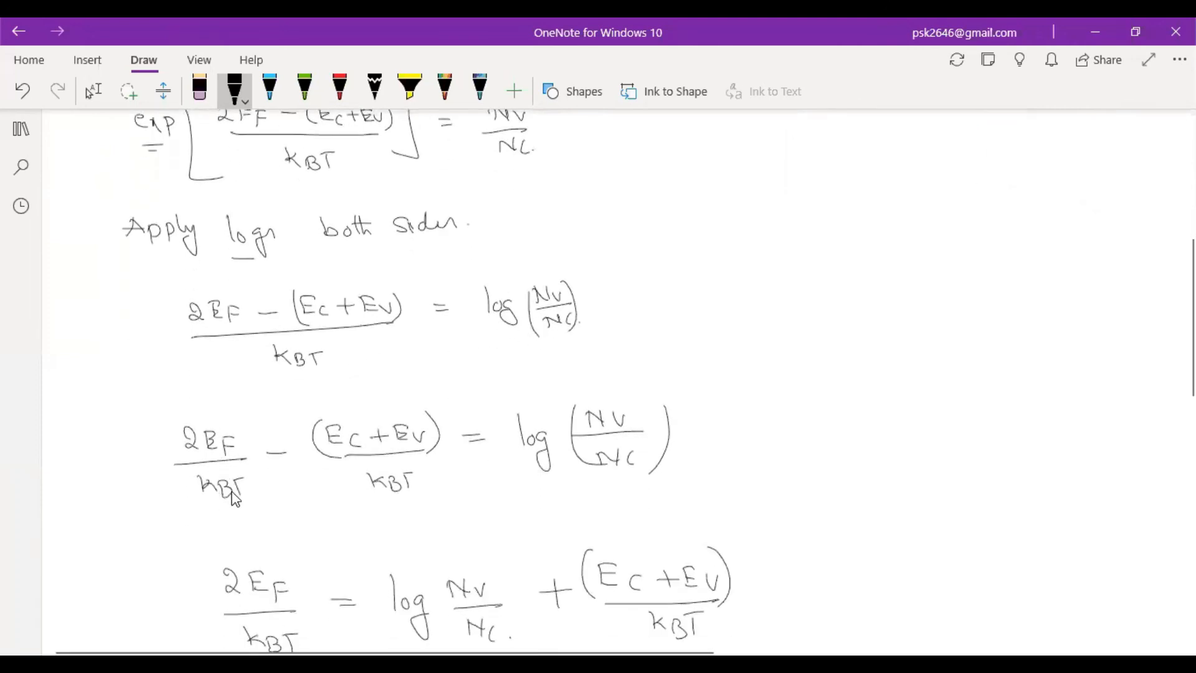
mouse_move(449, 450)
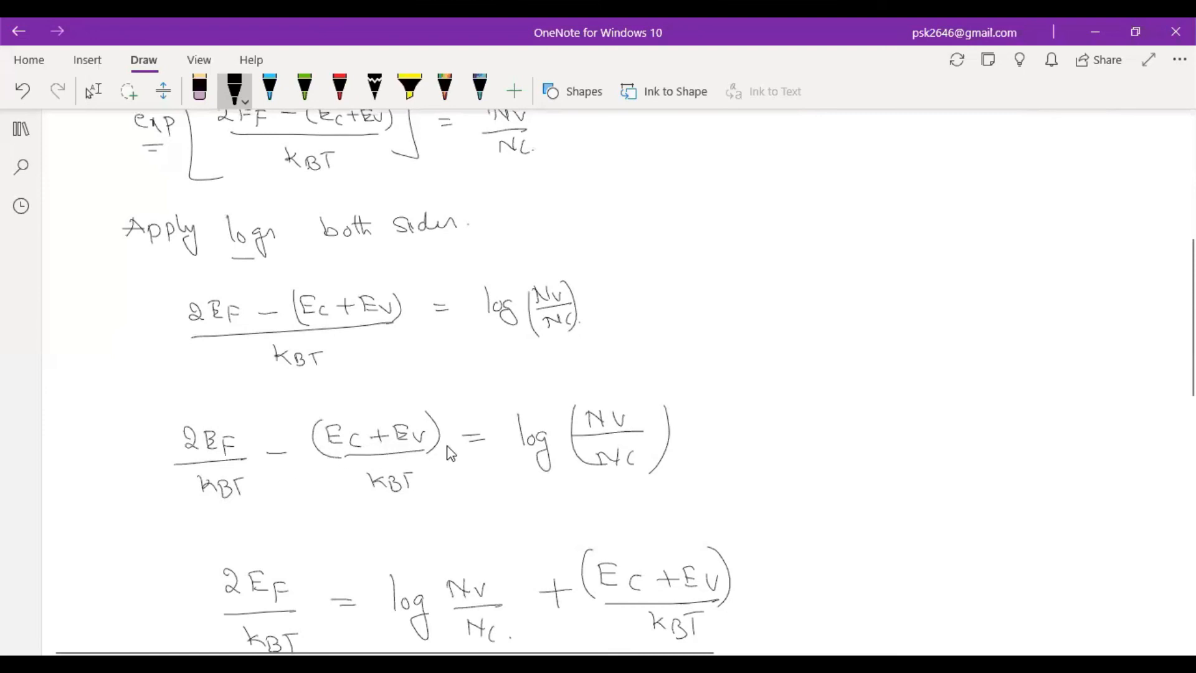
mouse_move(502, 472)
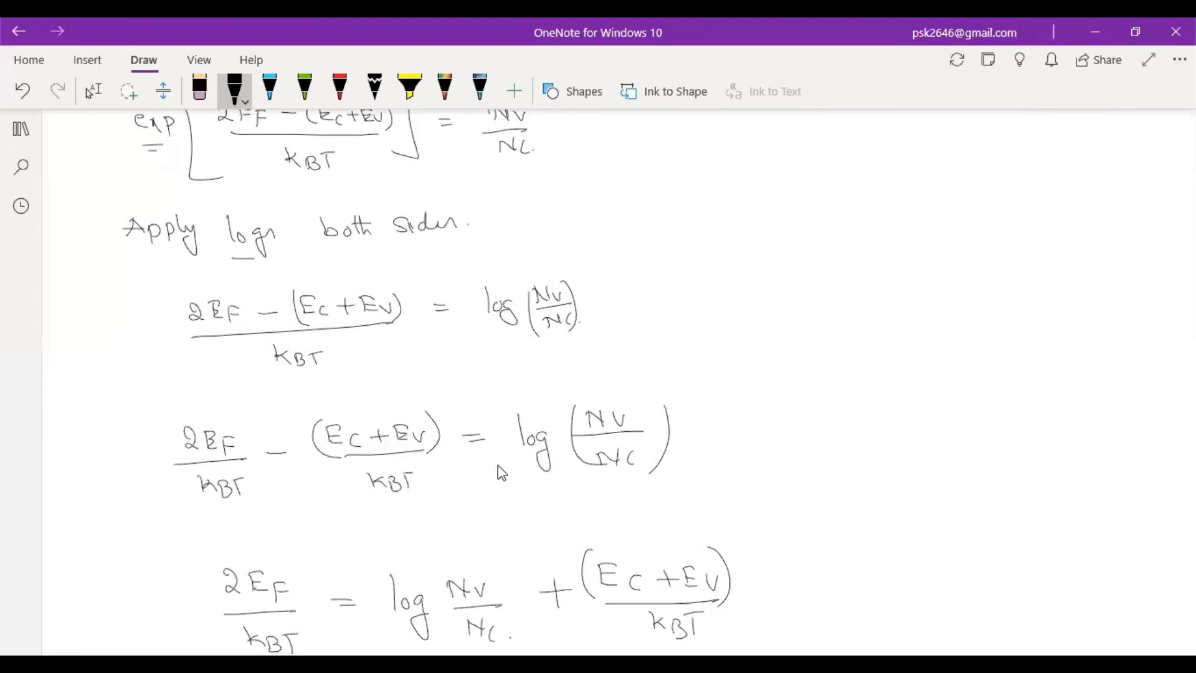
scroll(down, 3)
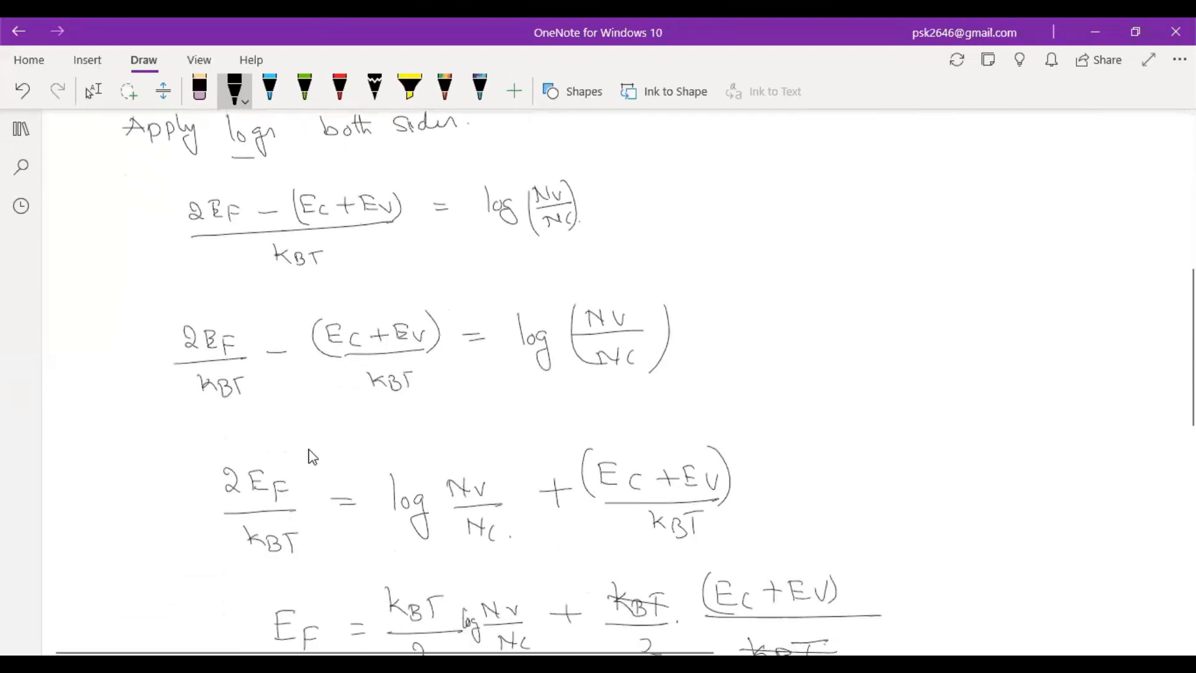
scroll(down, 3)
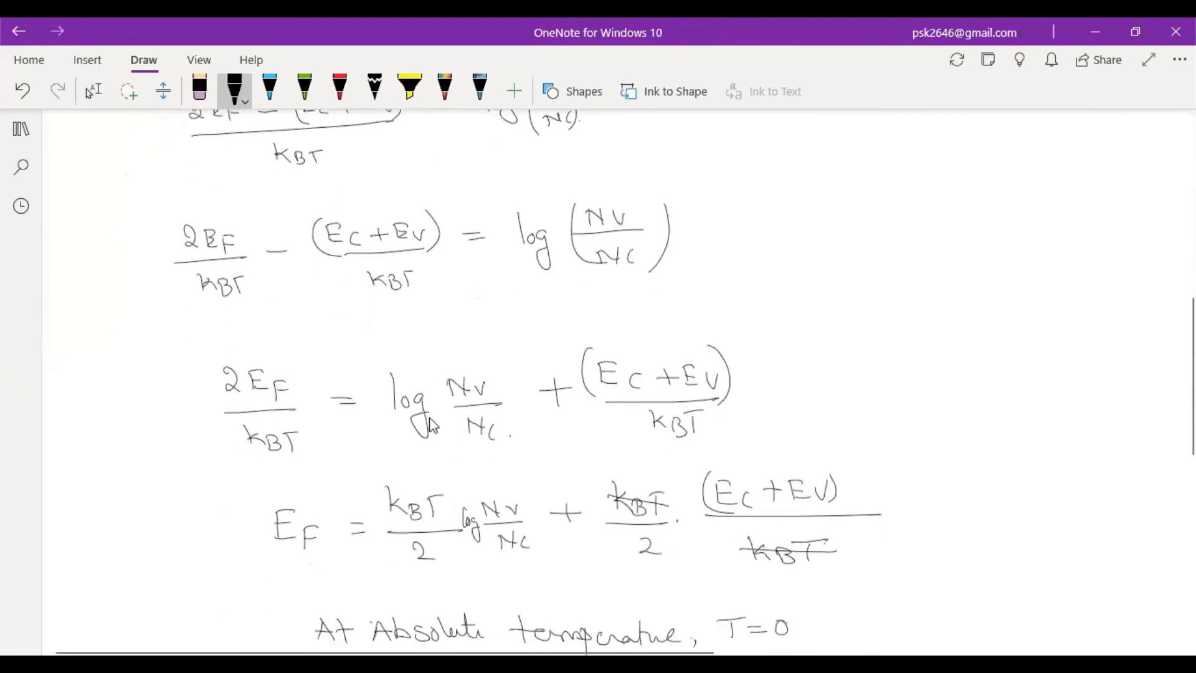
mouse_move(456, 259)
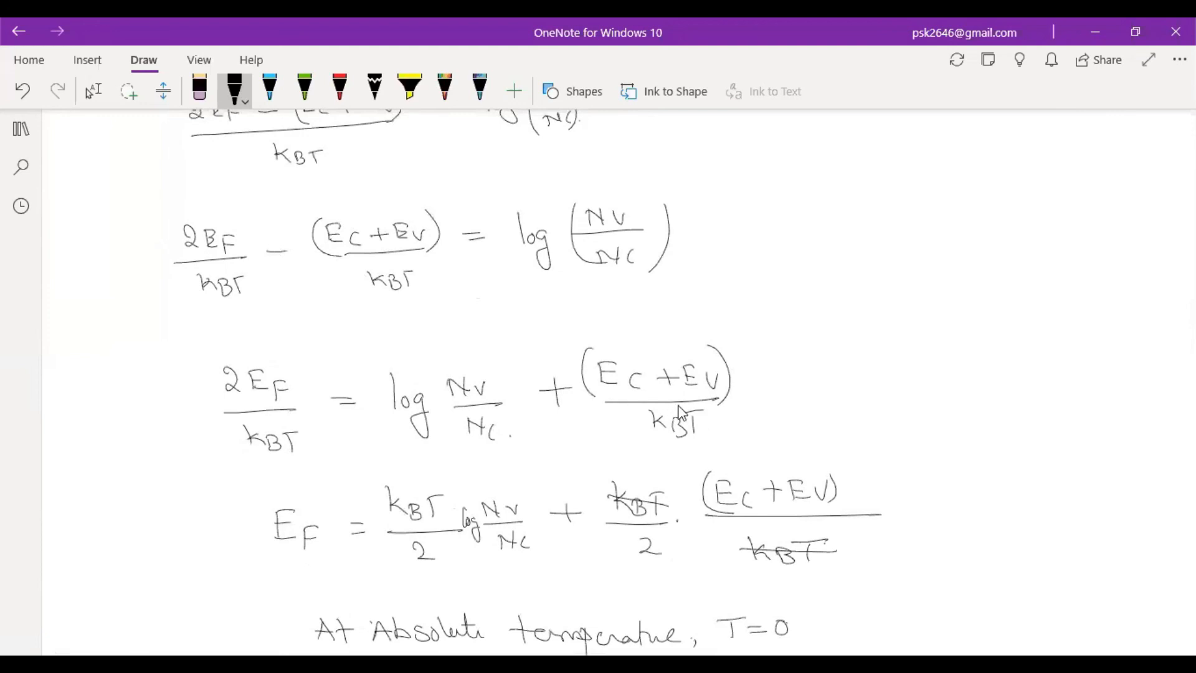
scroll(down, 3)
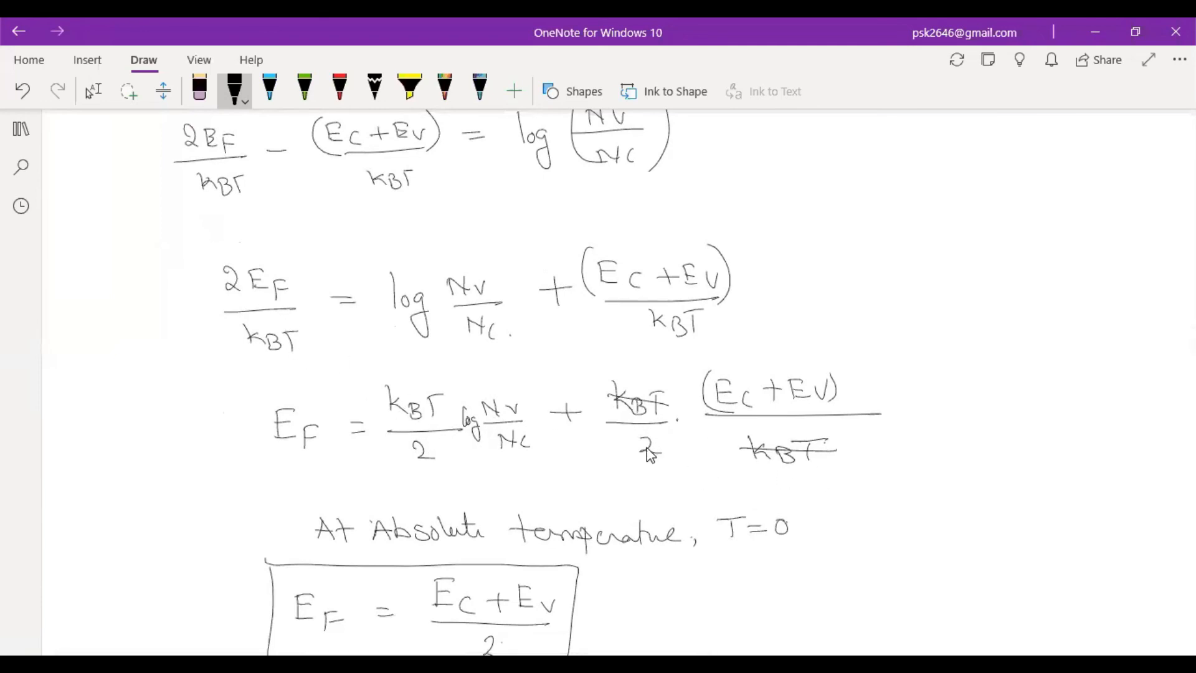
scroll(down, 3)
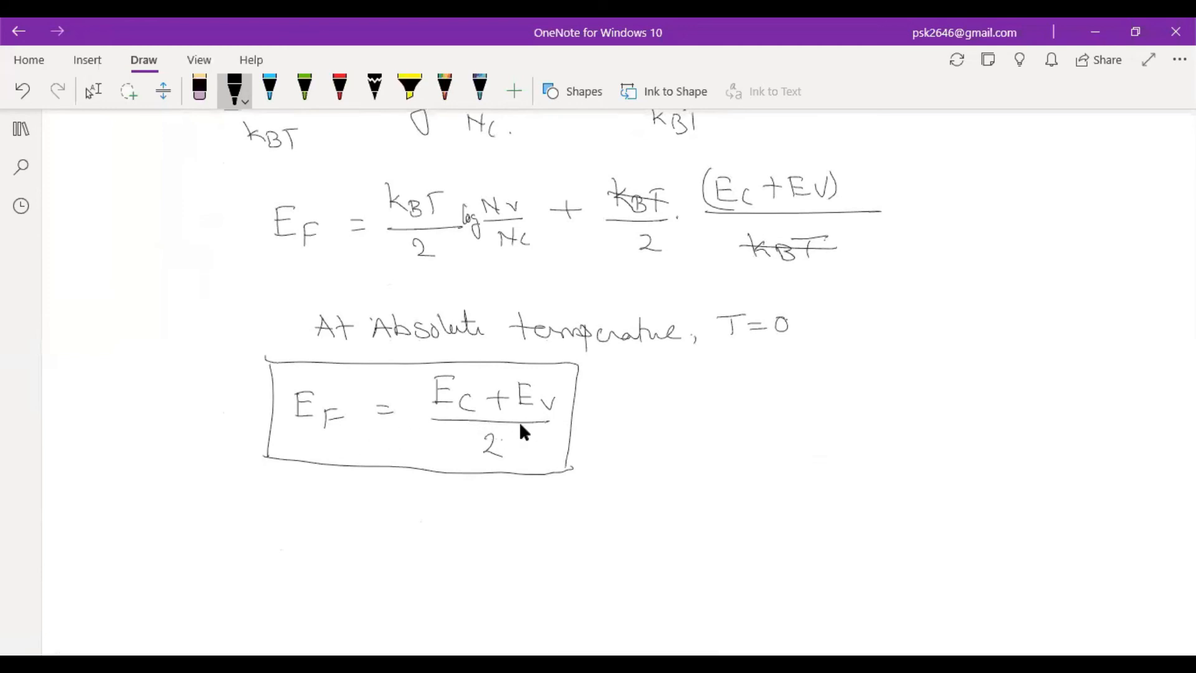
mouse_move(760, 156)
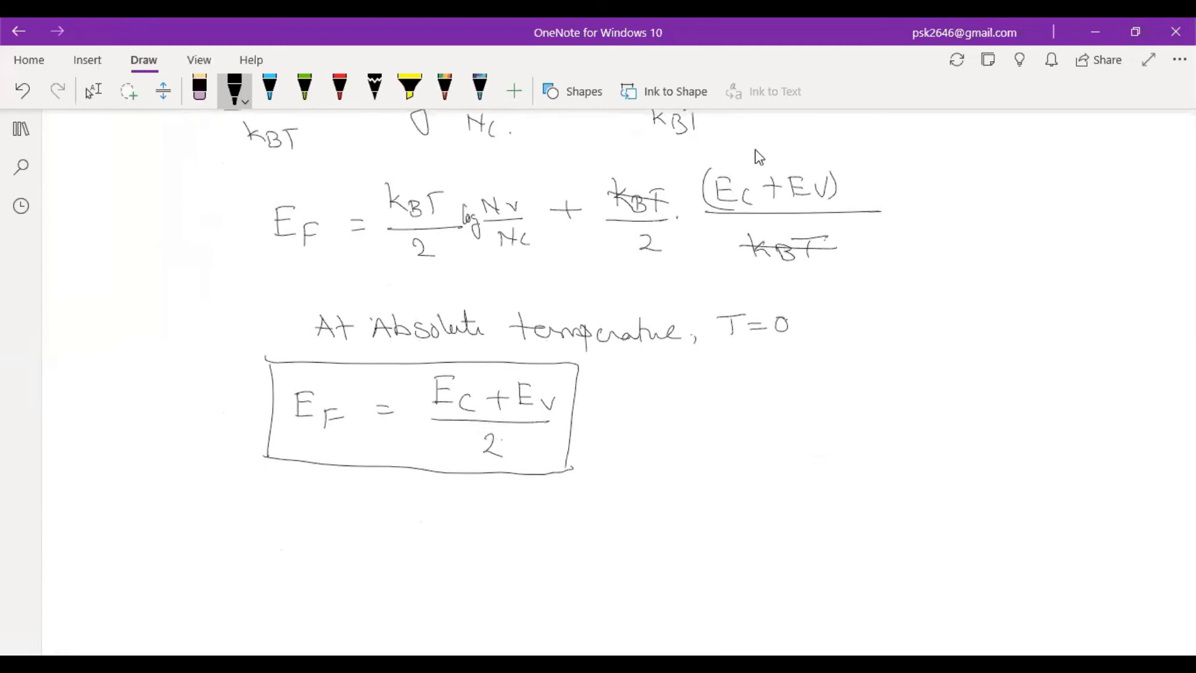